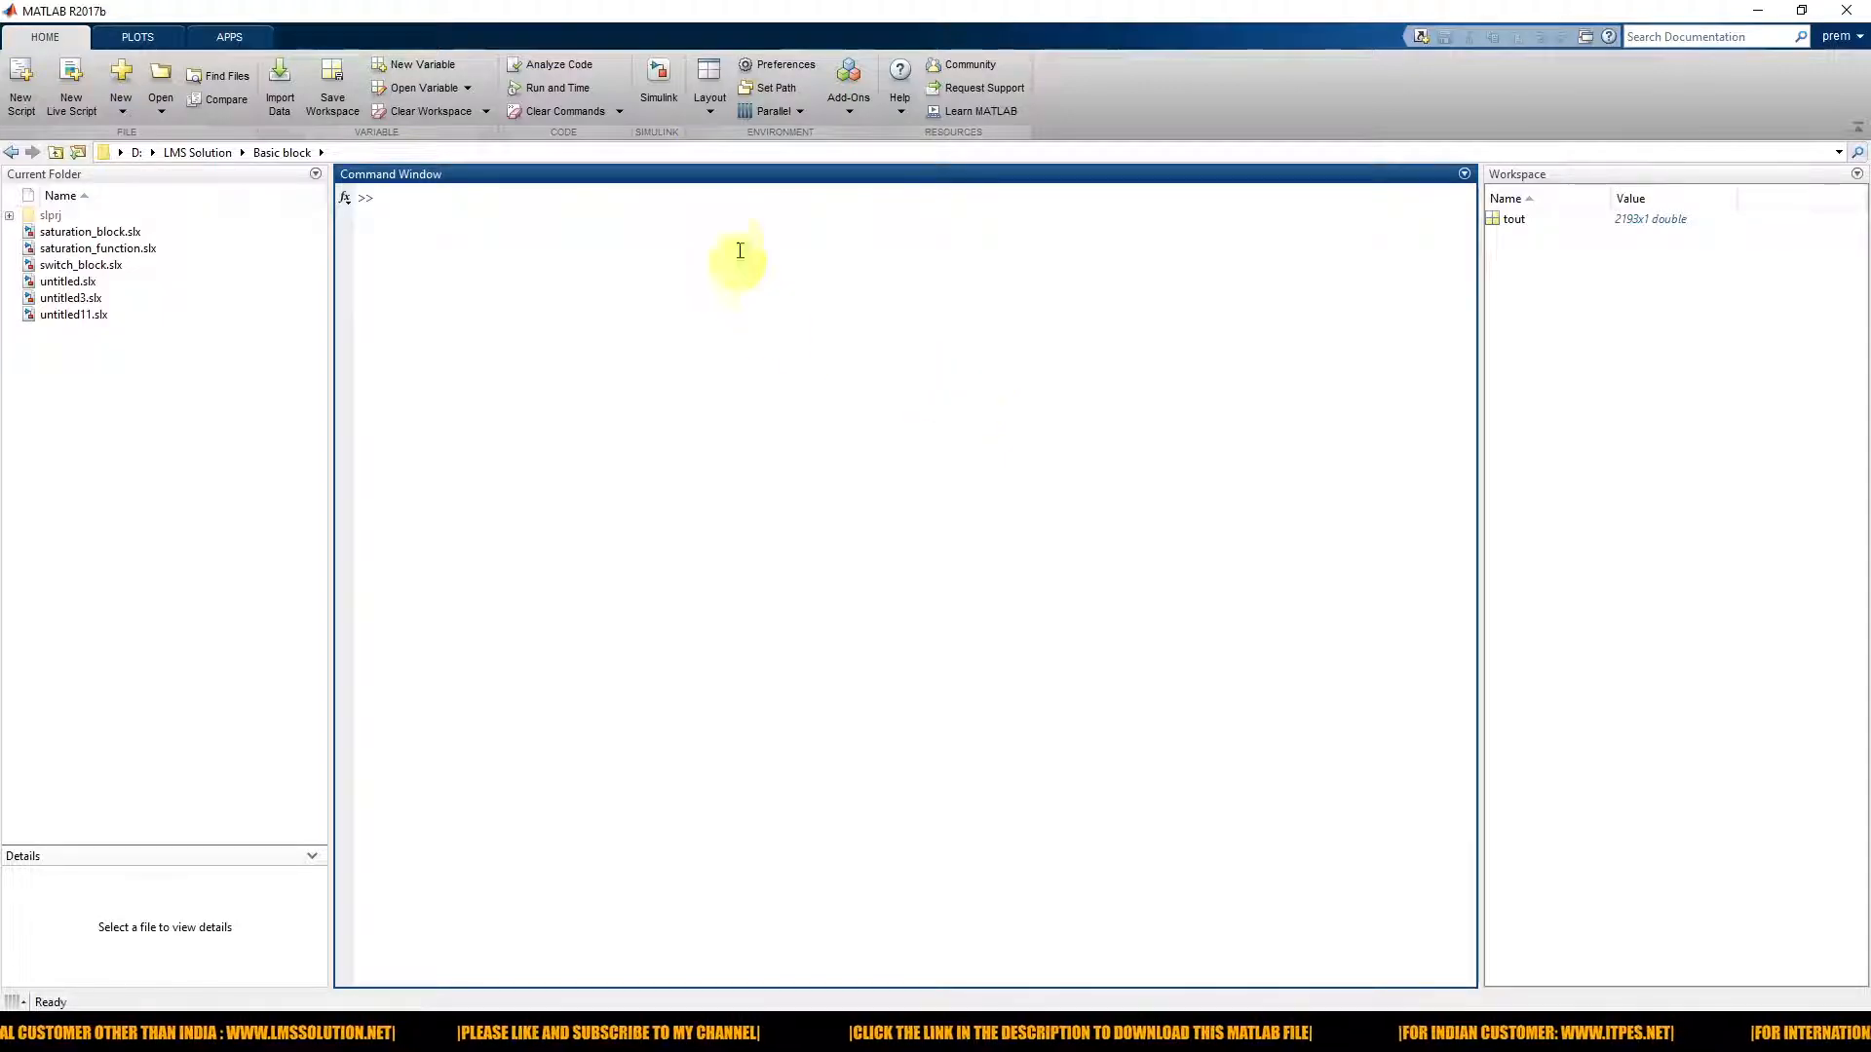
Step: Create a new blank model from the Simulink Start Page
click(658, 78)
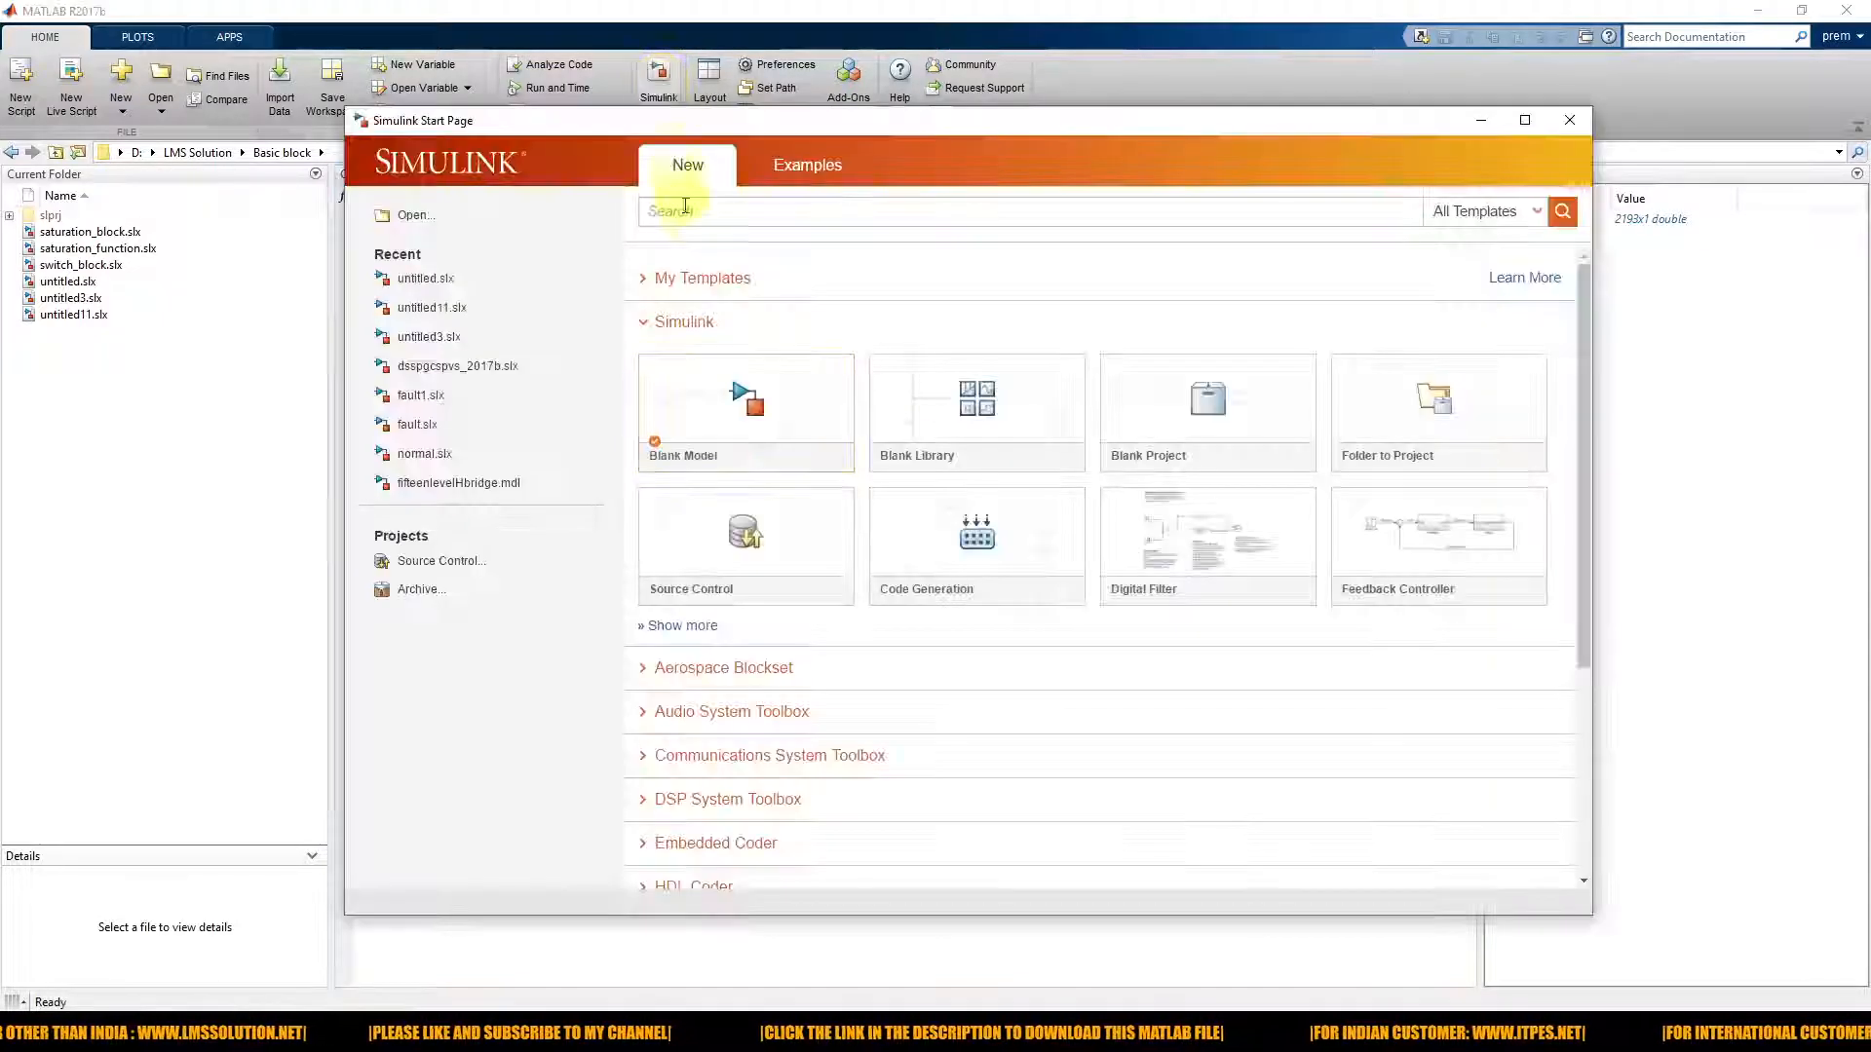
click(744, 402)
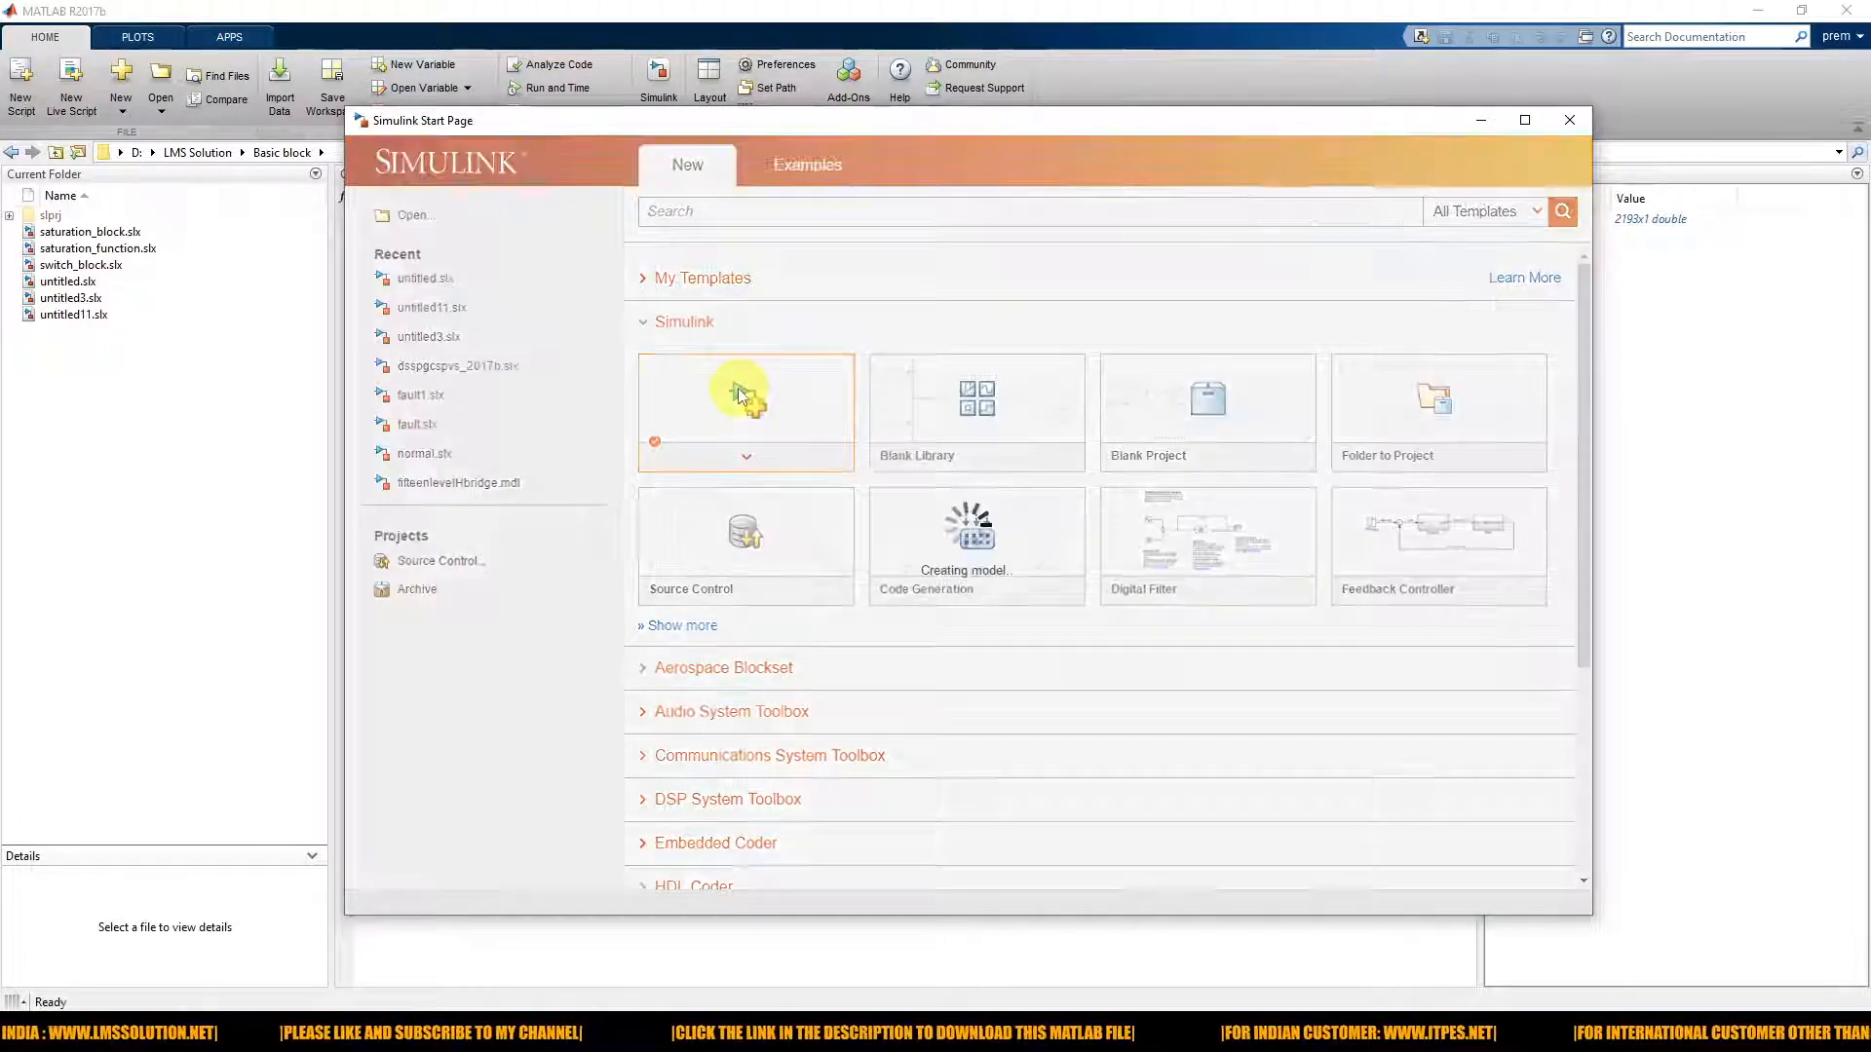
click(744, 406)
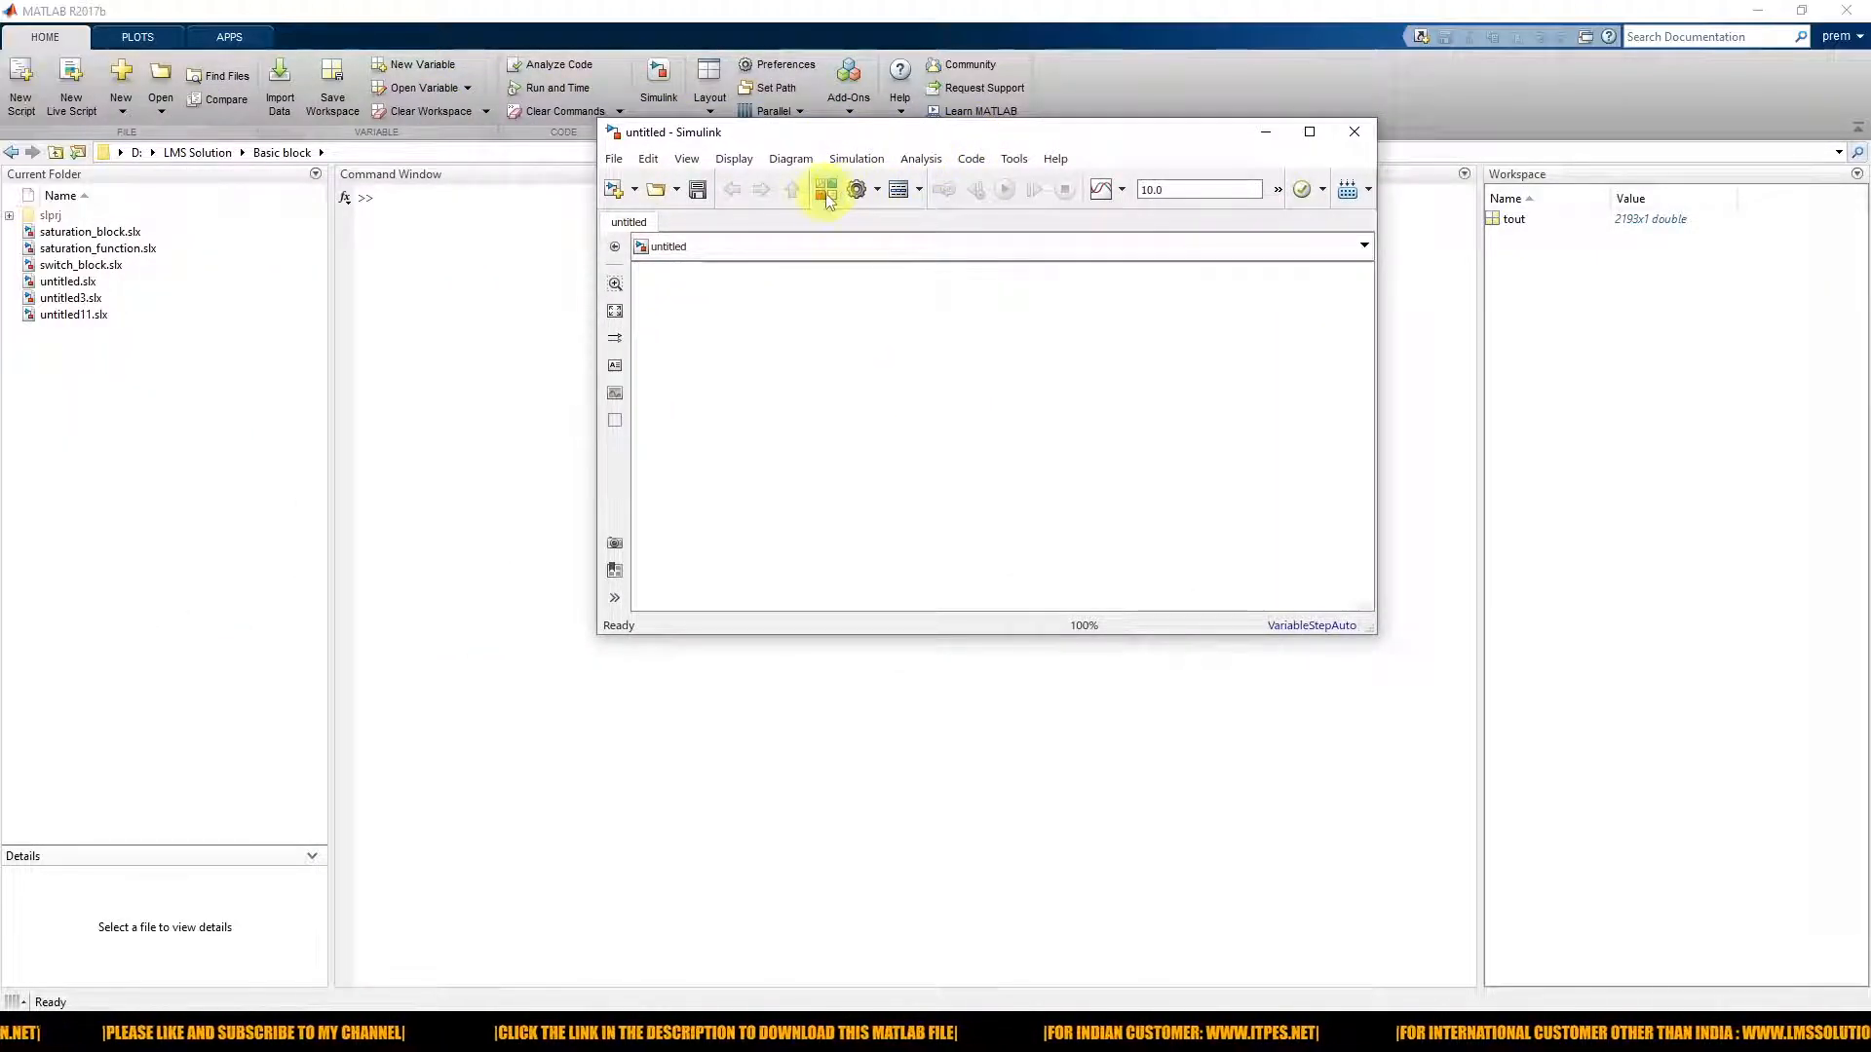
Step: Drag a Stateflow Chart block from the Library Browser into the model and maximize the window
click(826, 189)
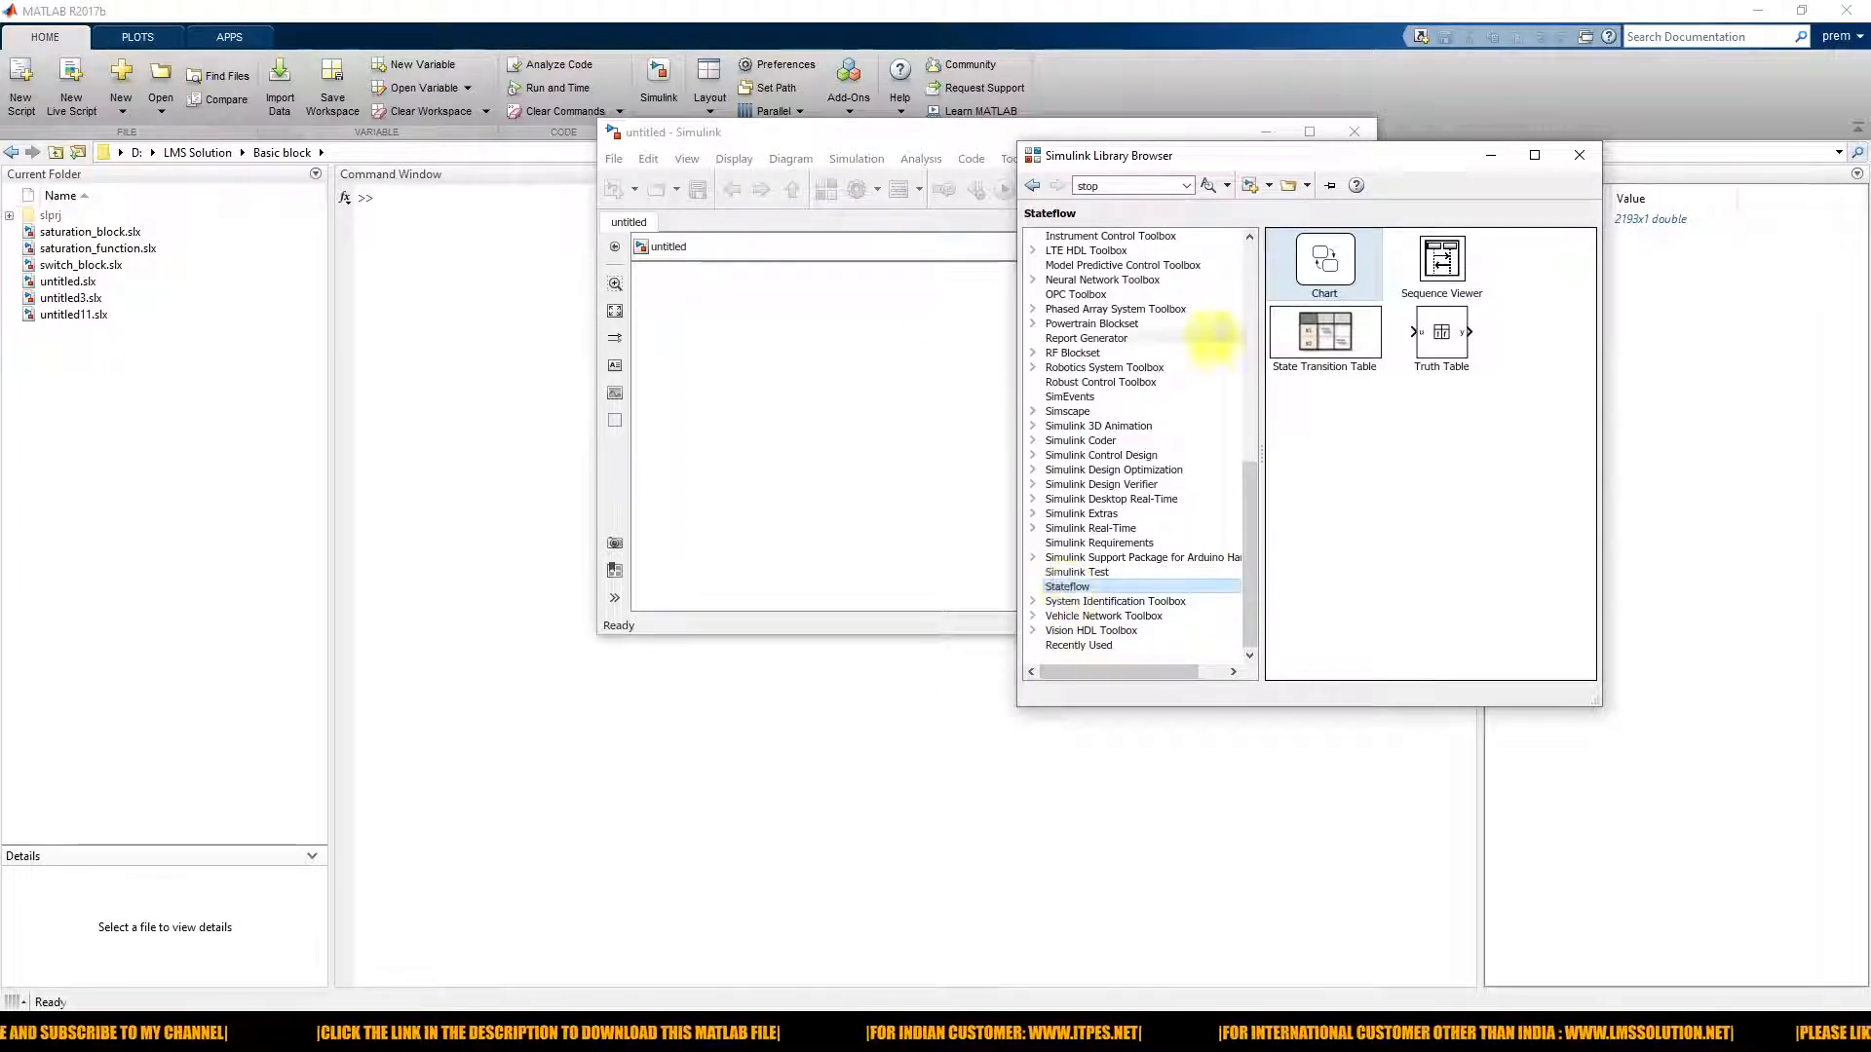
drag(1324, 259, 905, 430)
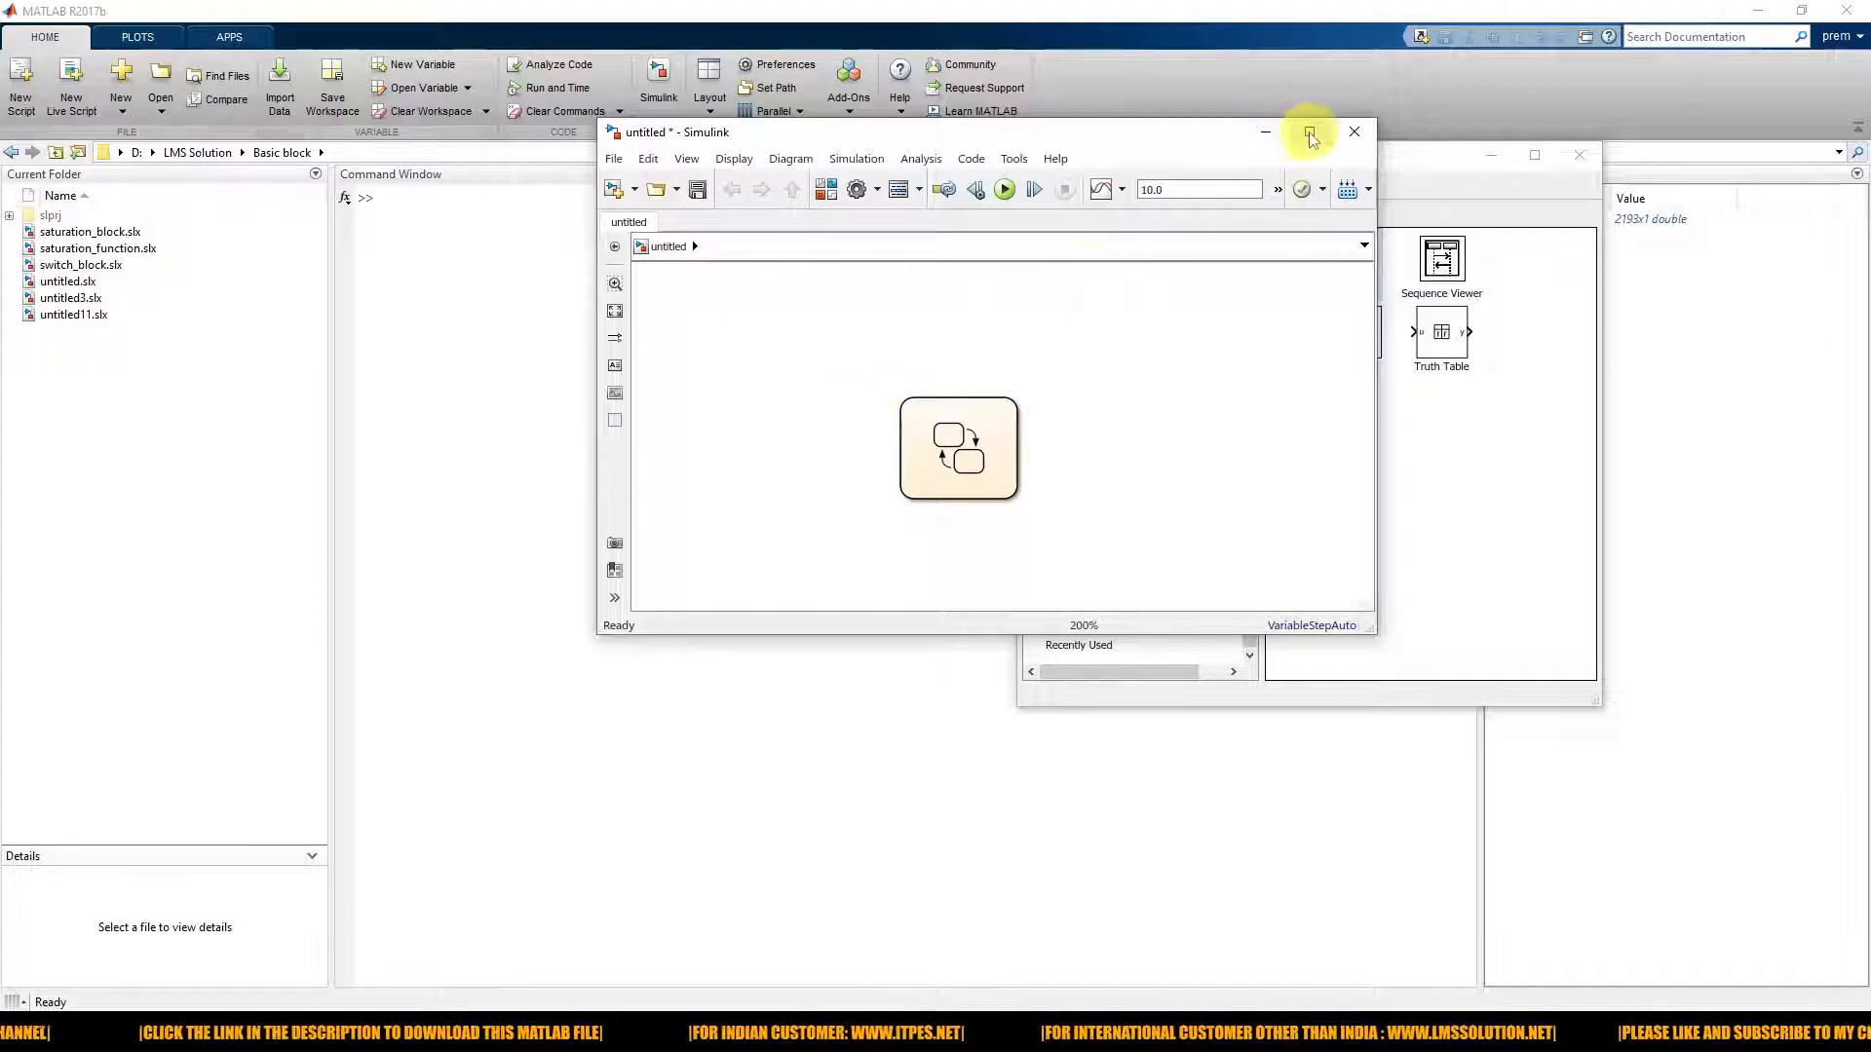
click(1308, 131)
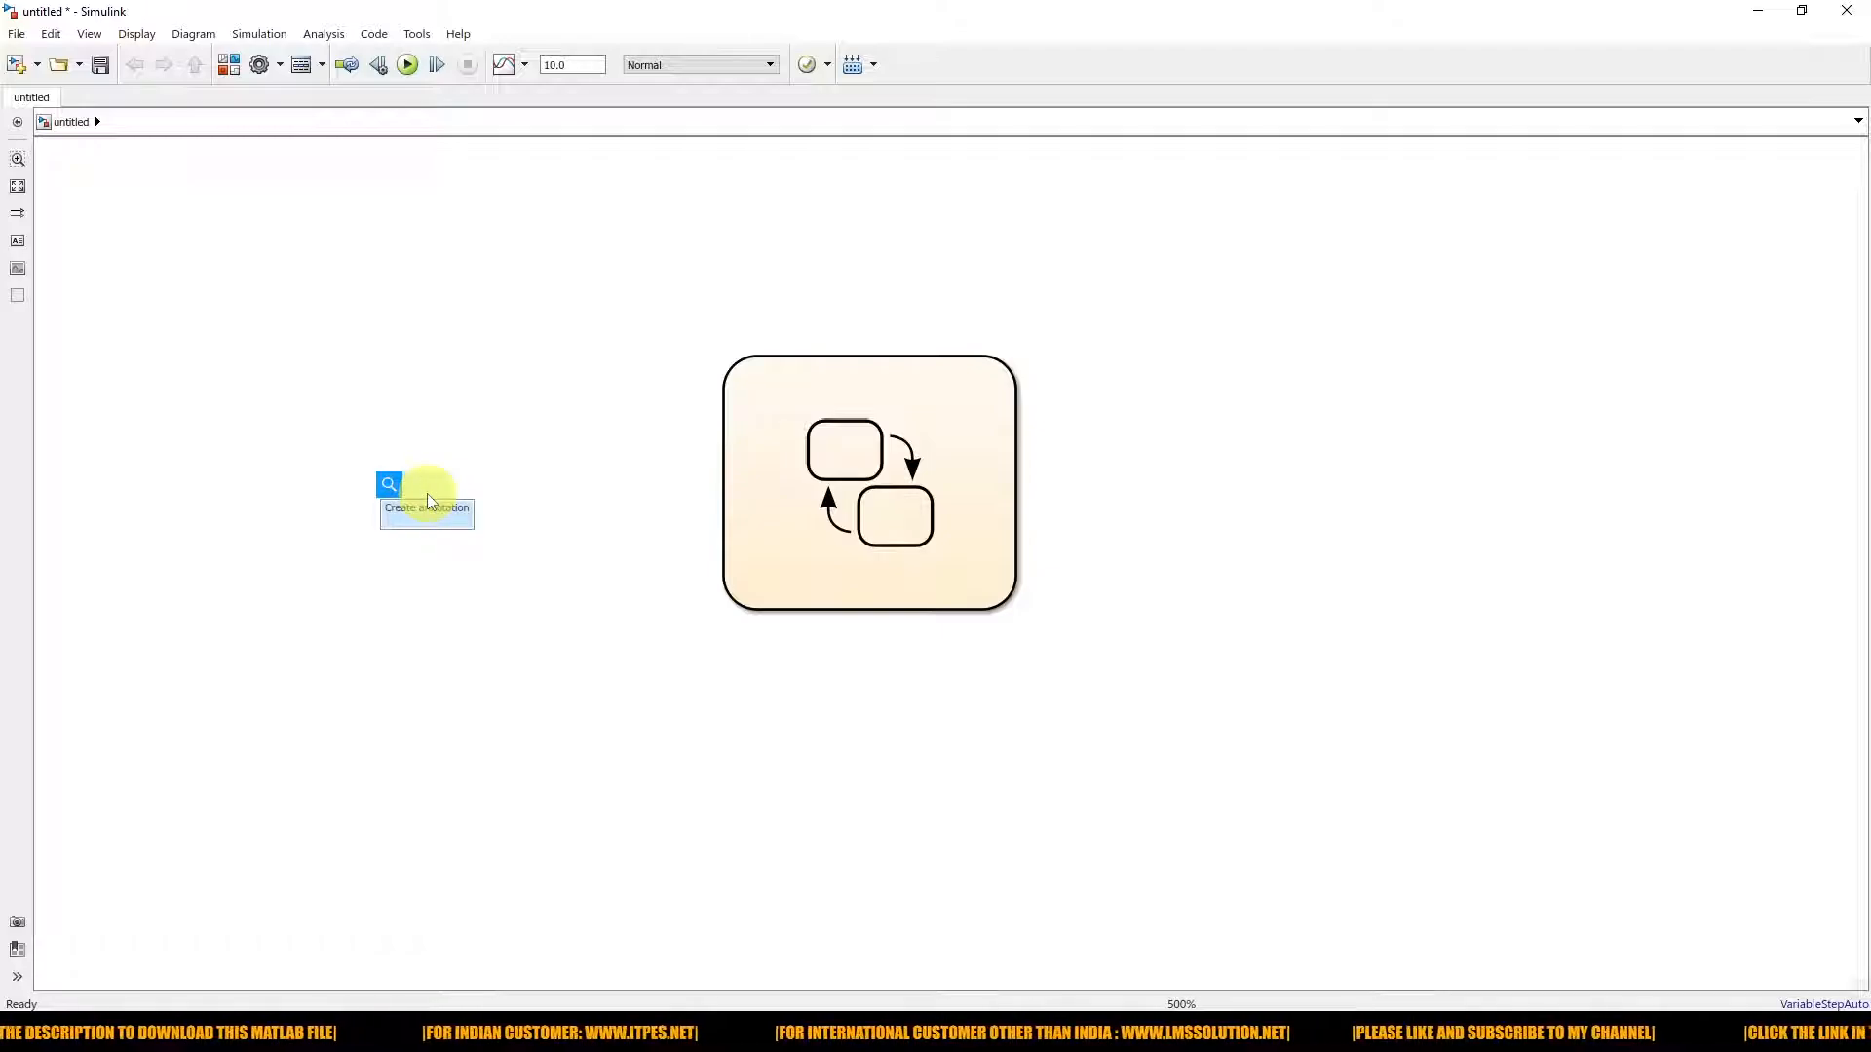
Step: Add a Sine Wave source and wire it to the chart's data input
text(sin)
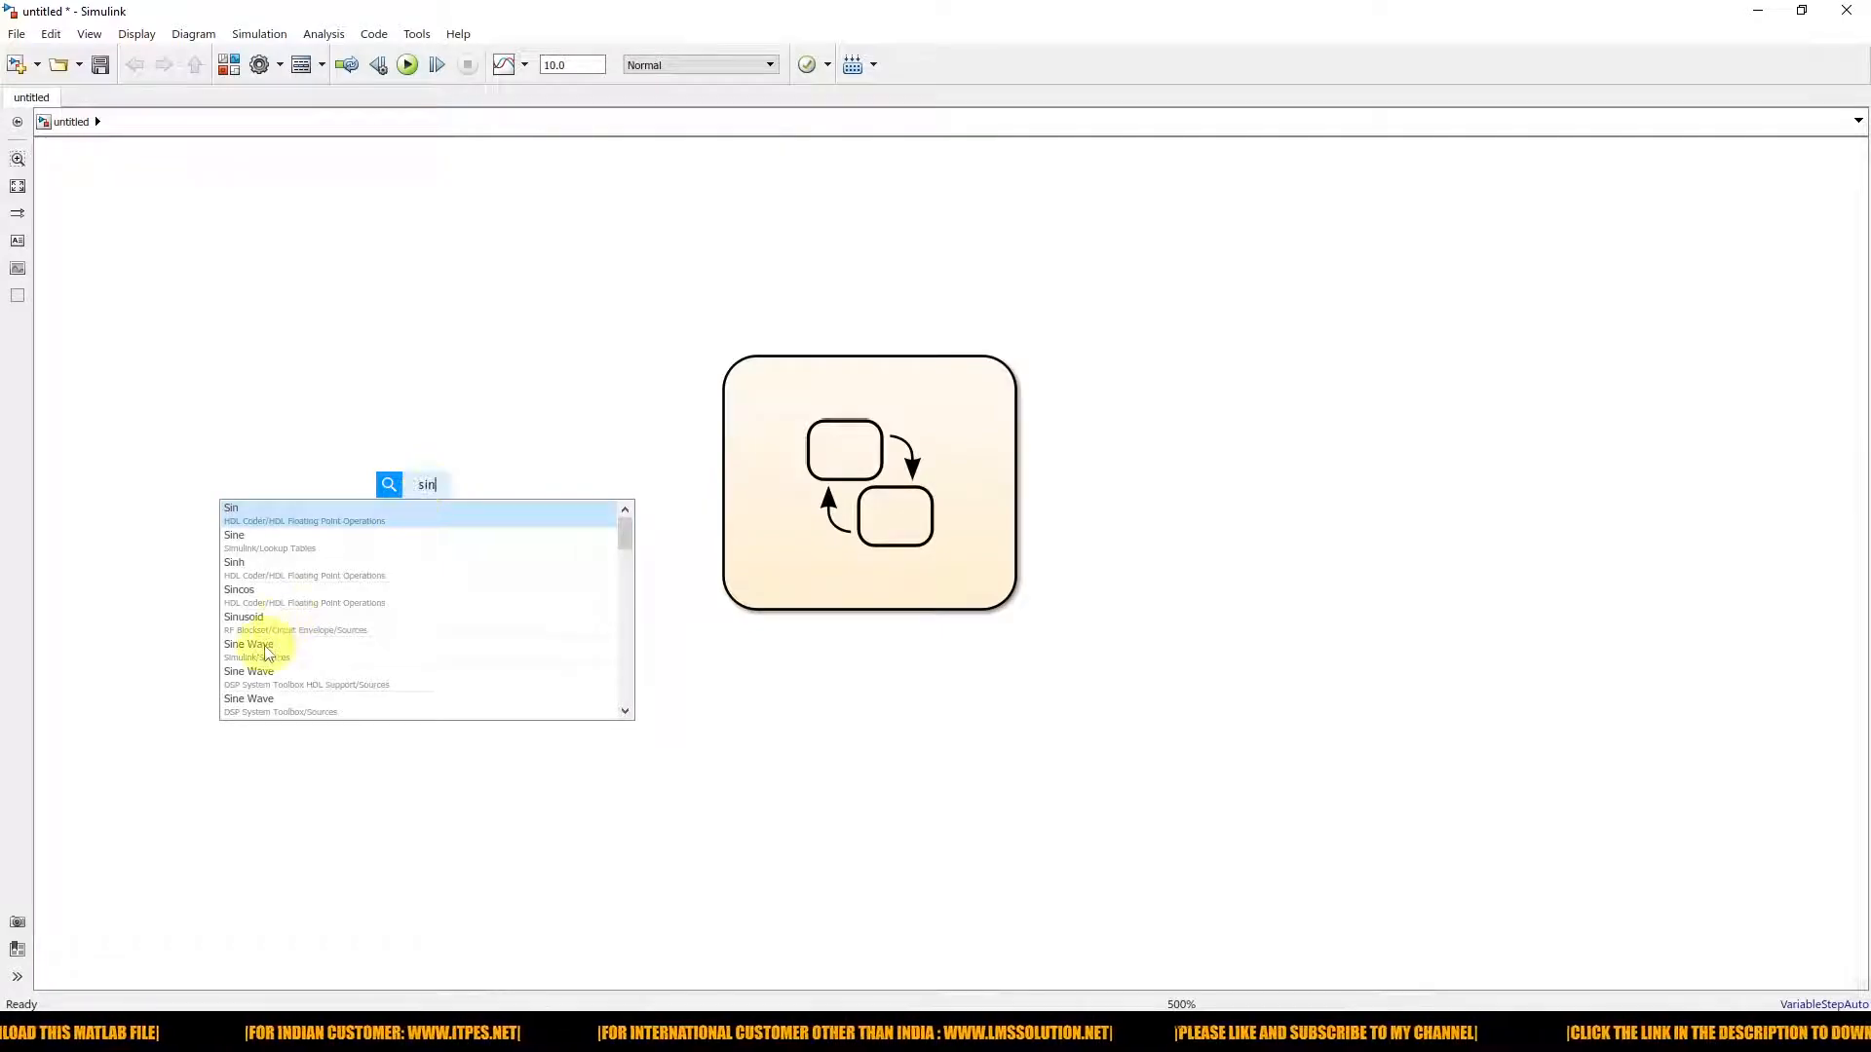
double_click(248, 644)
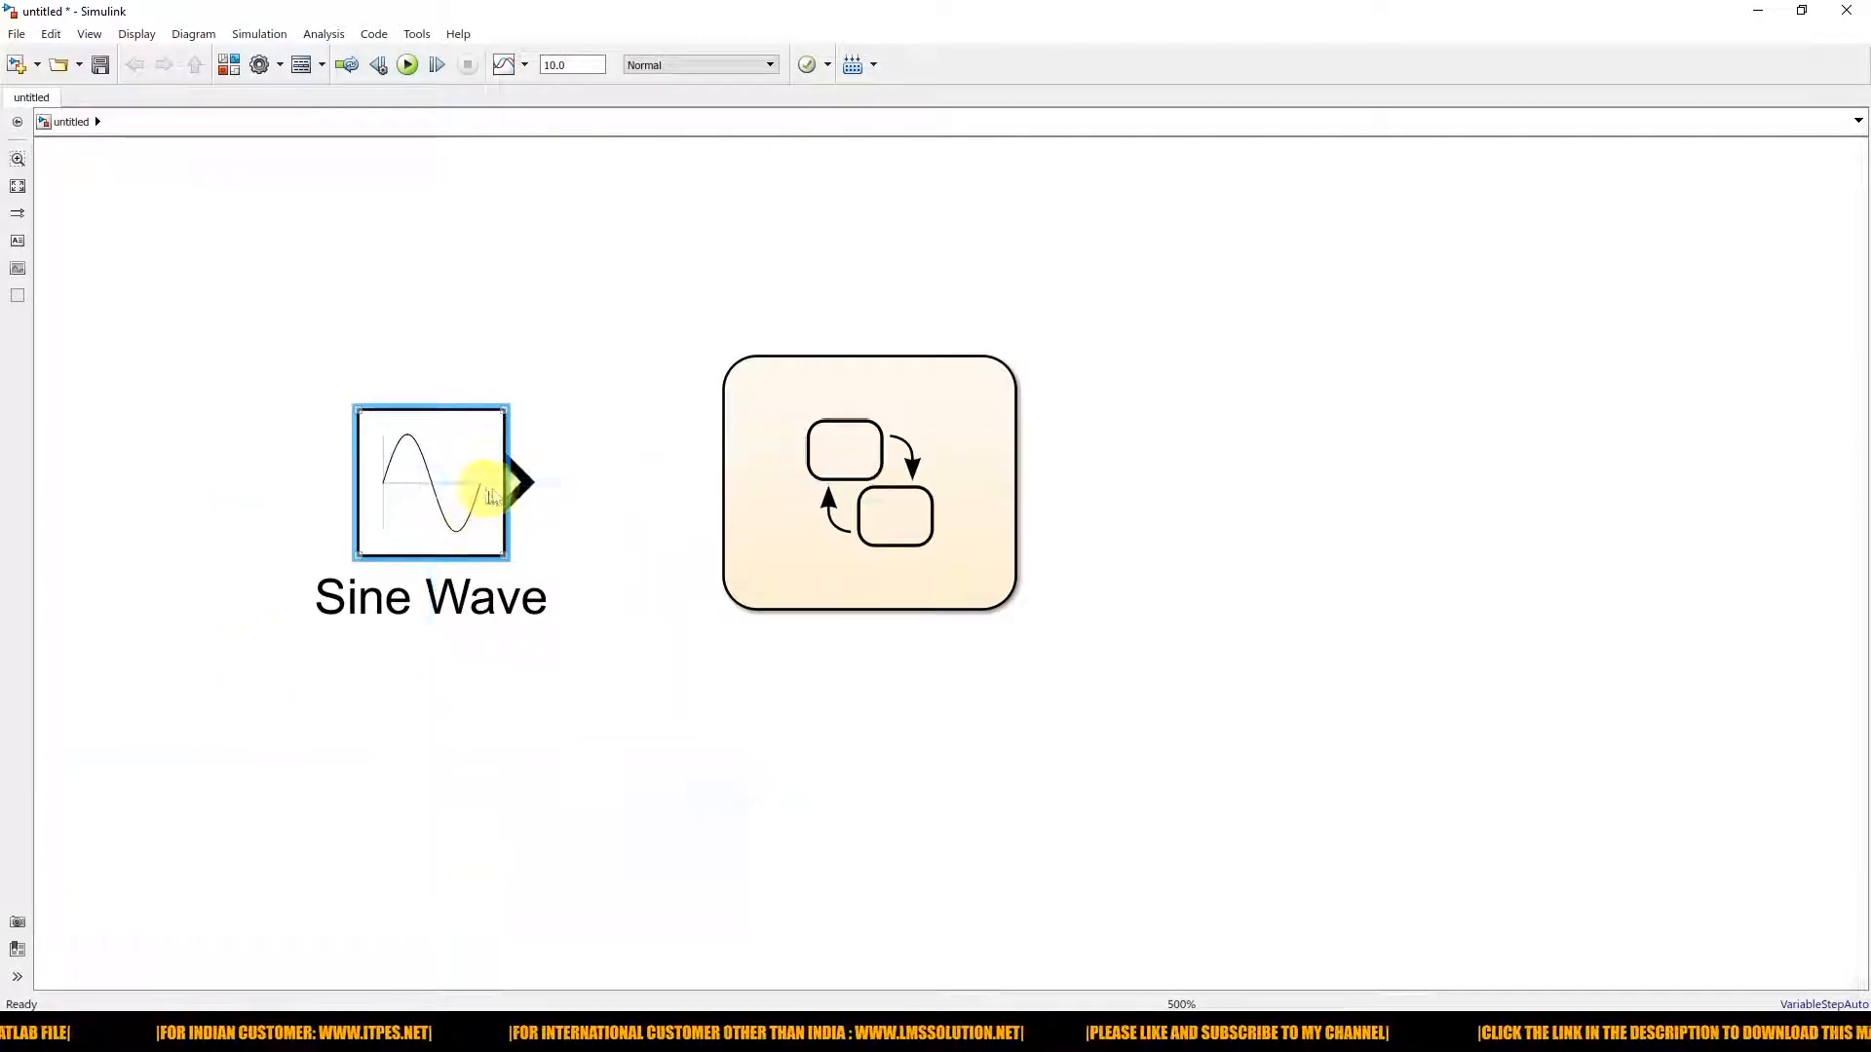
drag(520, 482, 703, 482)
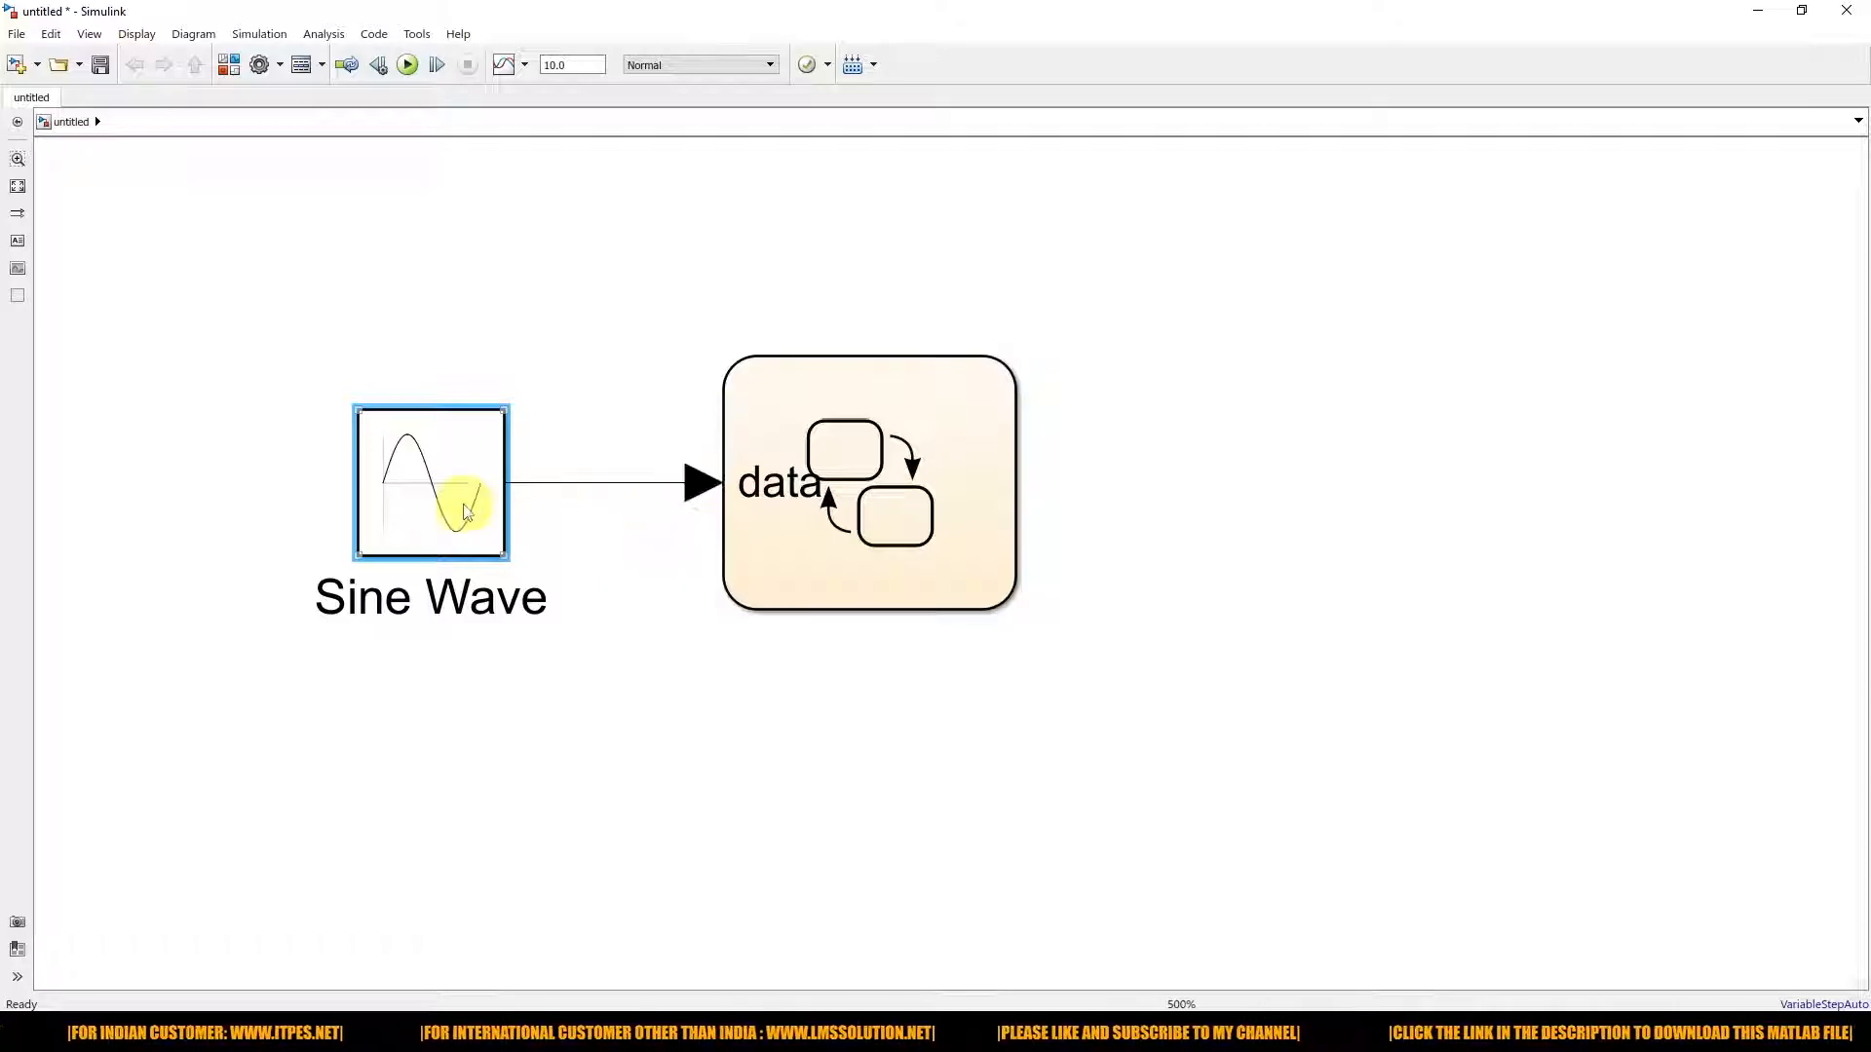
Step: Set the Sine Wave frequency to 2*pi*1 rad/s
double_click(458, 496)
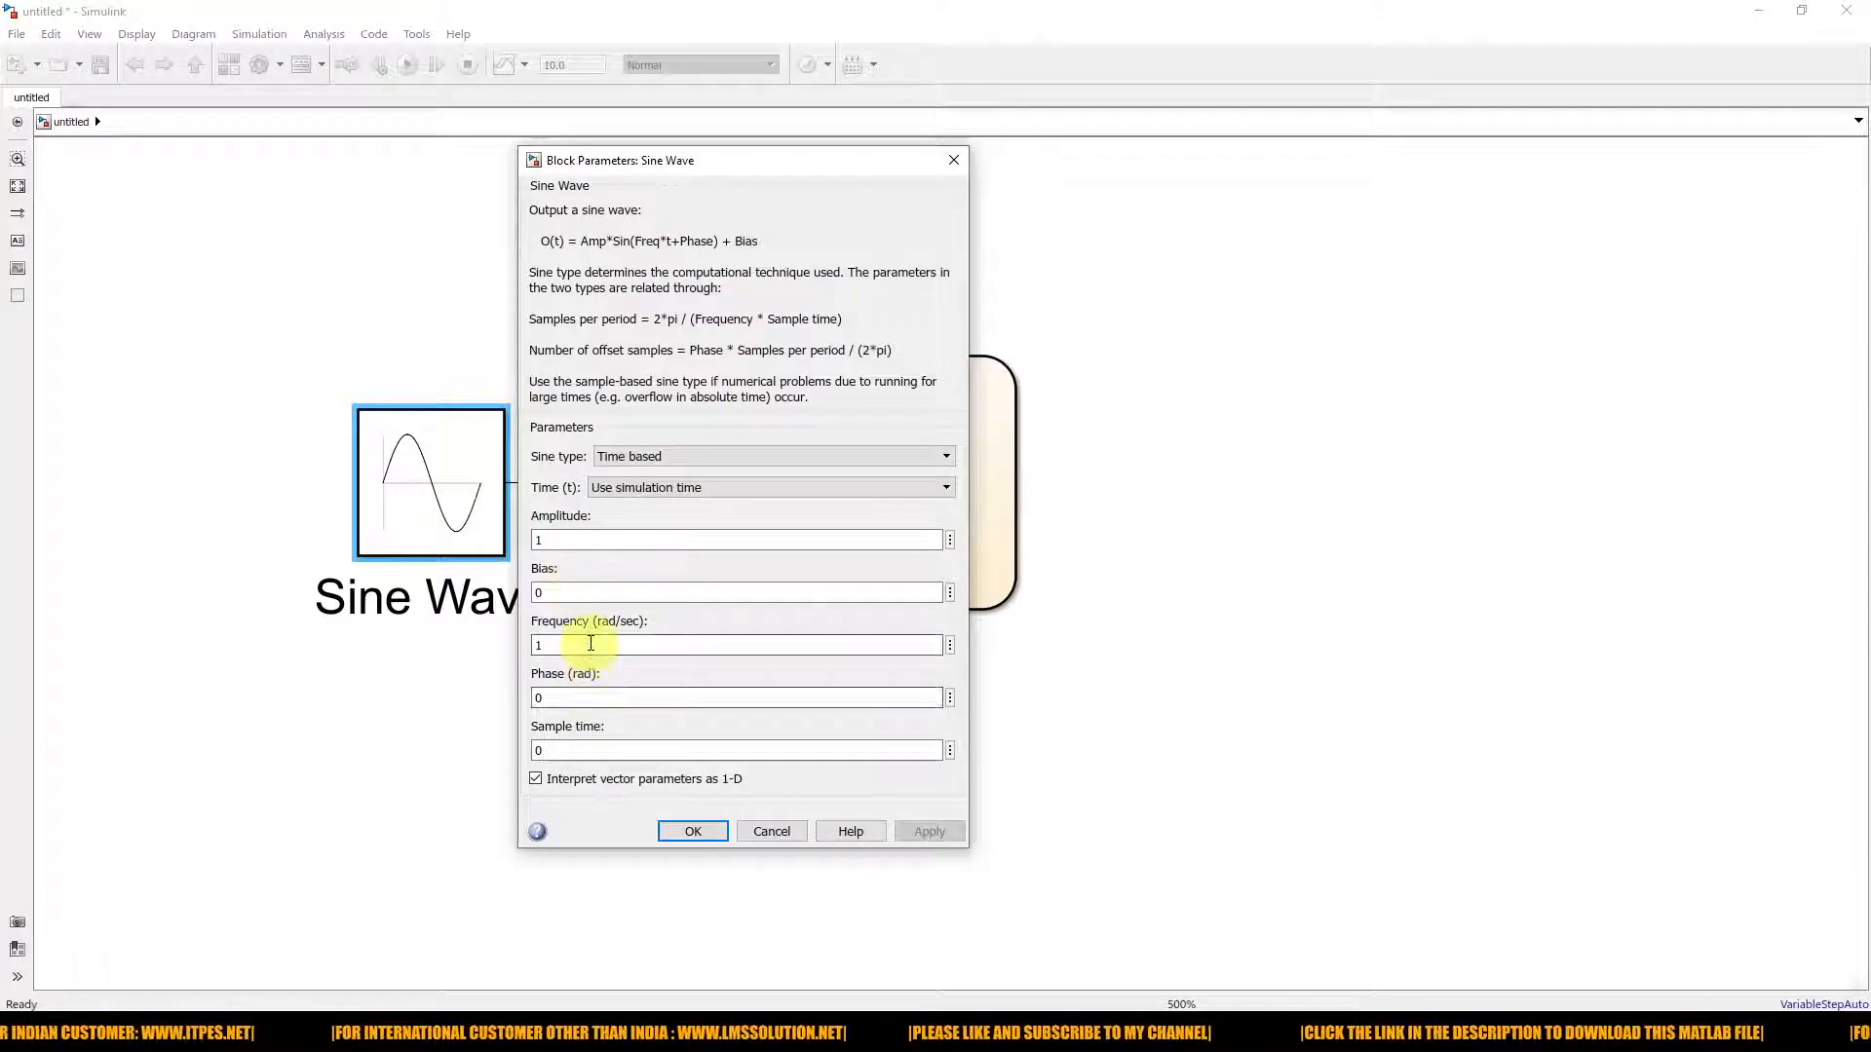
text(2*pi*)
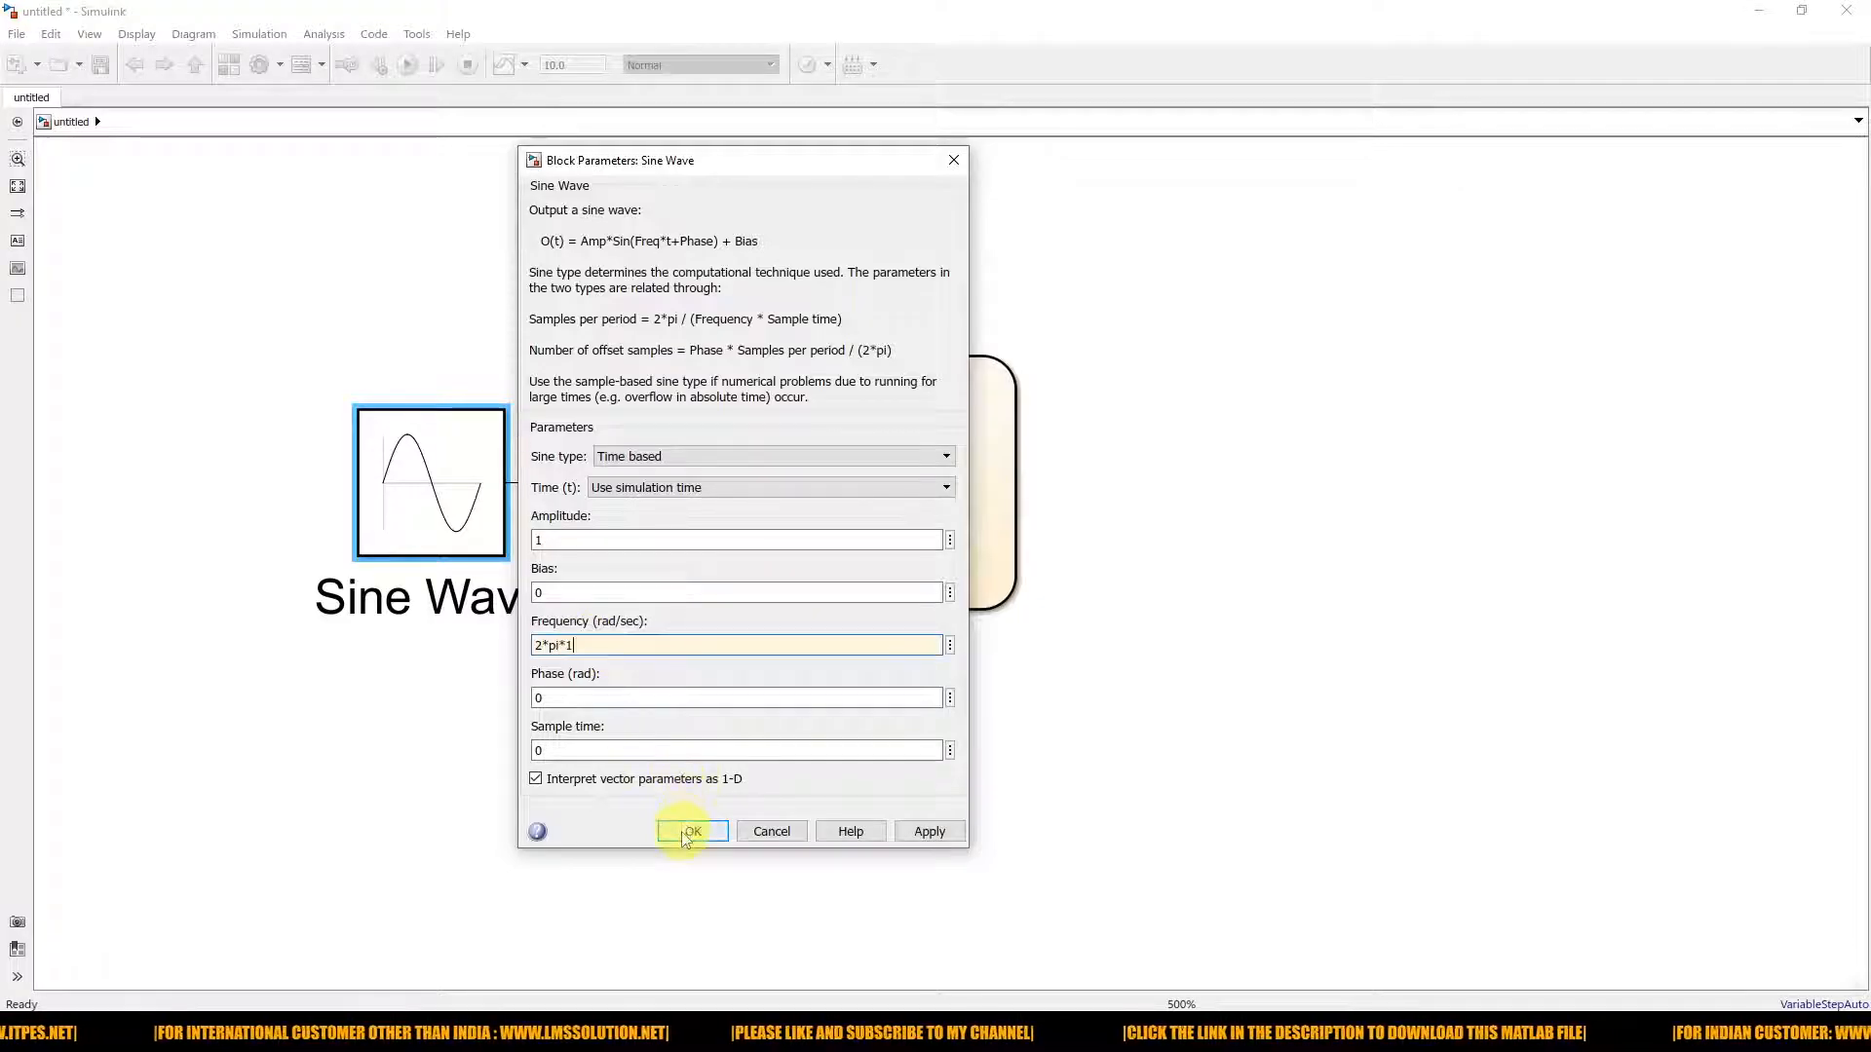
click(691, 832)
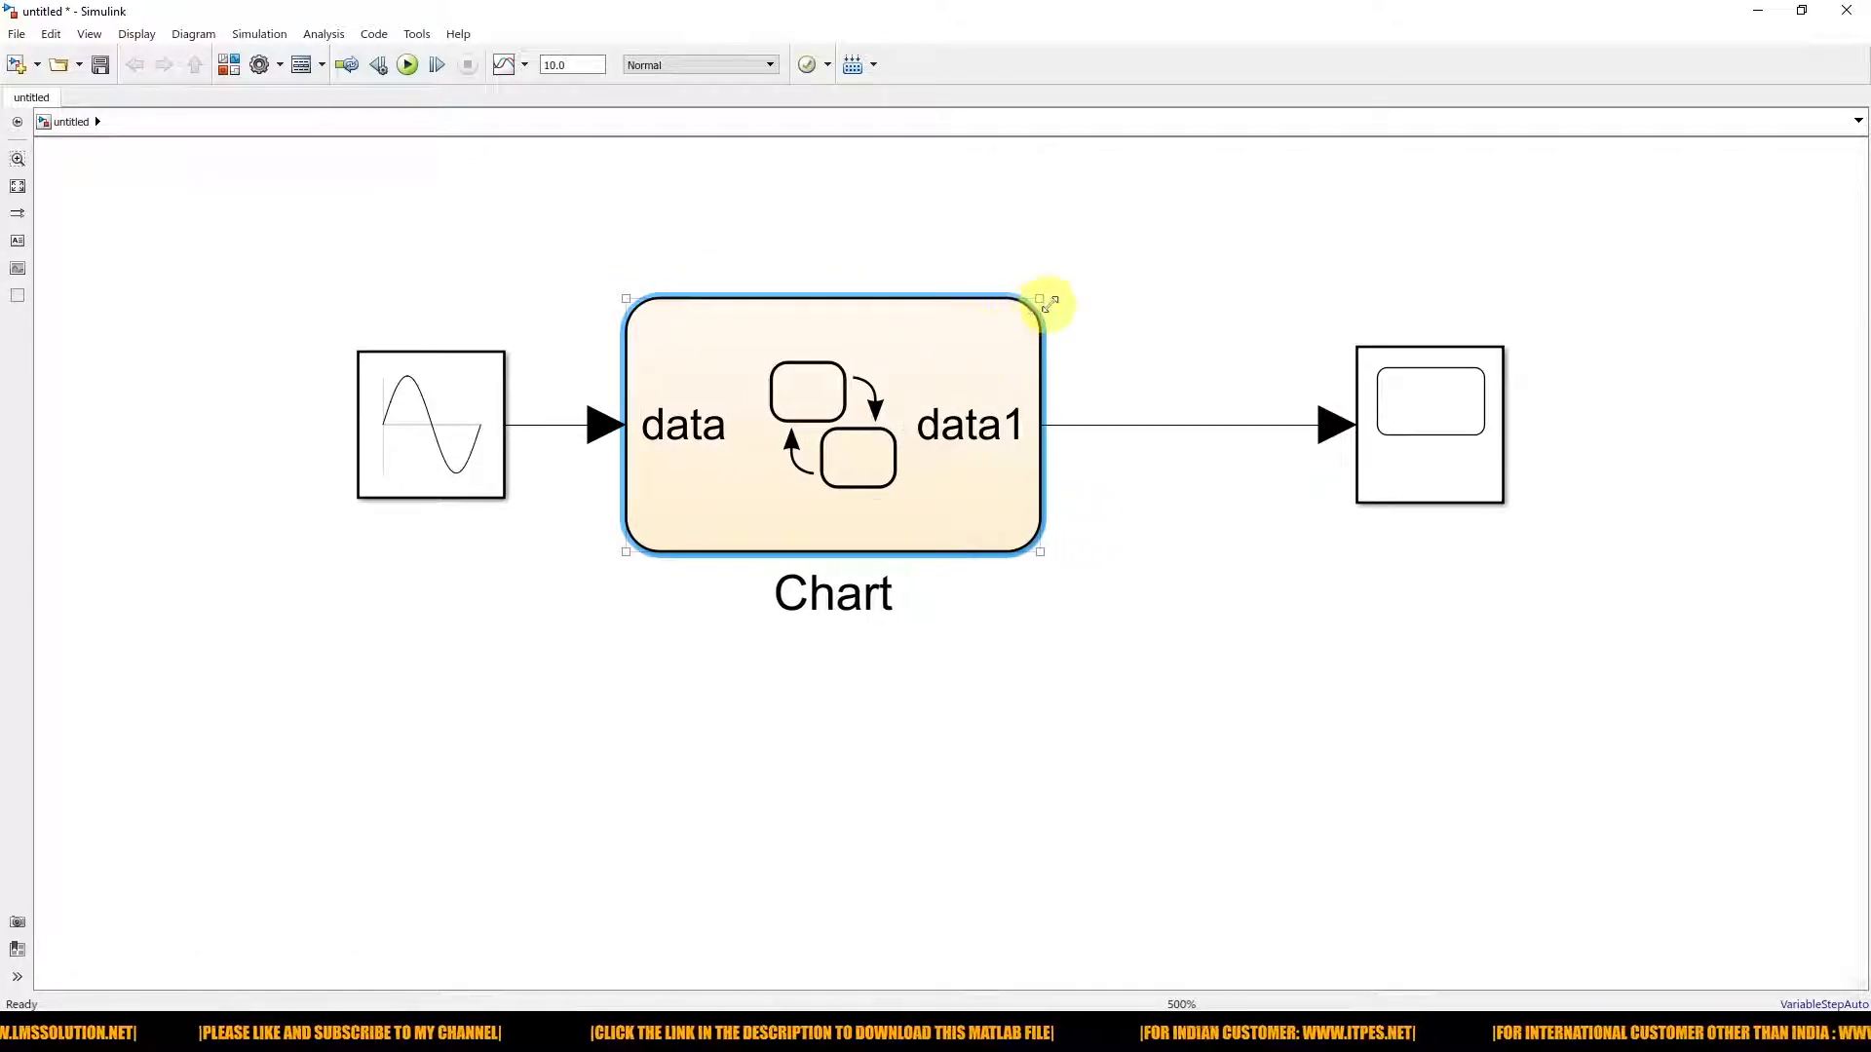
Step: Enlarge the chart and branch the sine line and chart output into a Mux feeding the Scope
drag(1040, 300, 1136, 299)
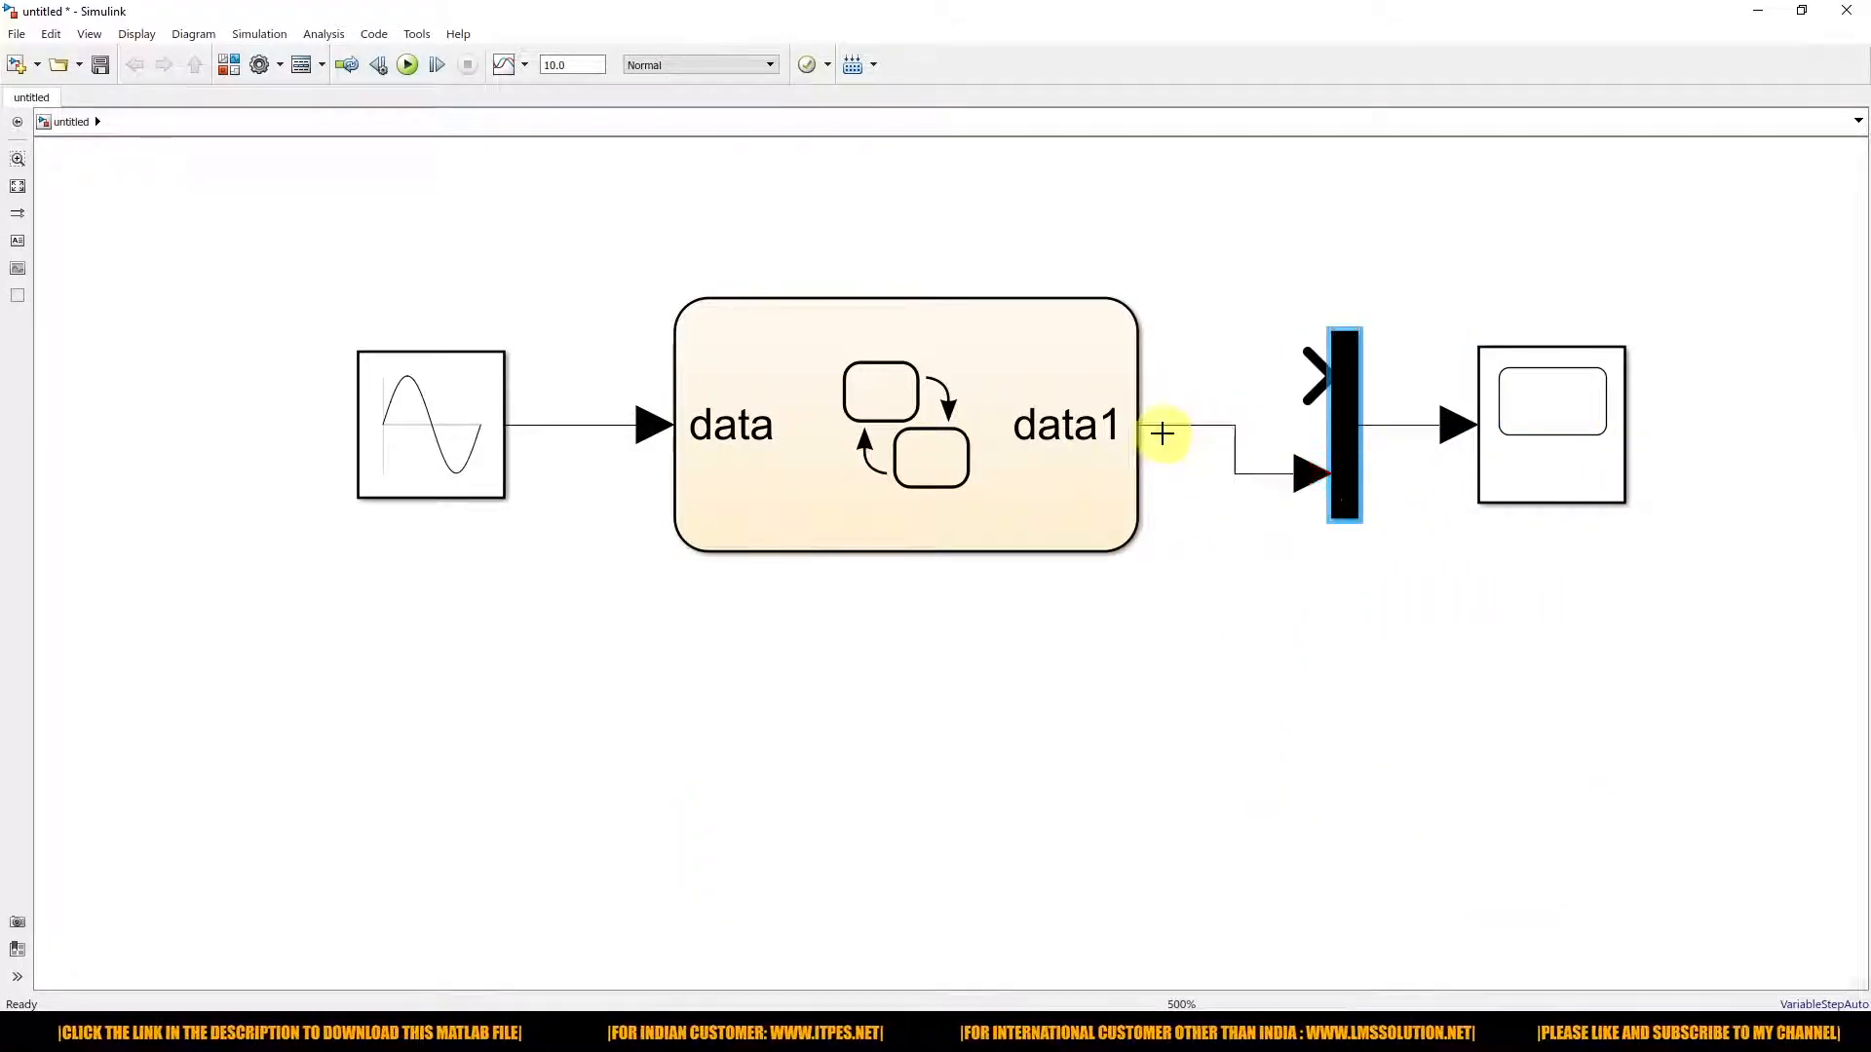
drag(1164, 433, 555, 411)
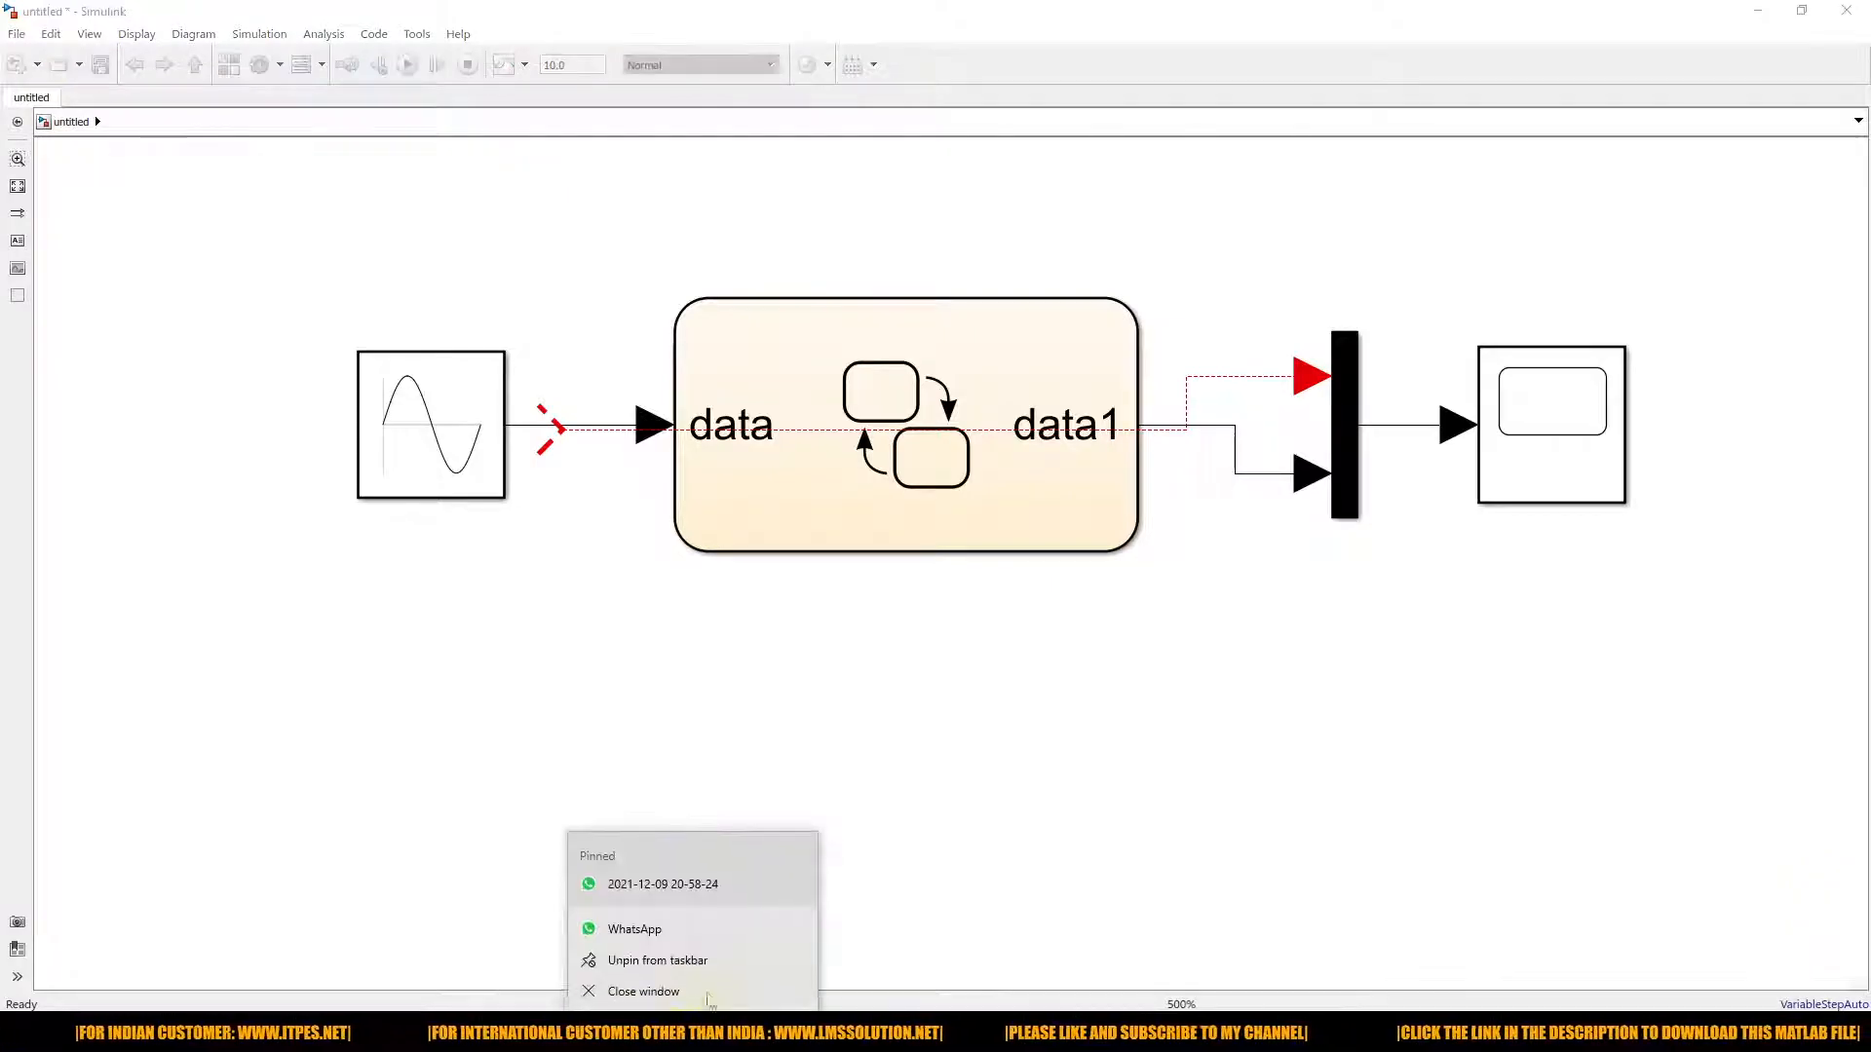
click(555, 423)
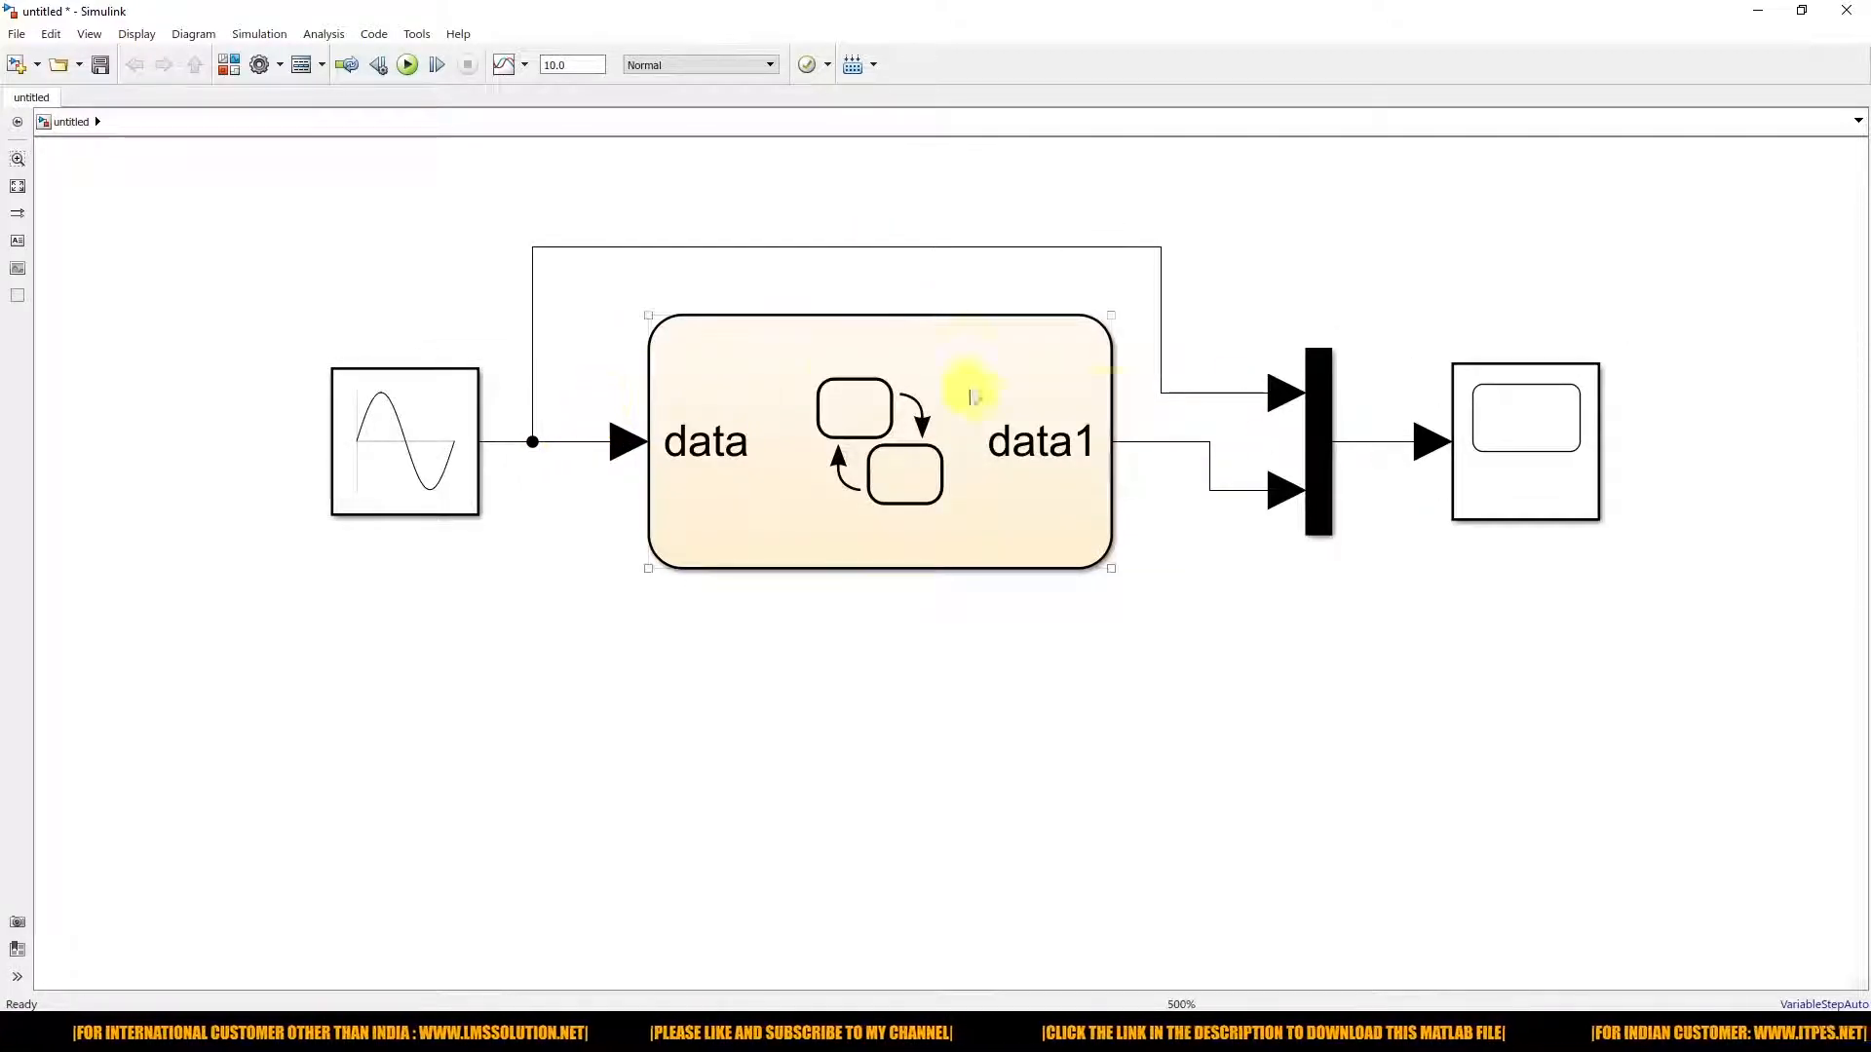
click(251, 64)
text(1e-5)
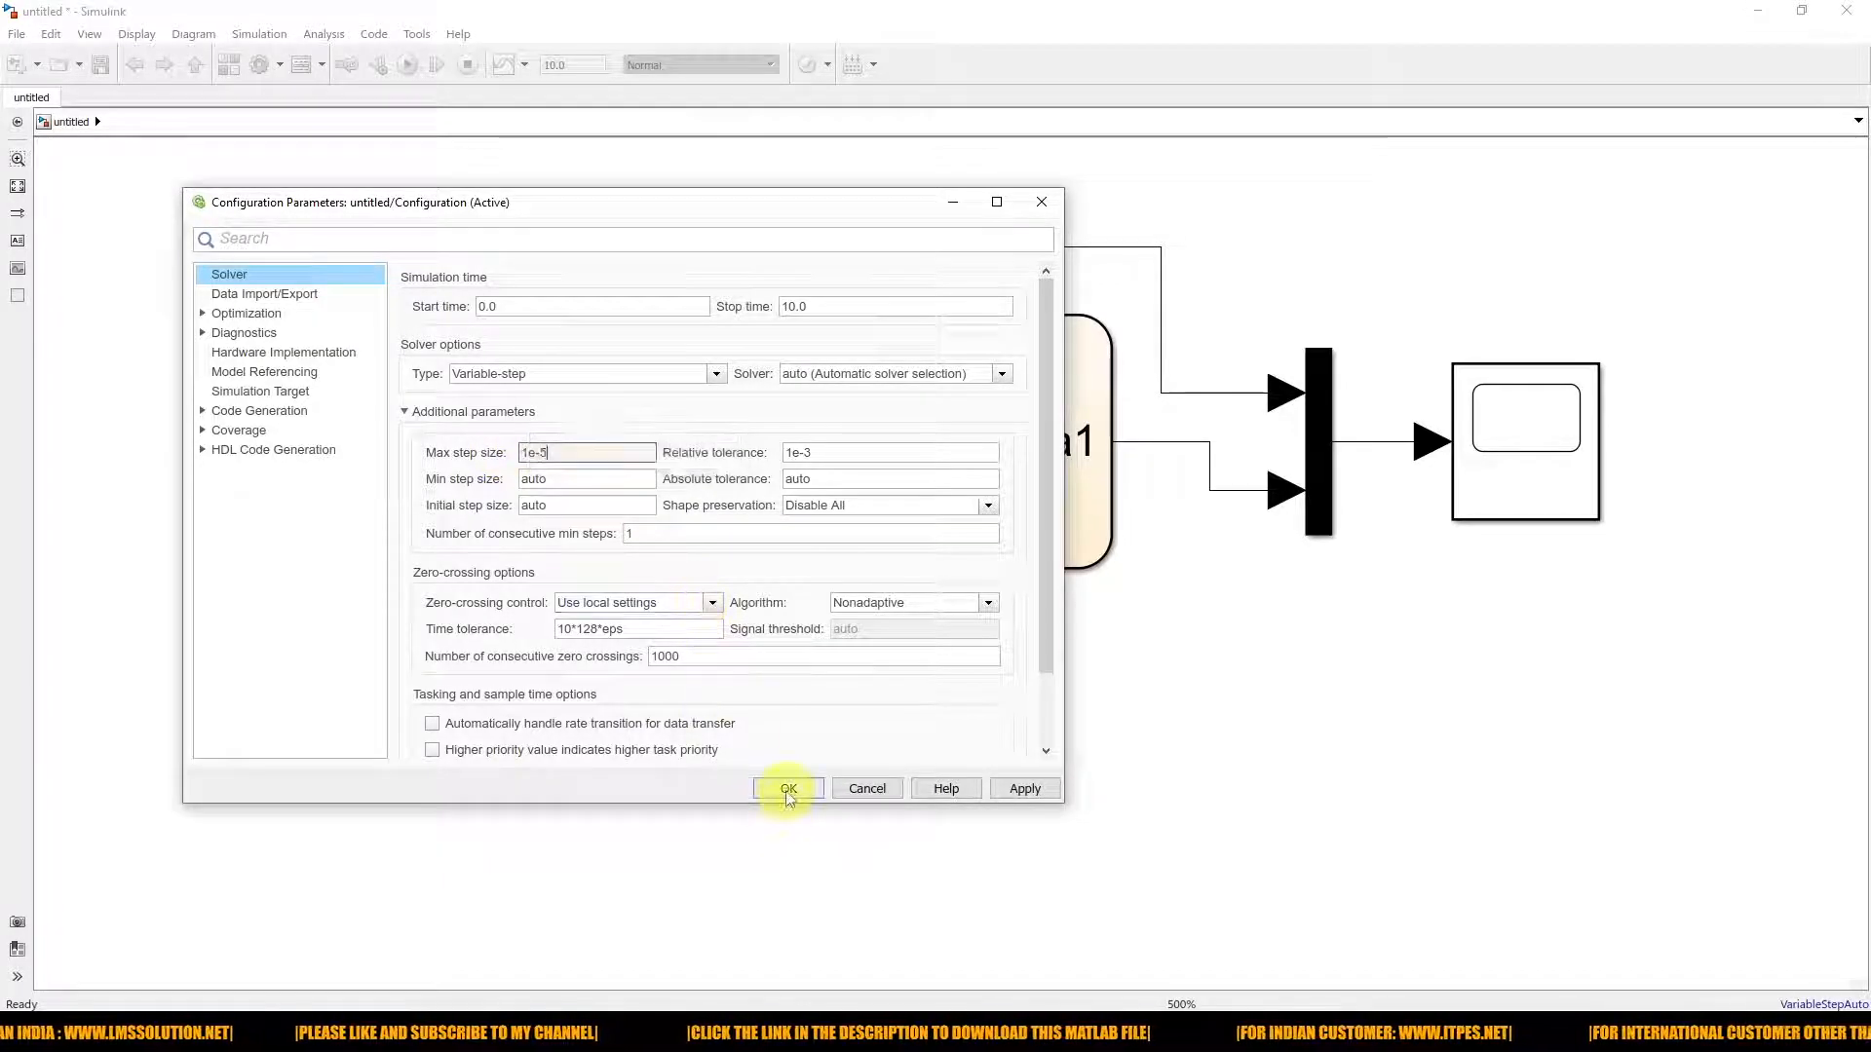
Step: Set the solver Max step size to 1e-3 and simulation stepping to 20000 steps
click(788, 788)
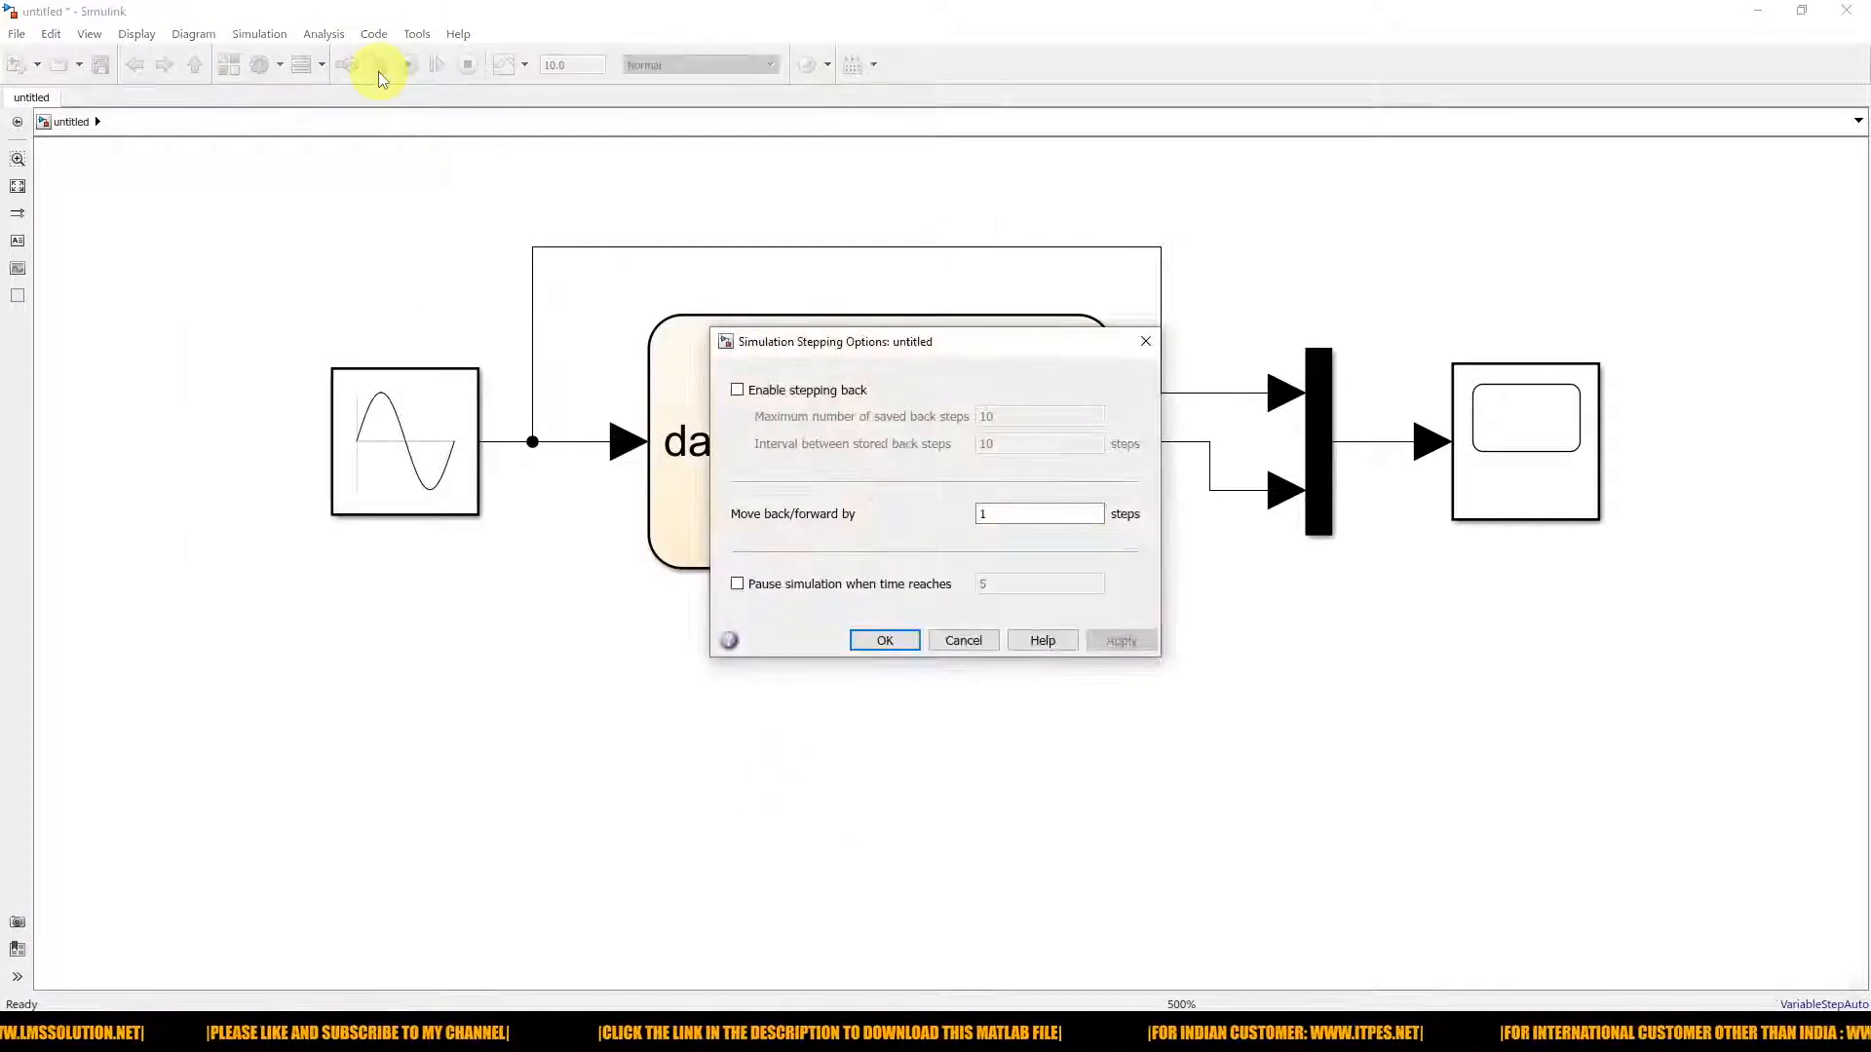
click(1037, 513)
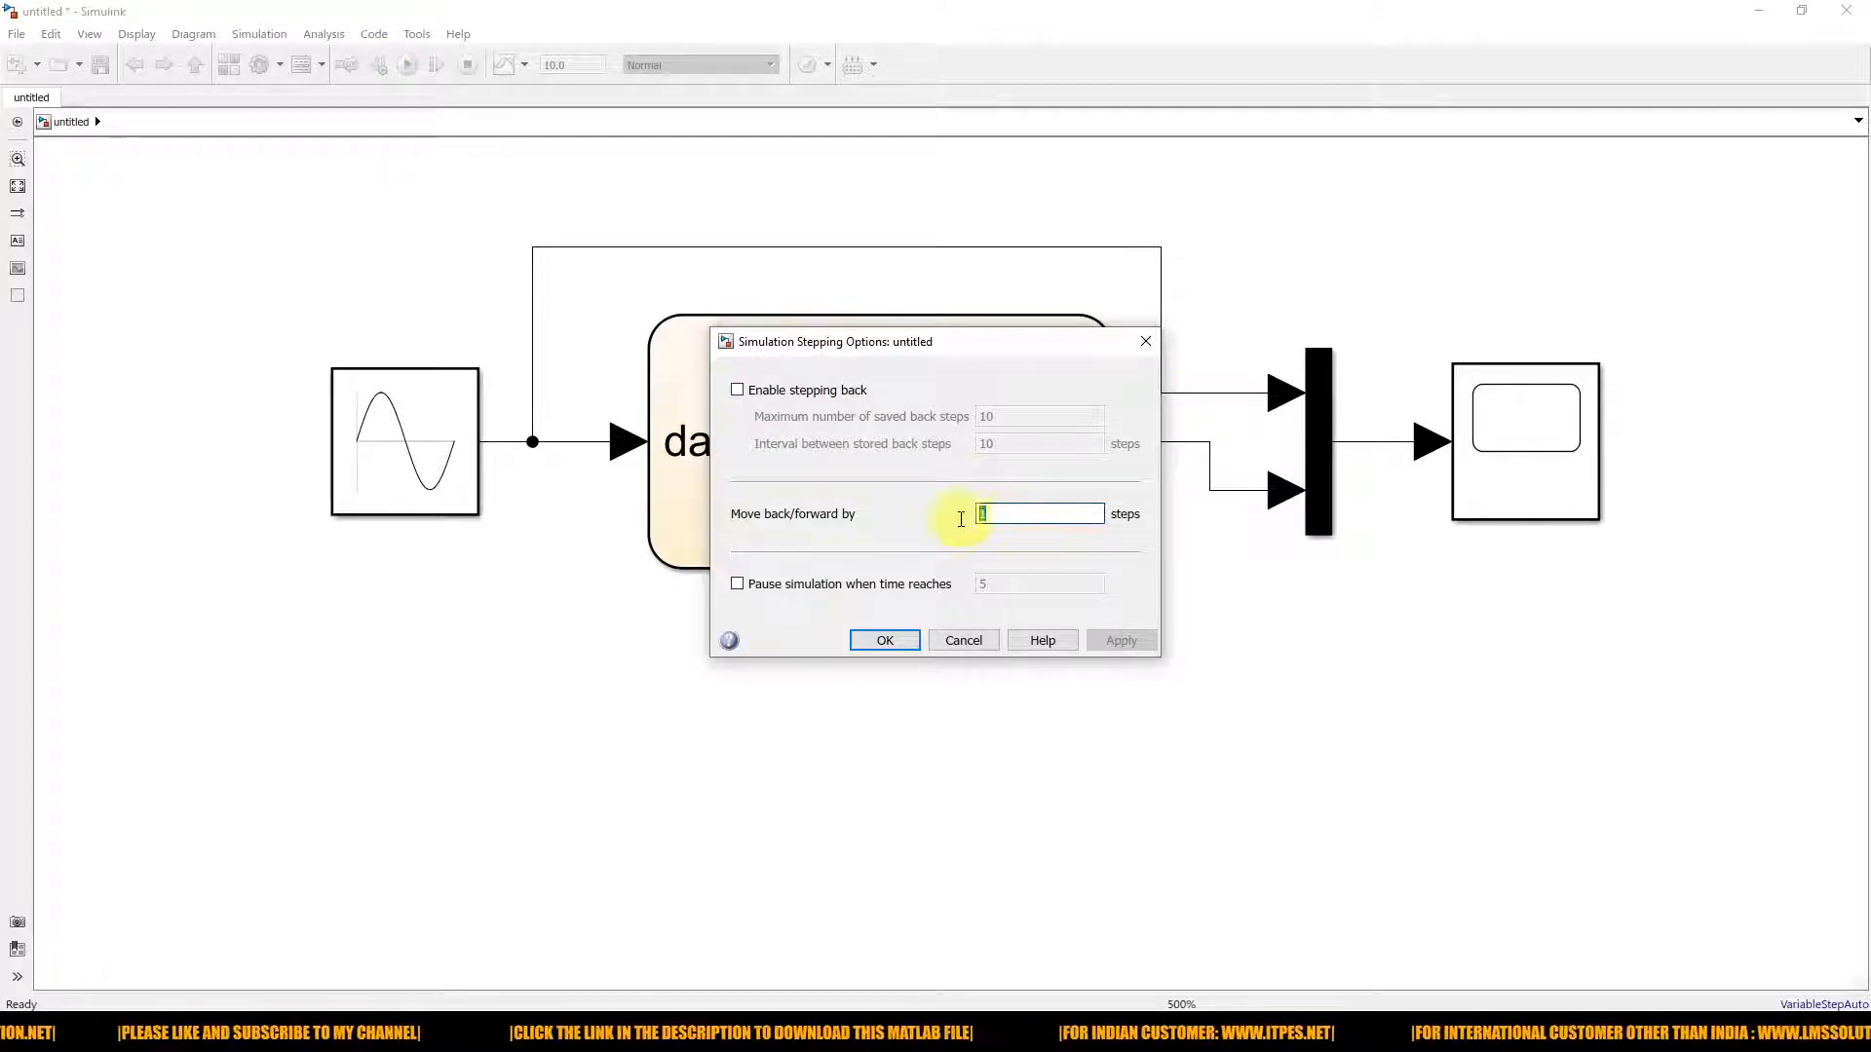
text(20000)
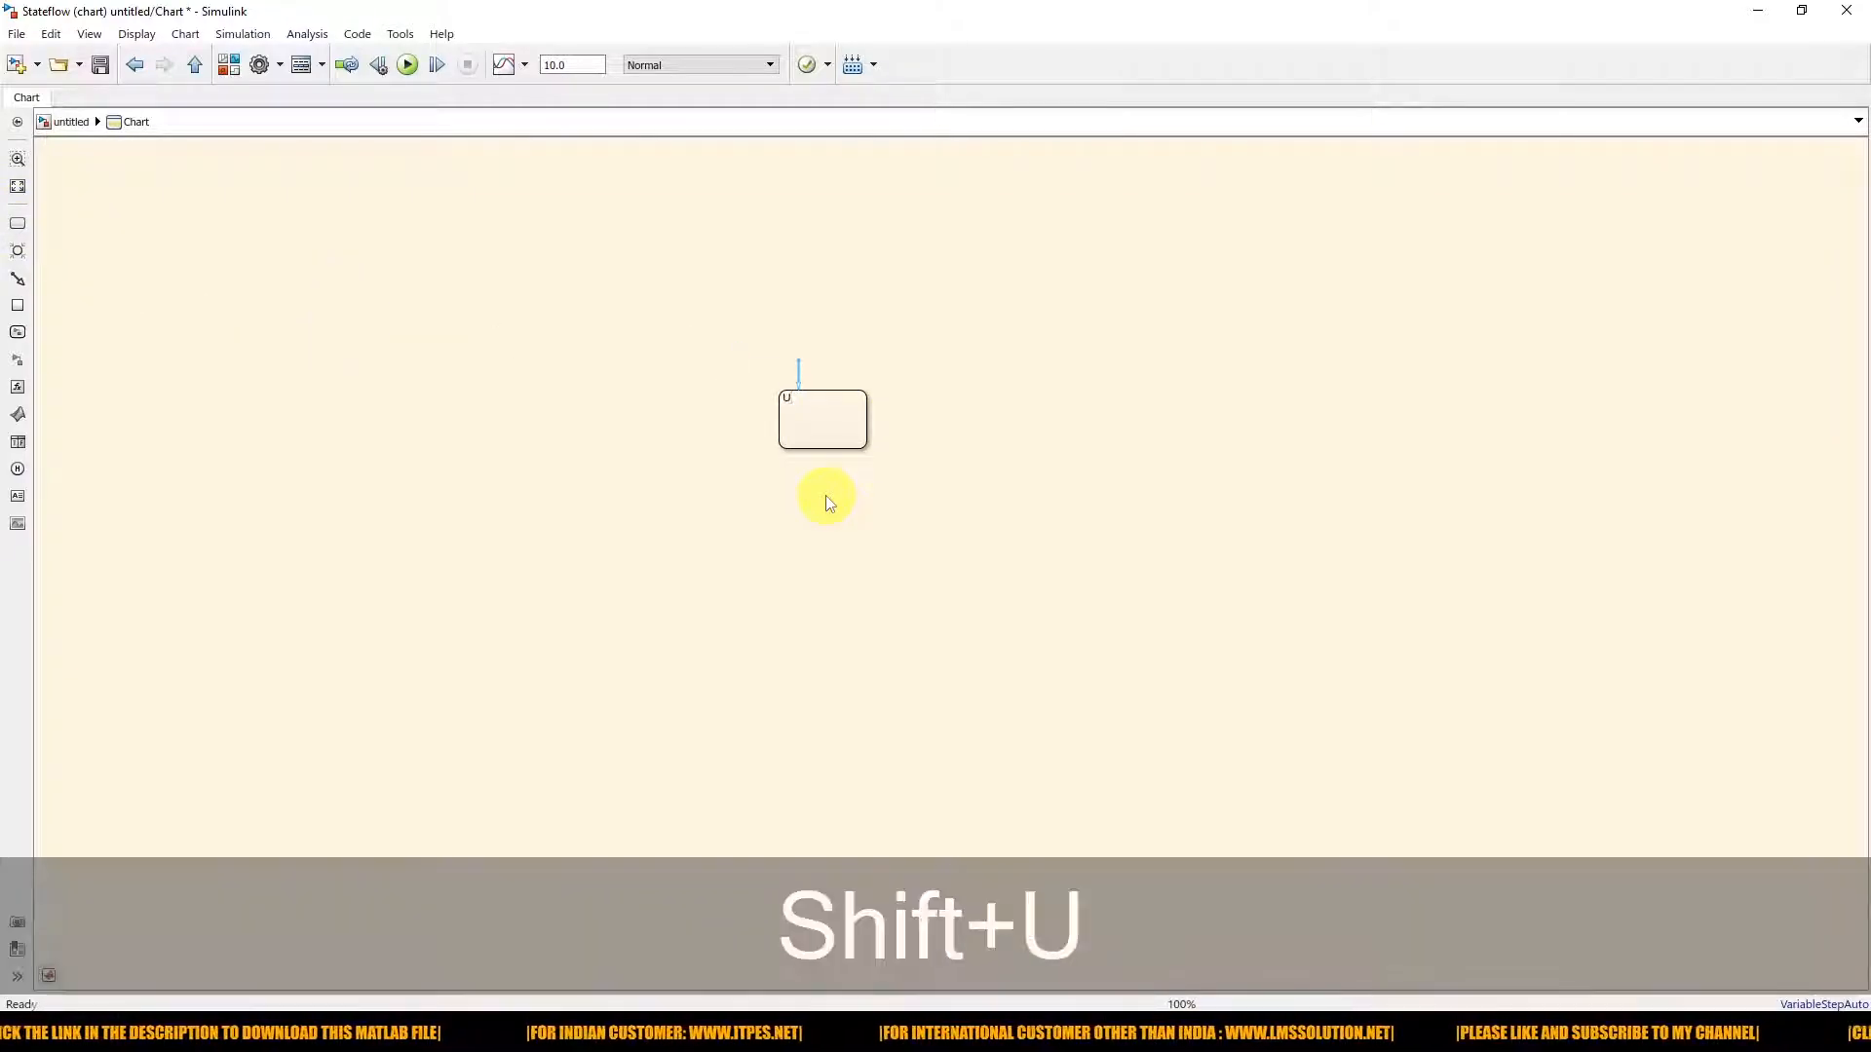
Step: Create state Upper with entry data1=0.5, then copy it as Lower with data1=-0.5
text(Upper)
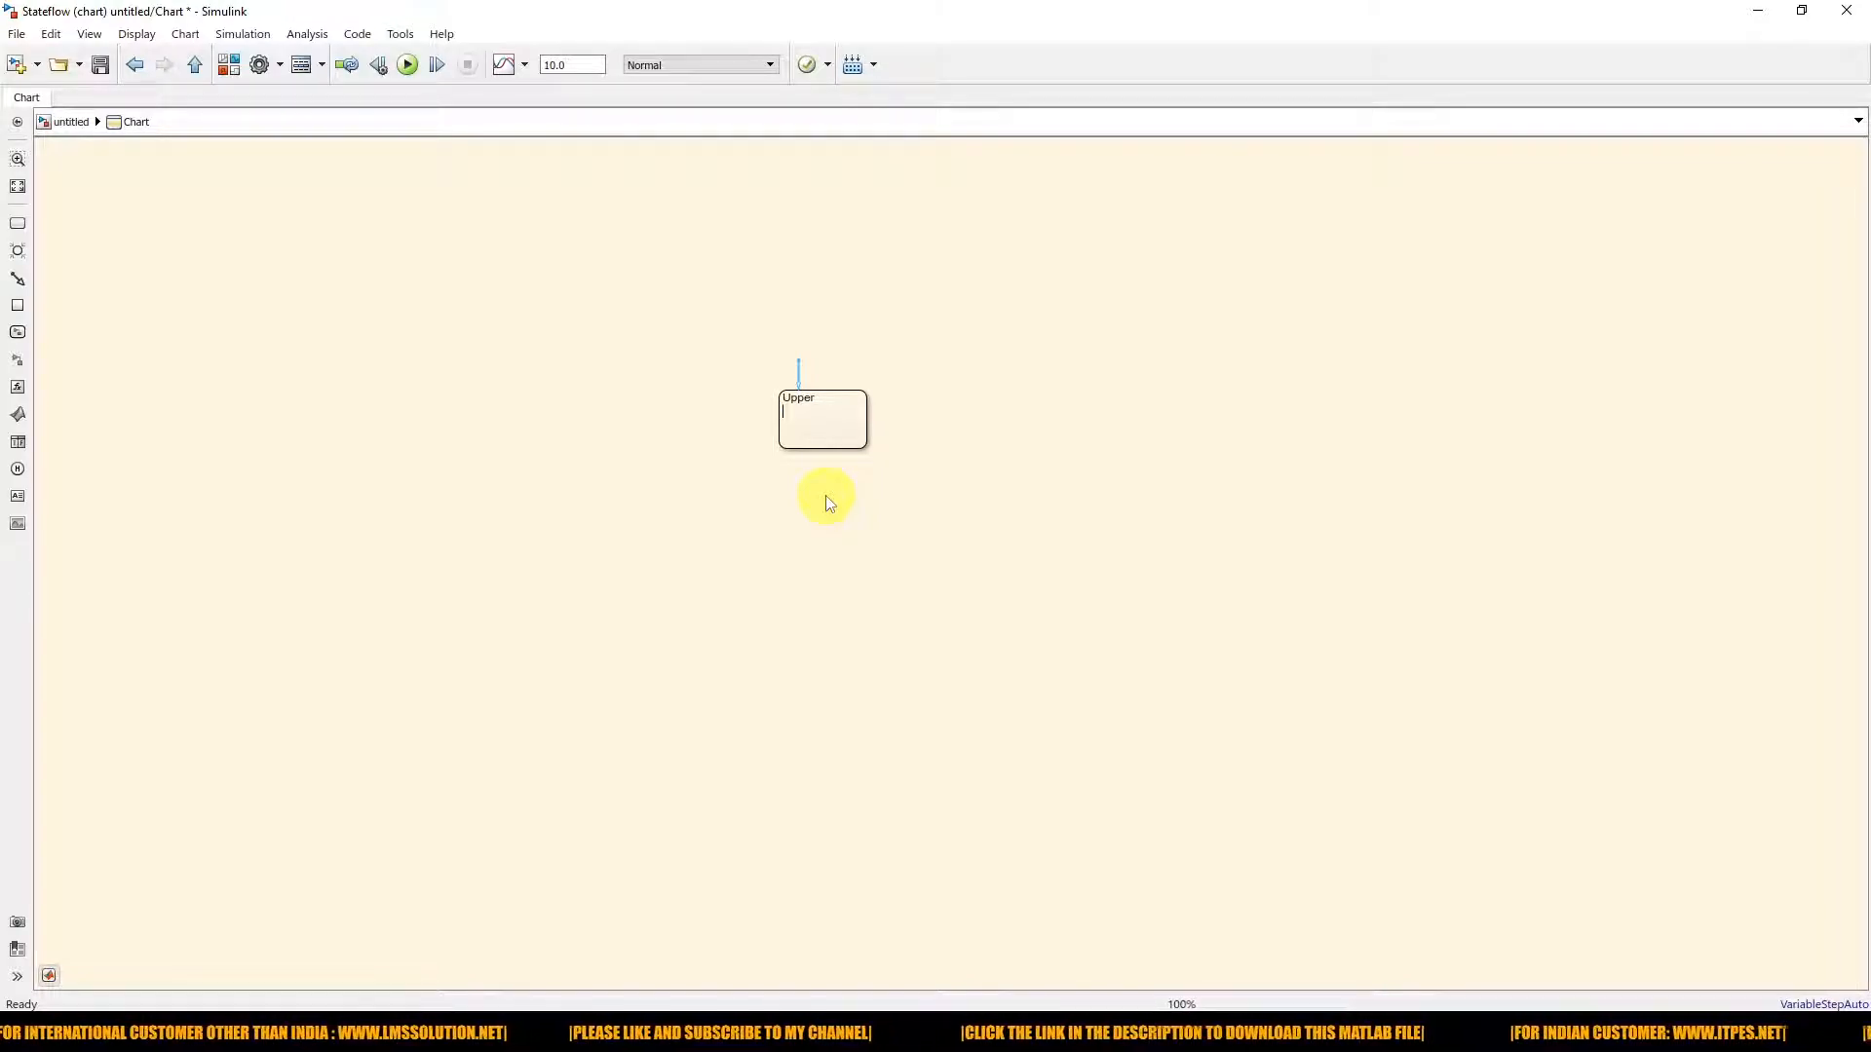
text(data1=0.5)
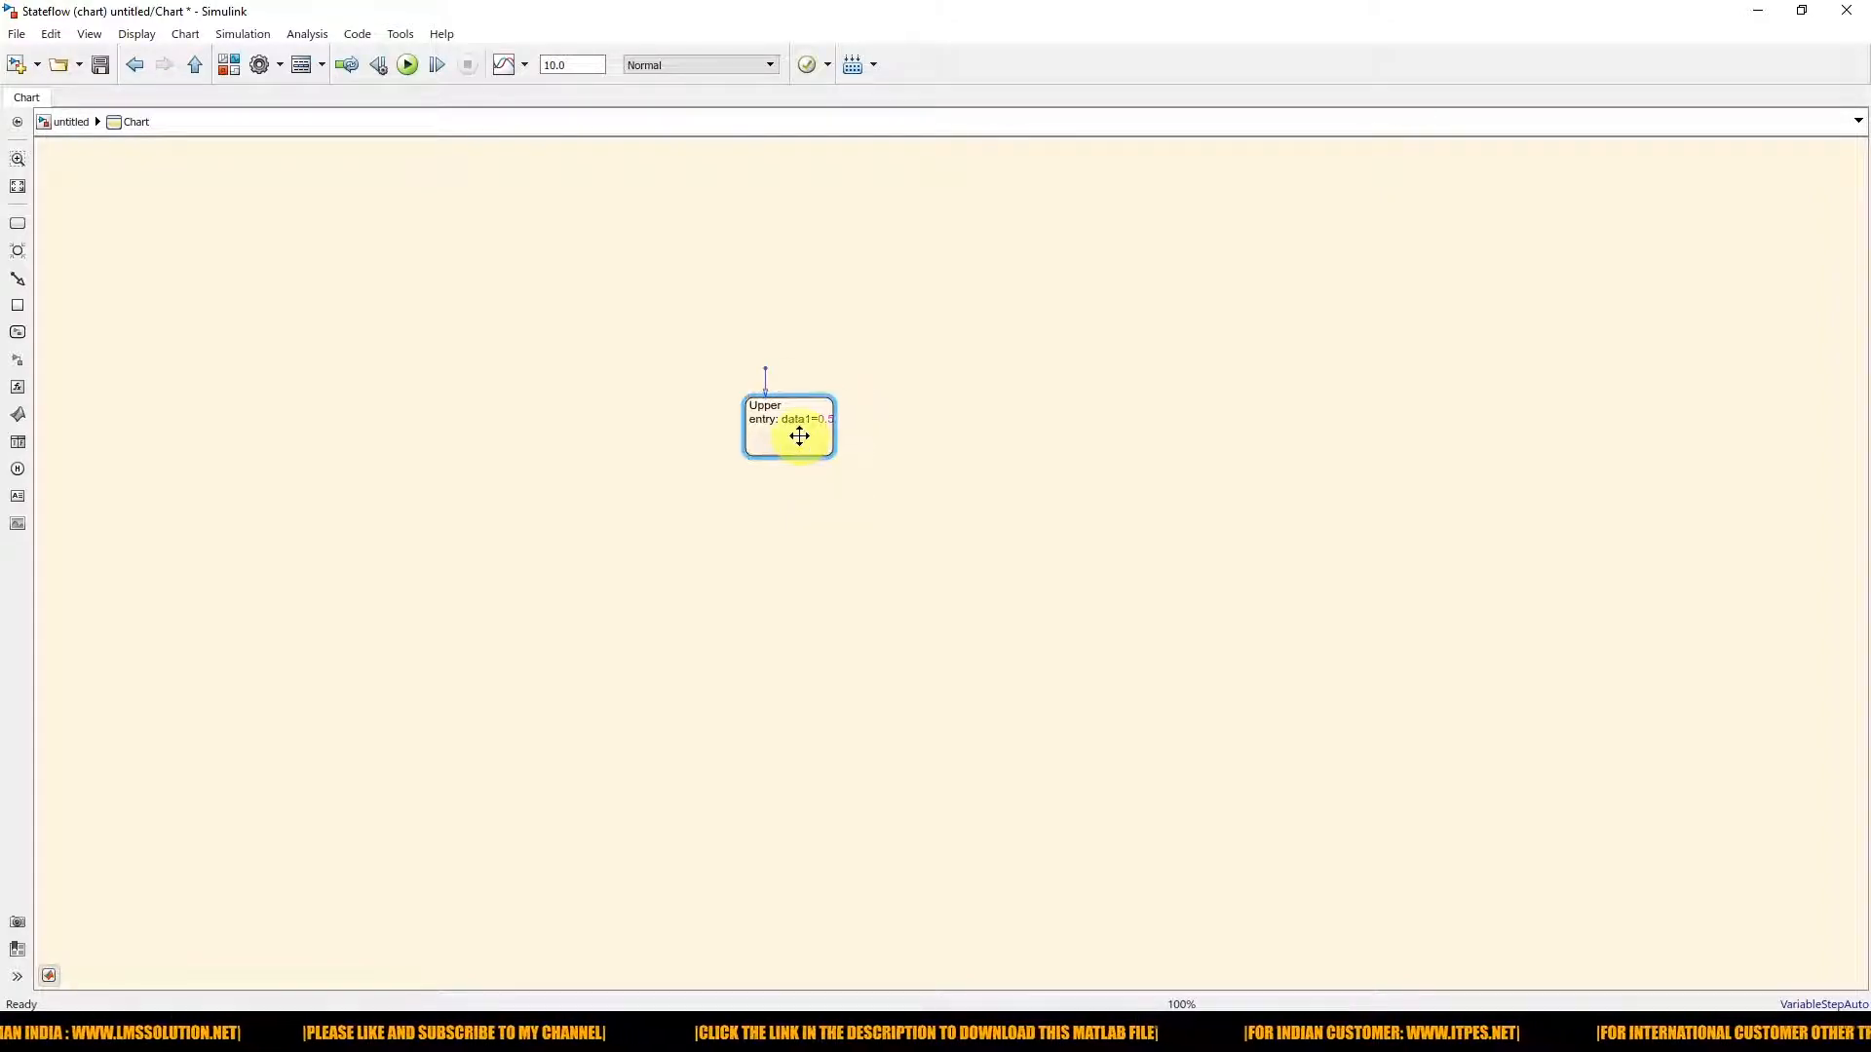
drag(799, 436, 856, 467)
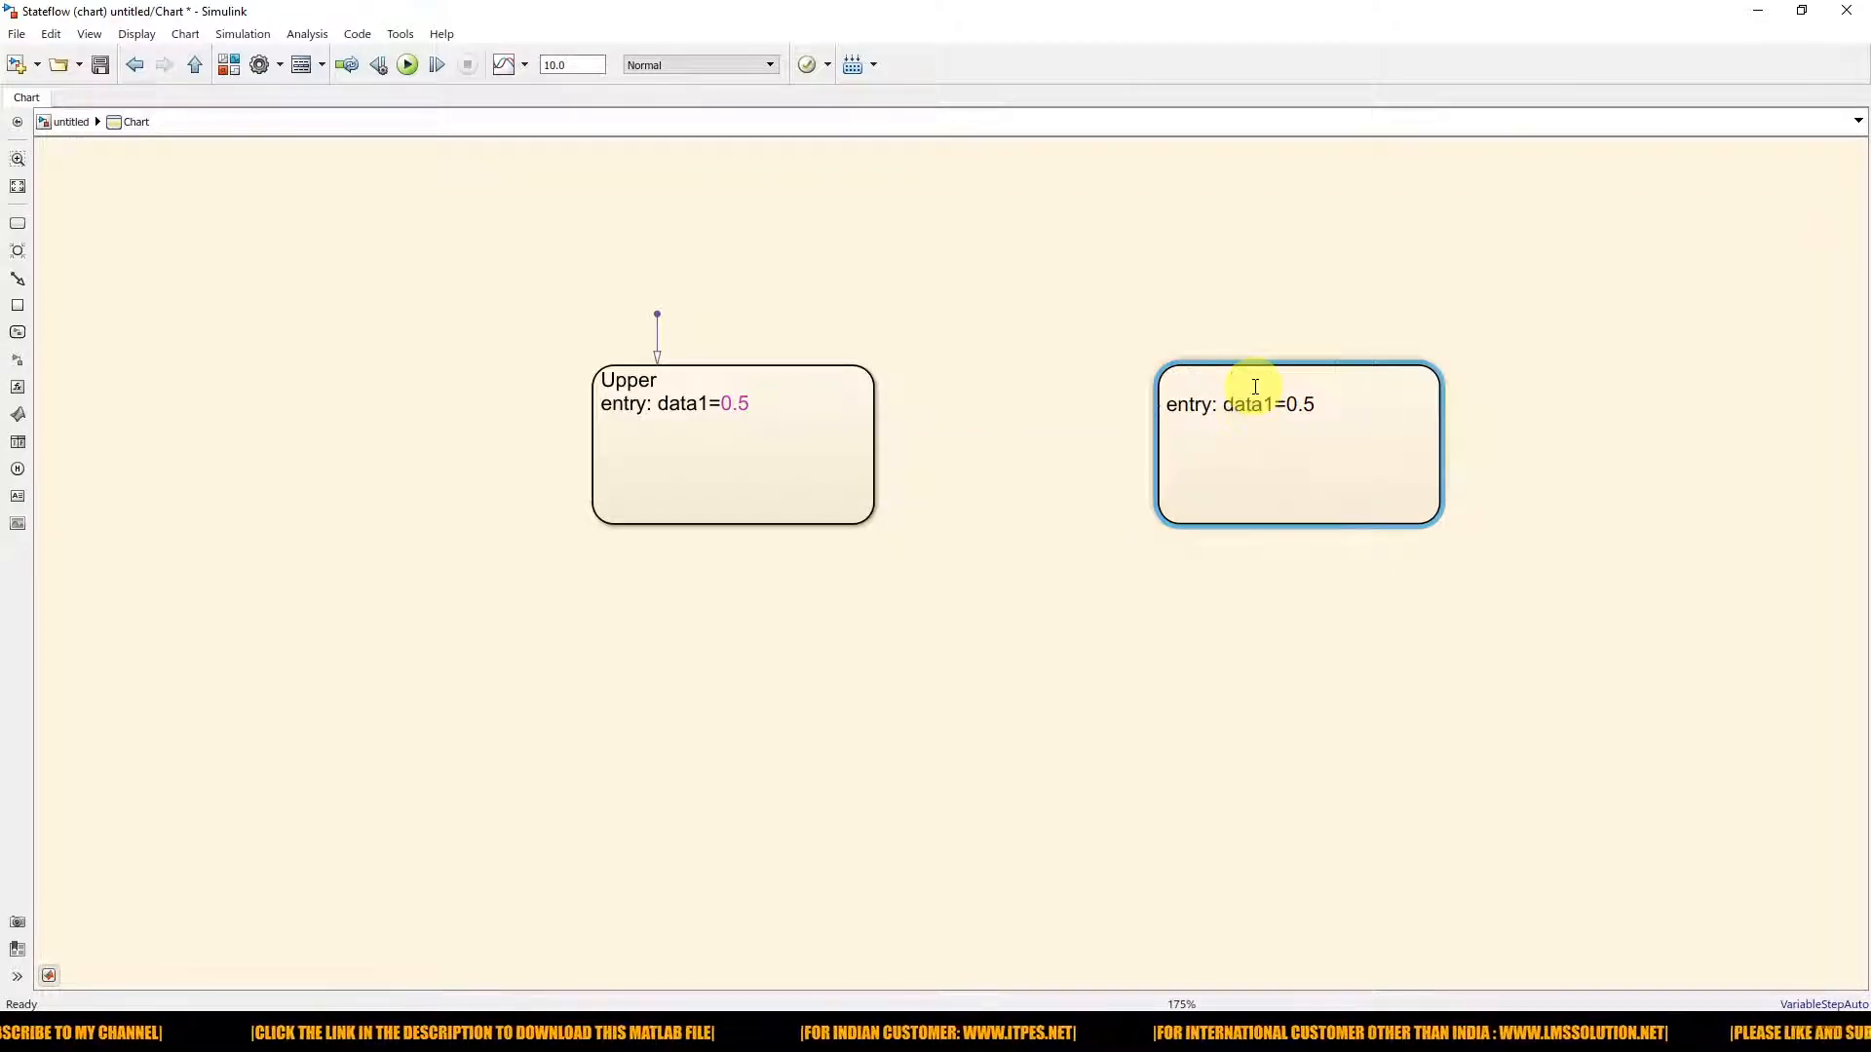
text(Lower)
text(-)
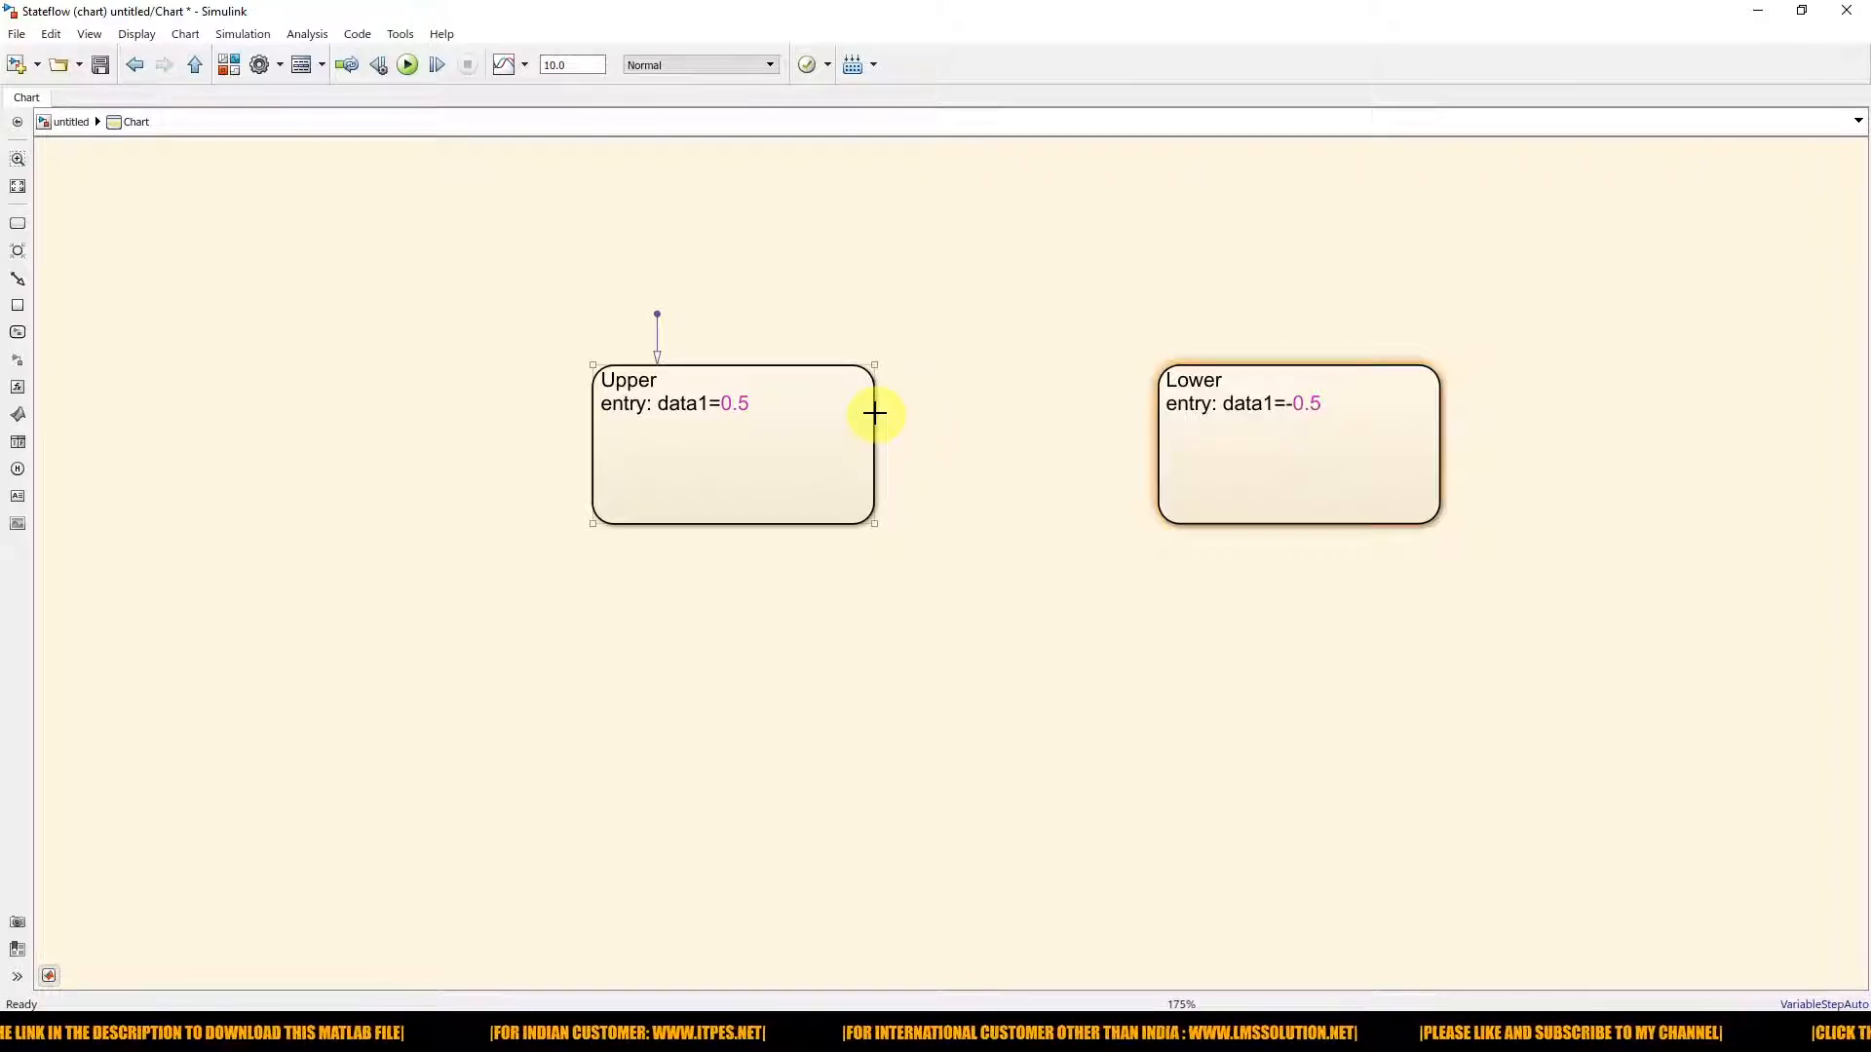
Step: Draw transitions Upper→Lower on [data<-0.5] and Lower→Upper on [data>0.5]
drag(875, 414, 1152, 411)
text([data)
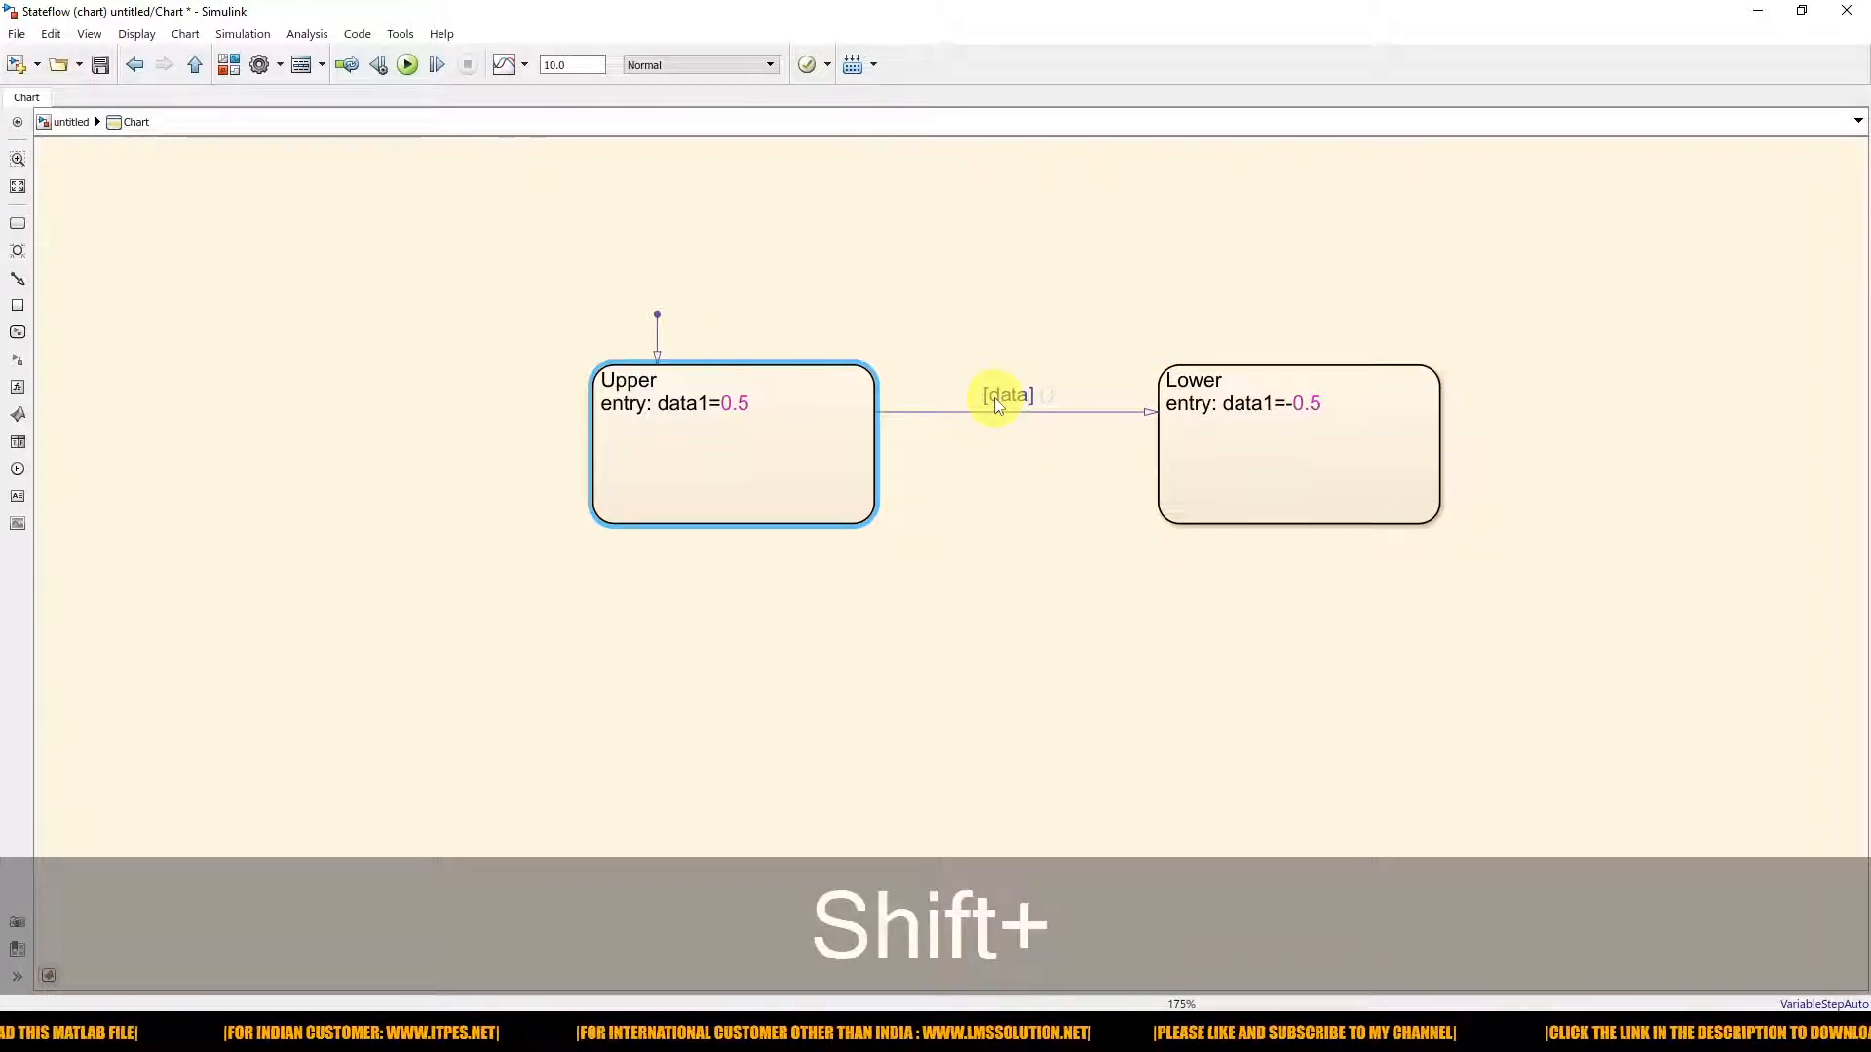
text(<-0.5)
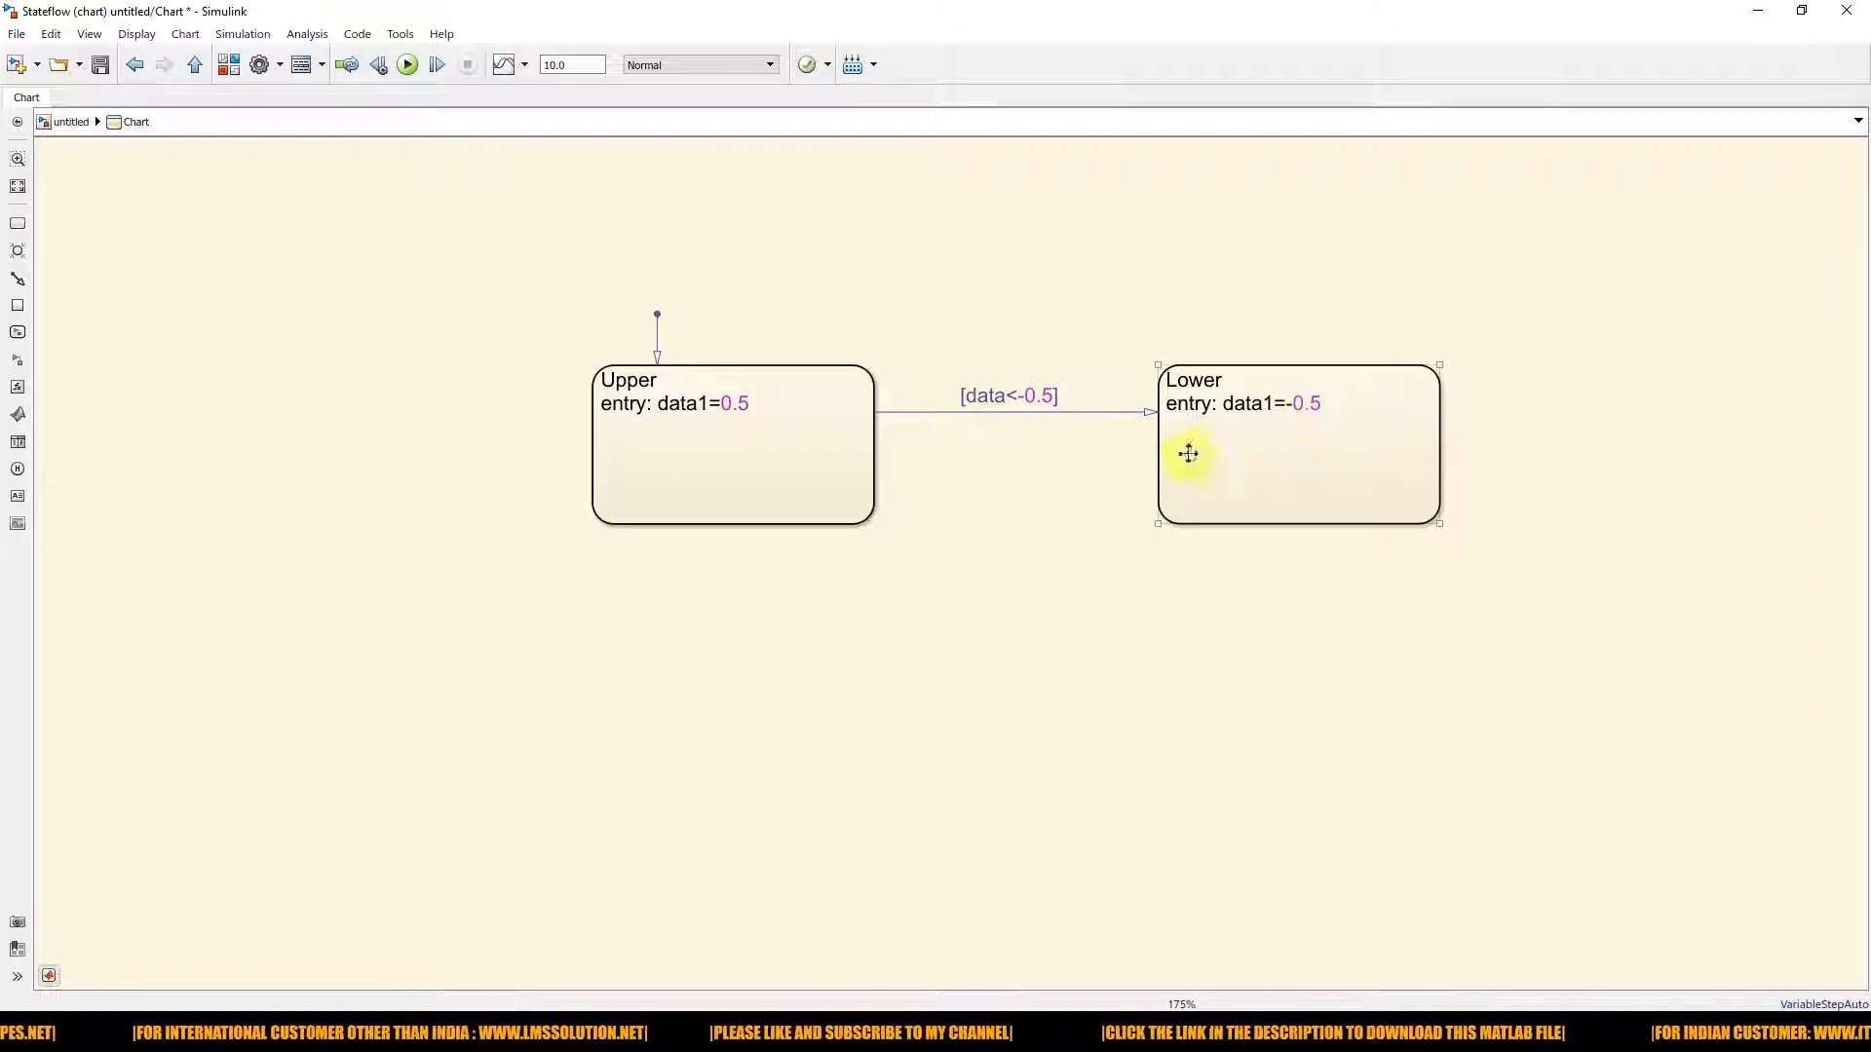
drag(1187, 483, 865, 484)
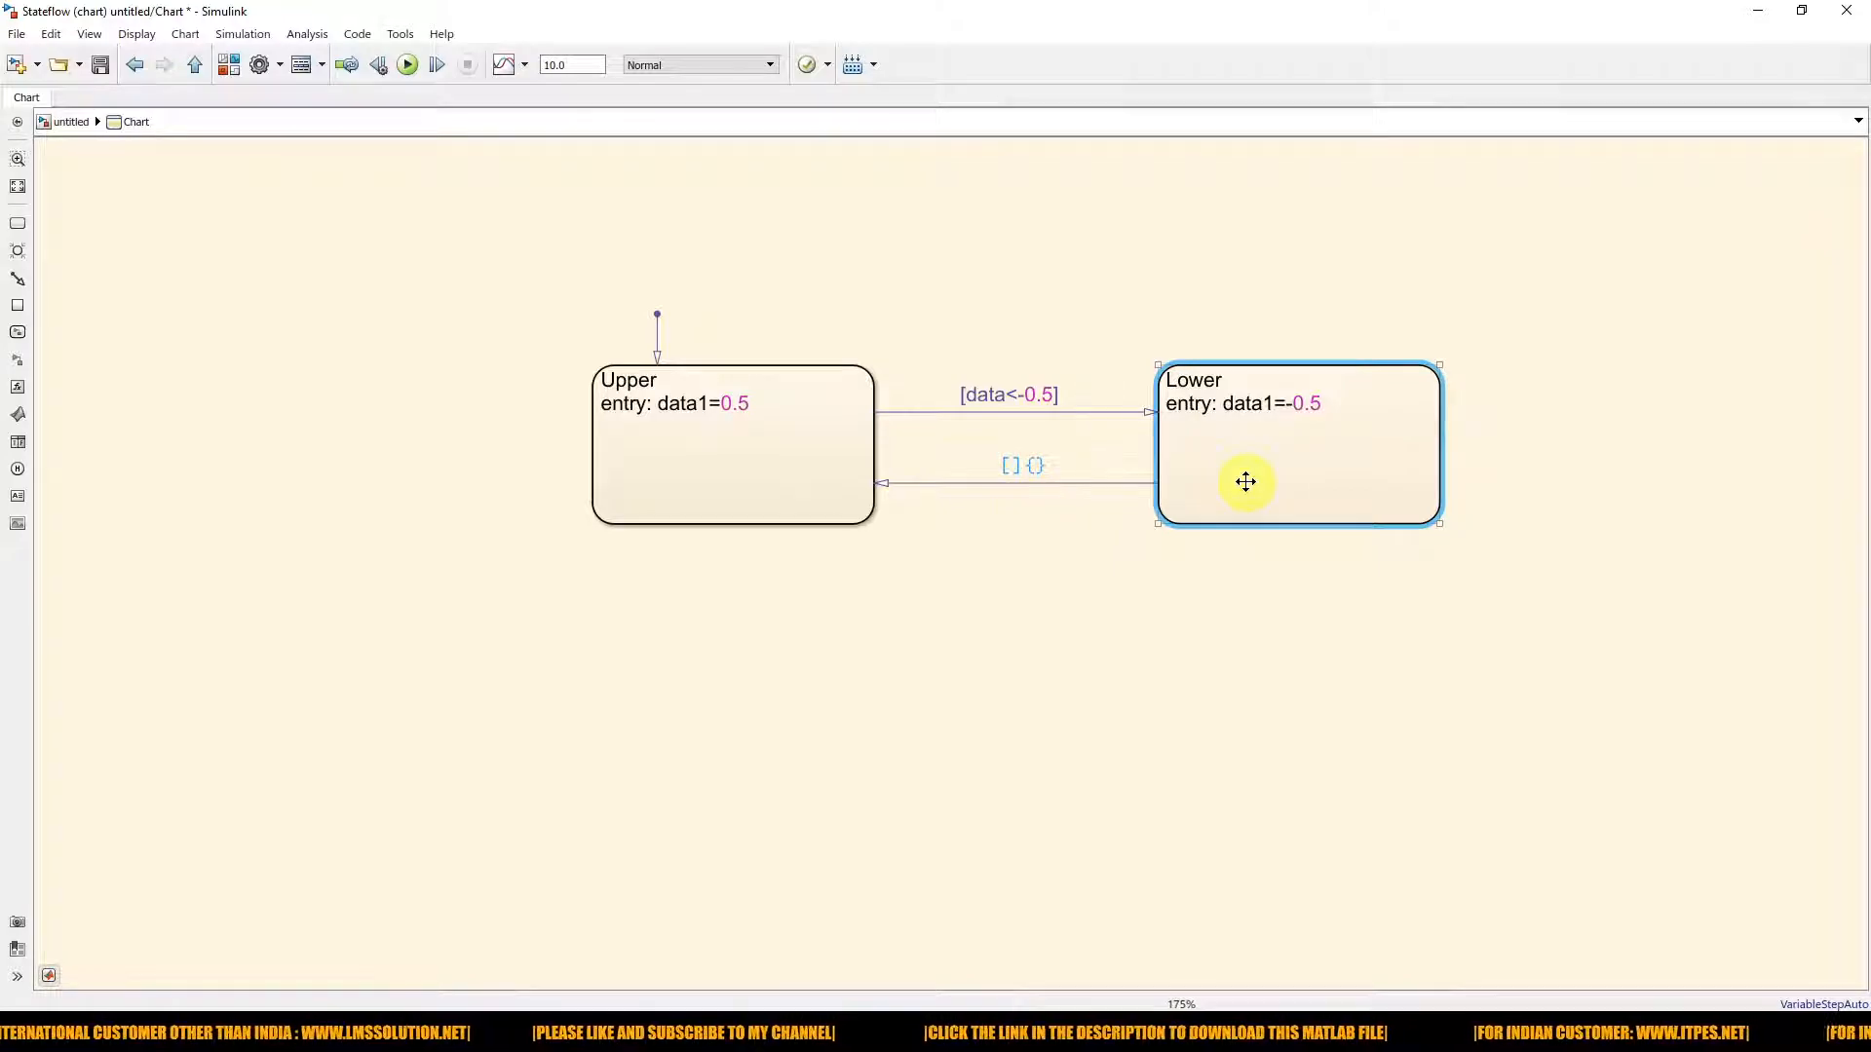
click(823, 449)
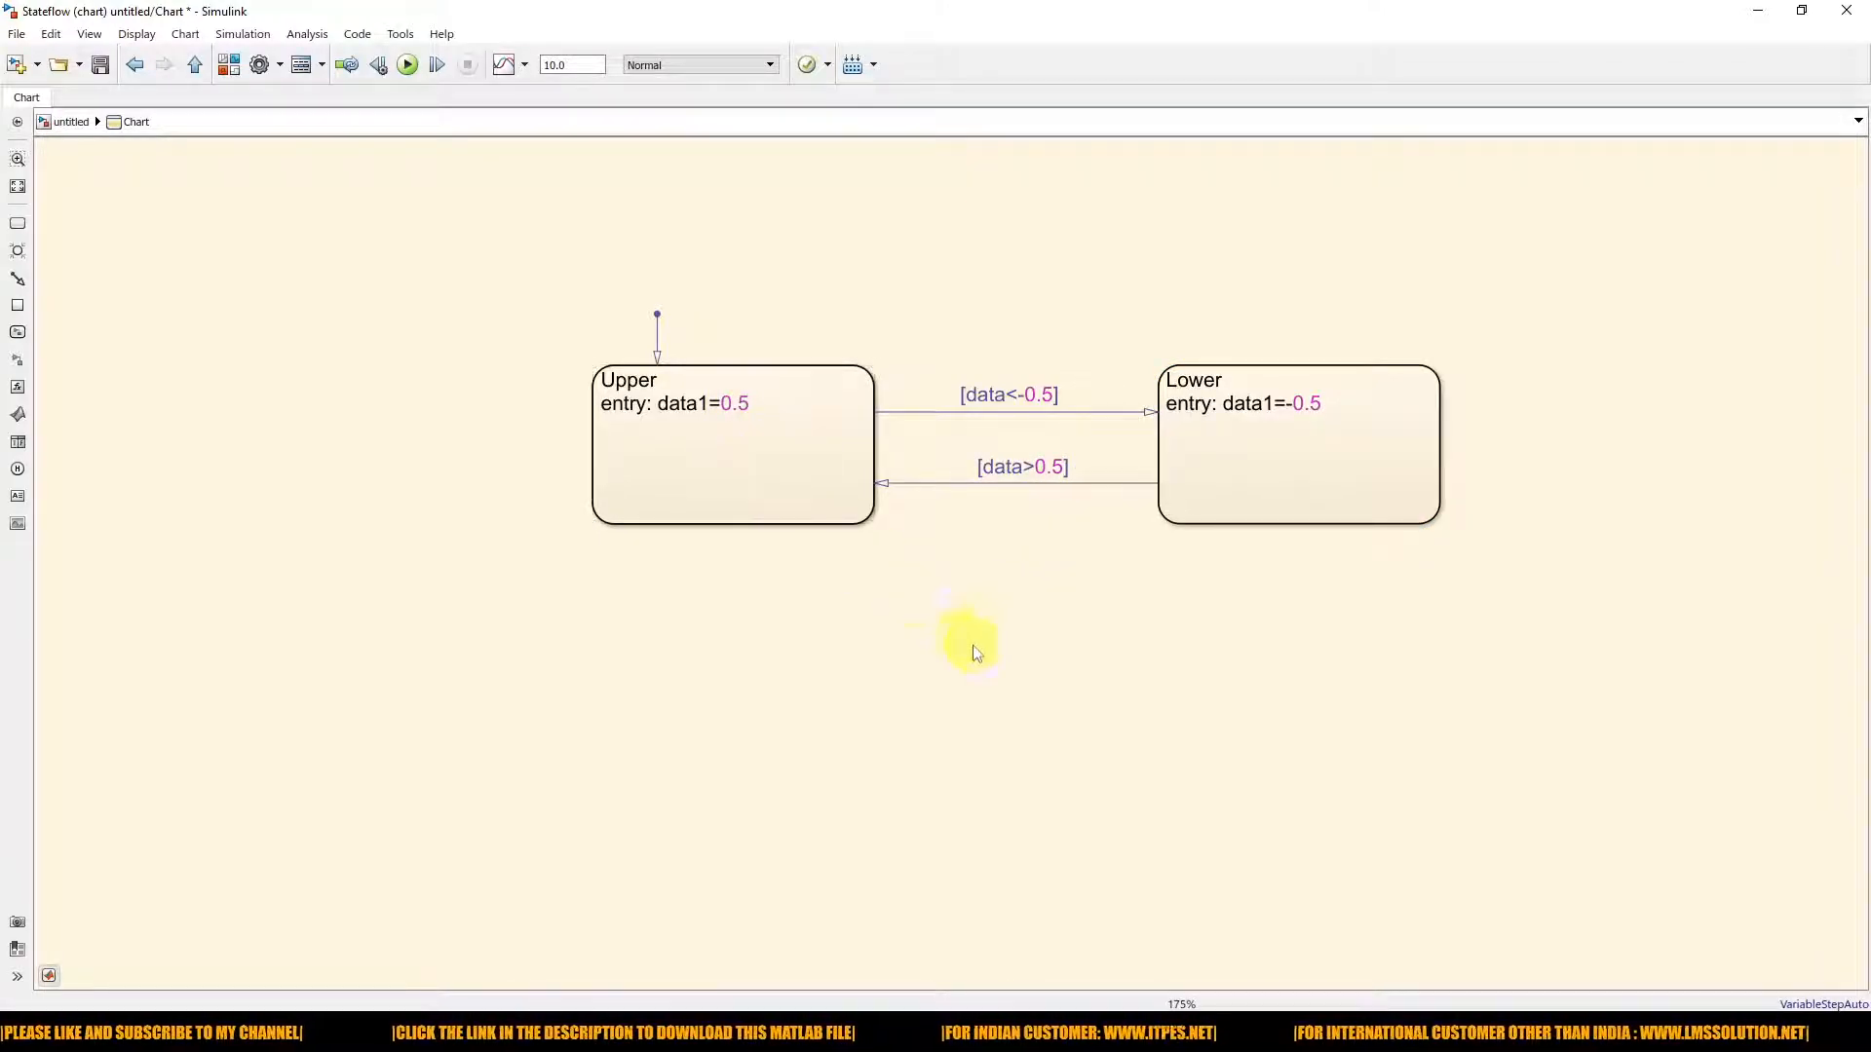
mouse_move(982, 651)
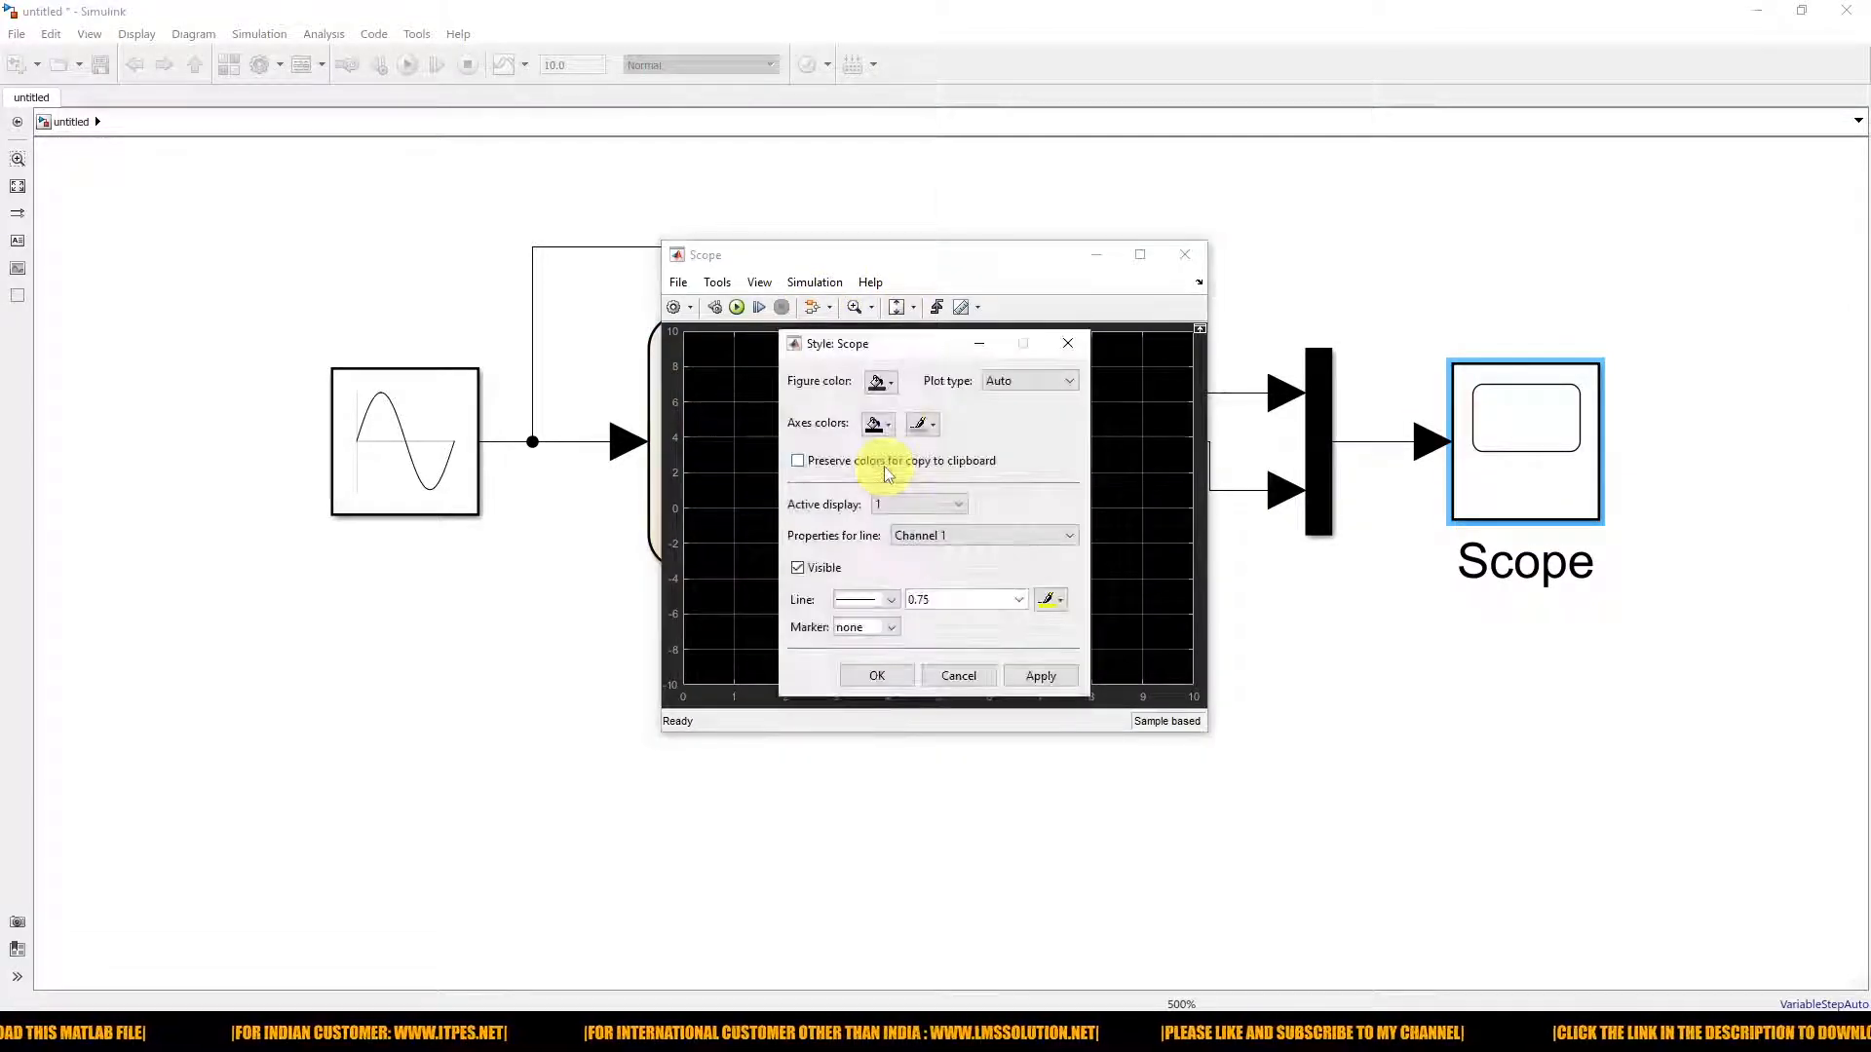
Step: Change the Scope style's figure and axes colours to white
click(890, 423)
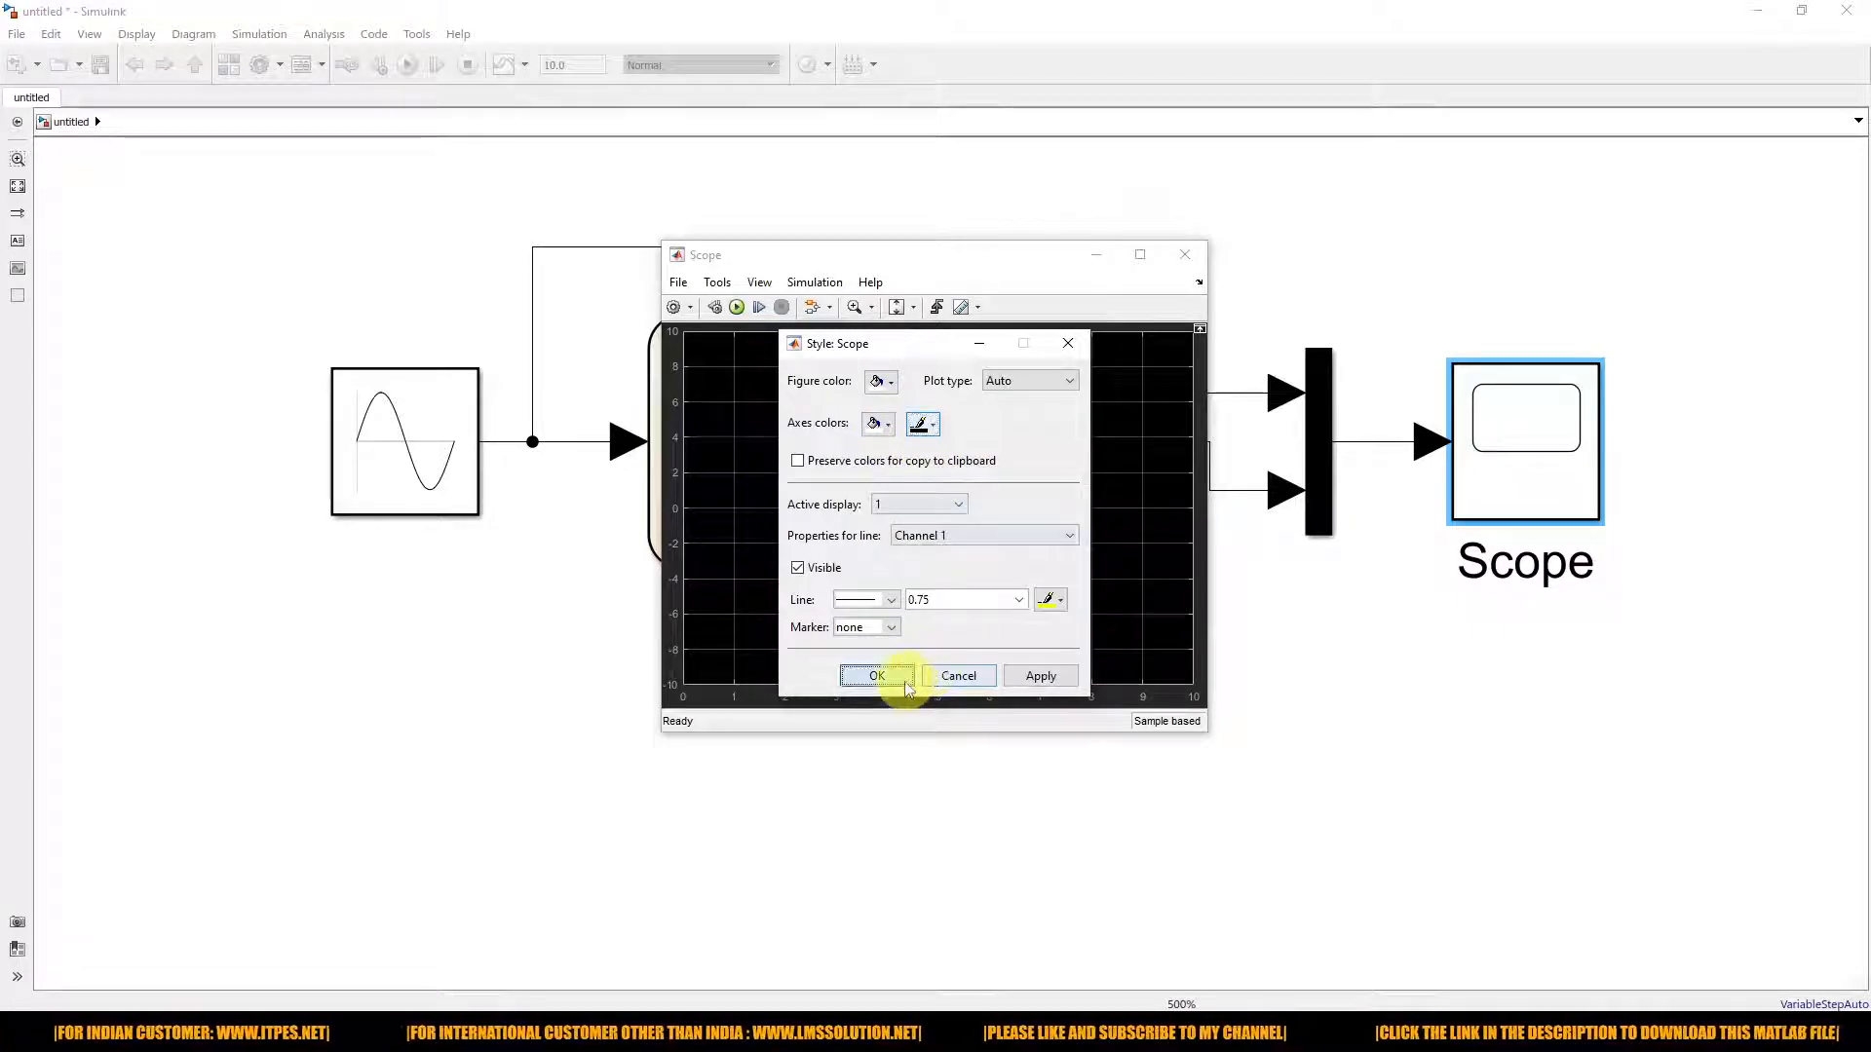
click(876, 677)
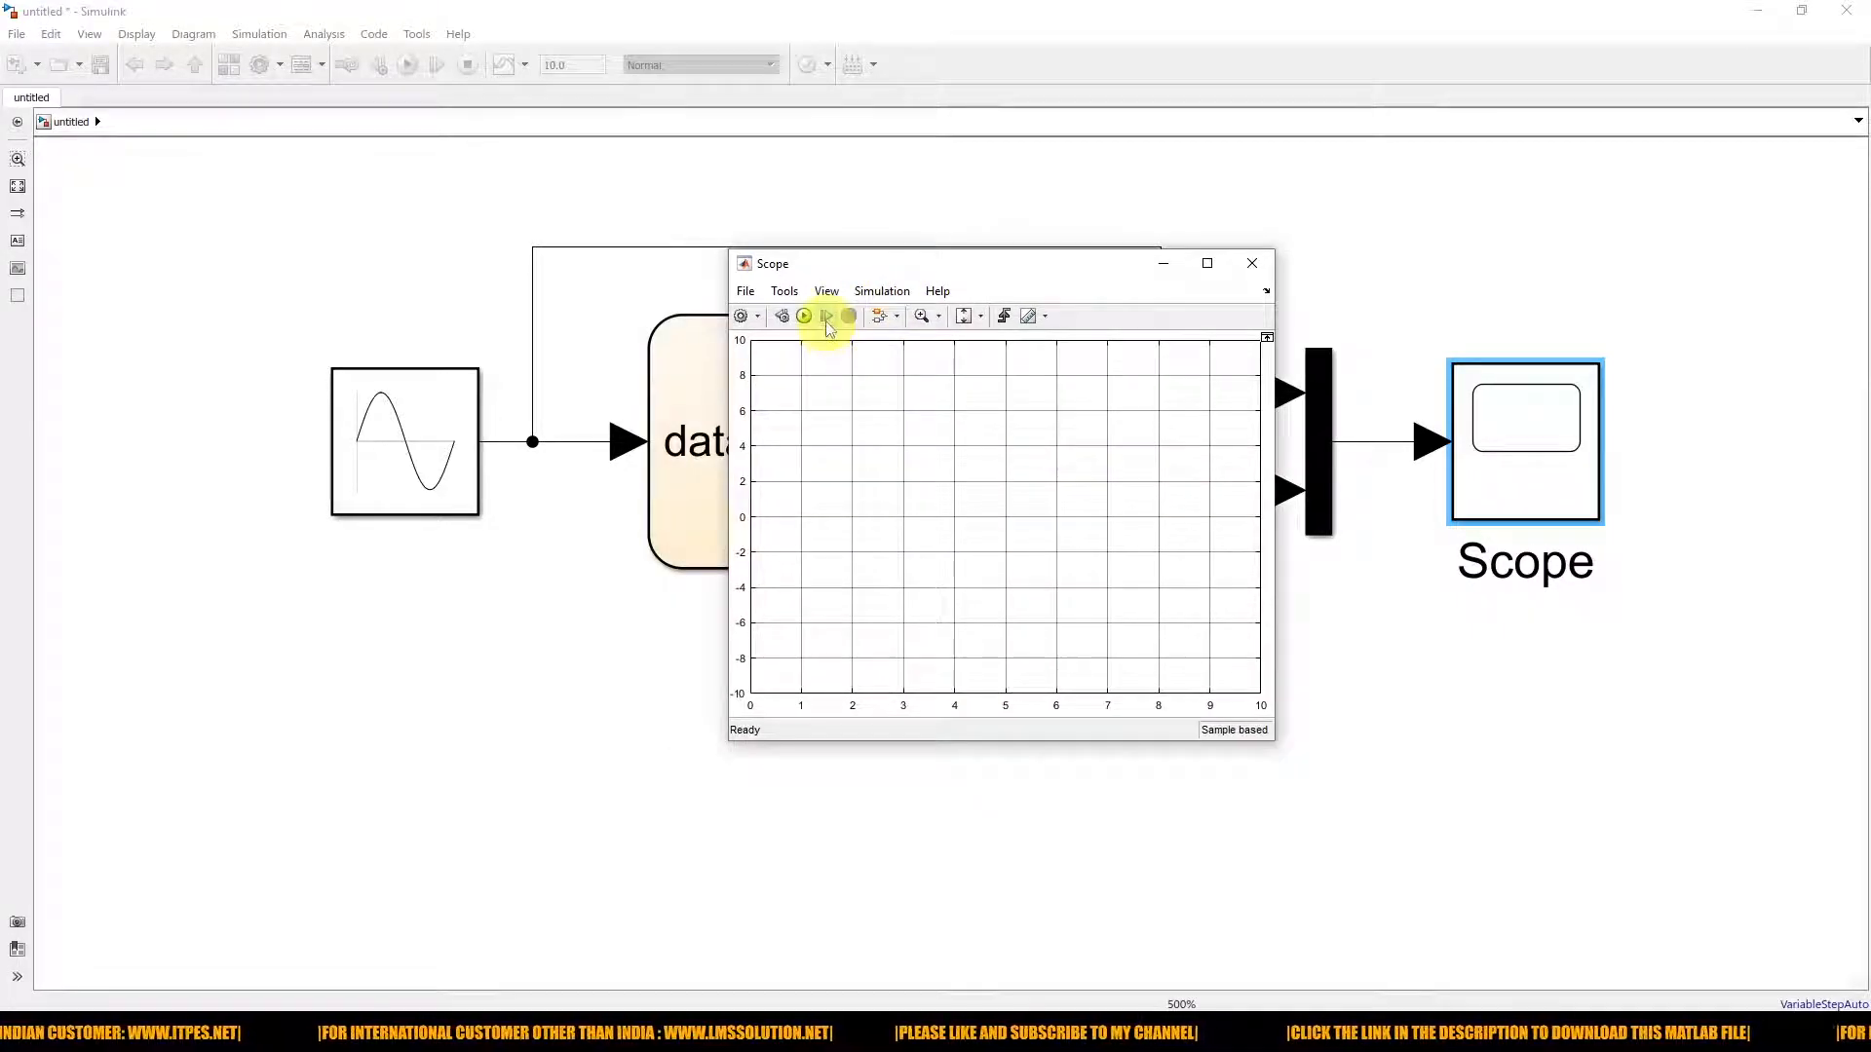
Step: Run the model, reposition the Scope window, and step to T=6 to plot sine and square wave
click(803, 315)
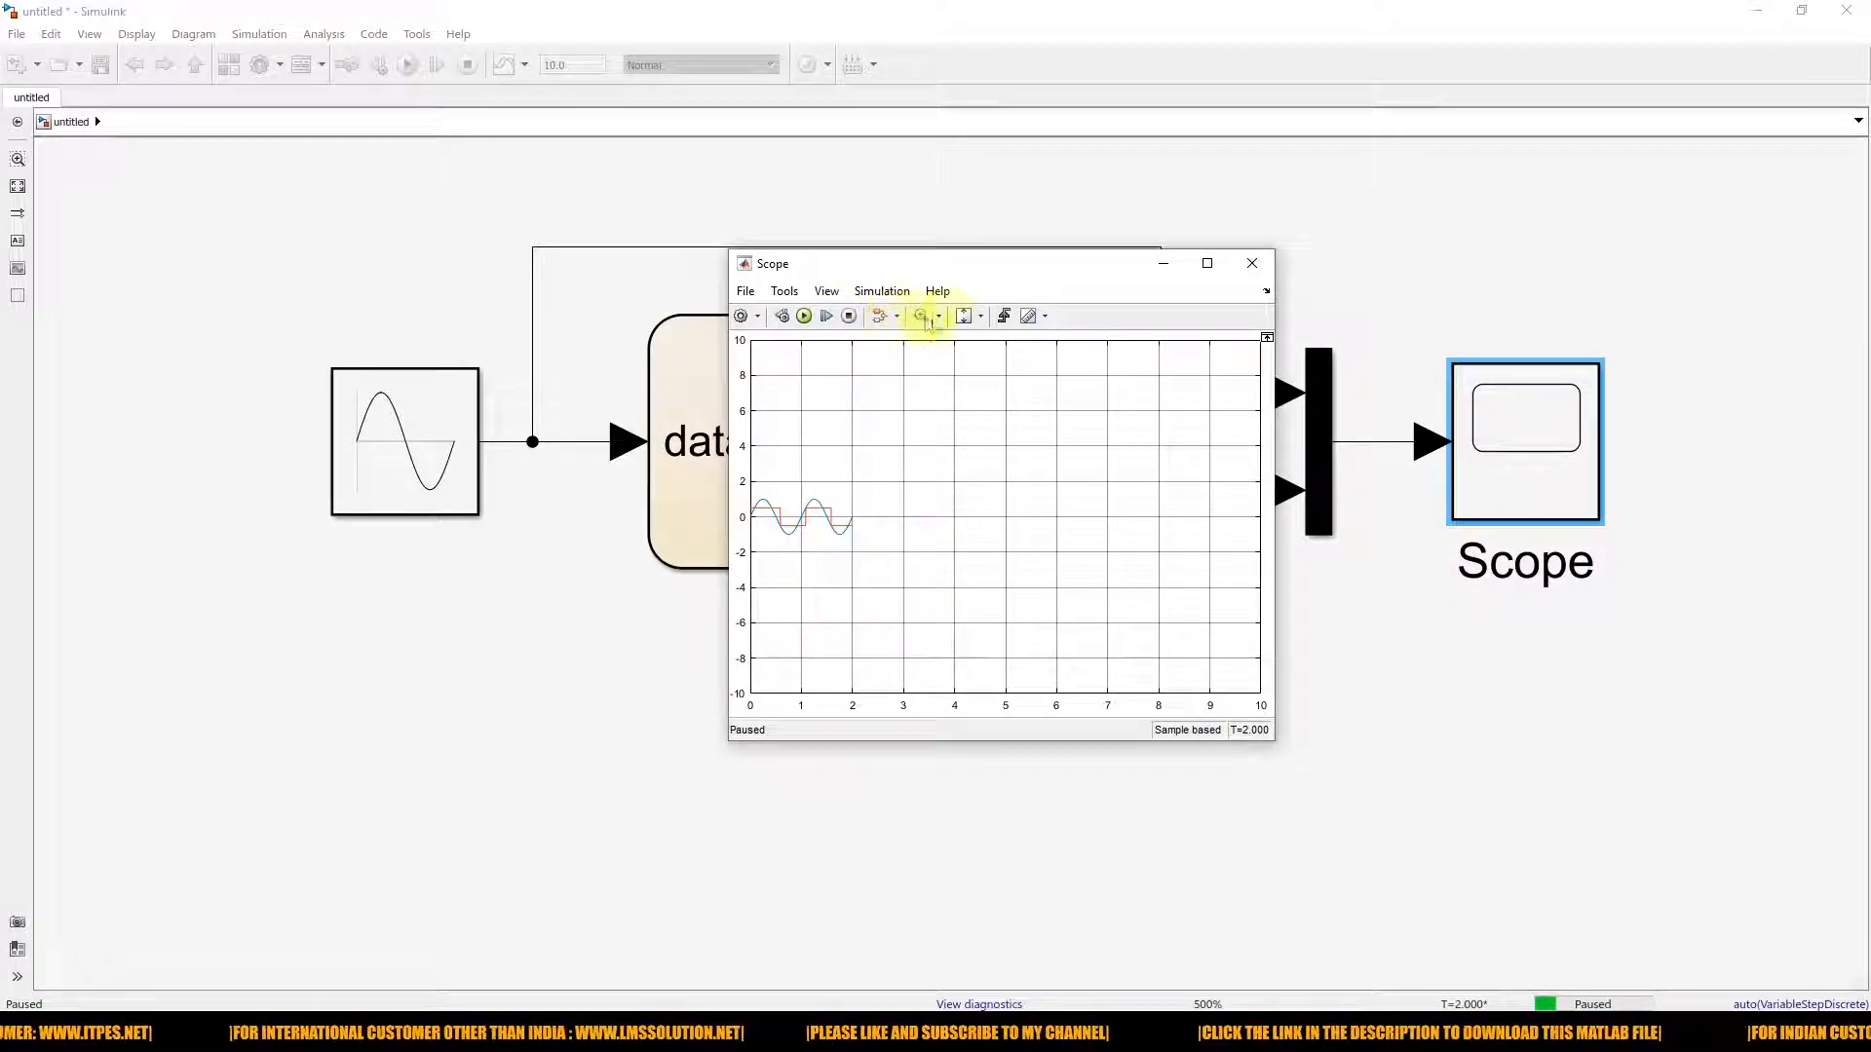
drag(772, 264, 971, 266)
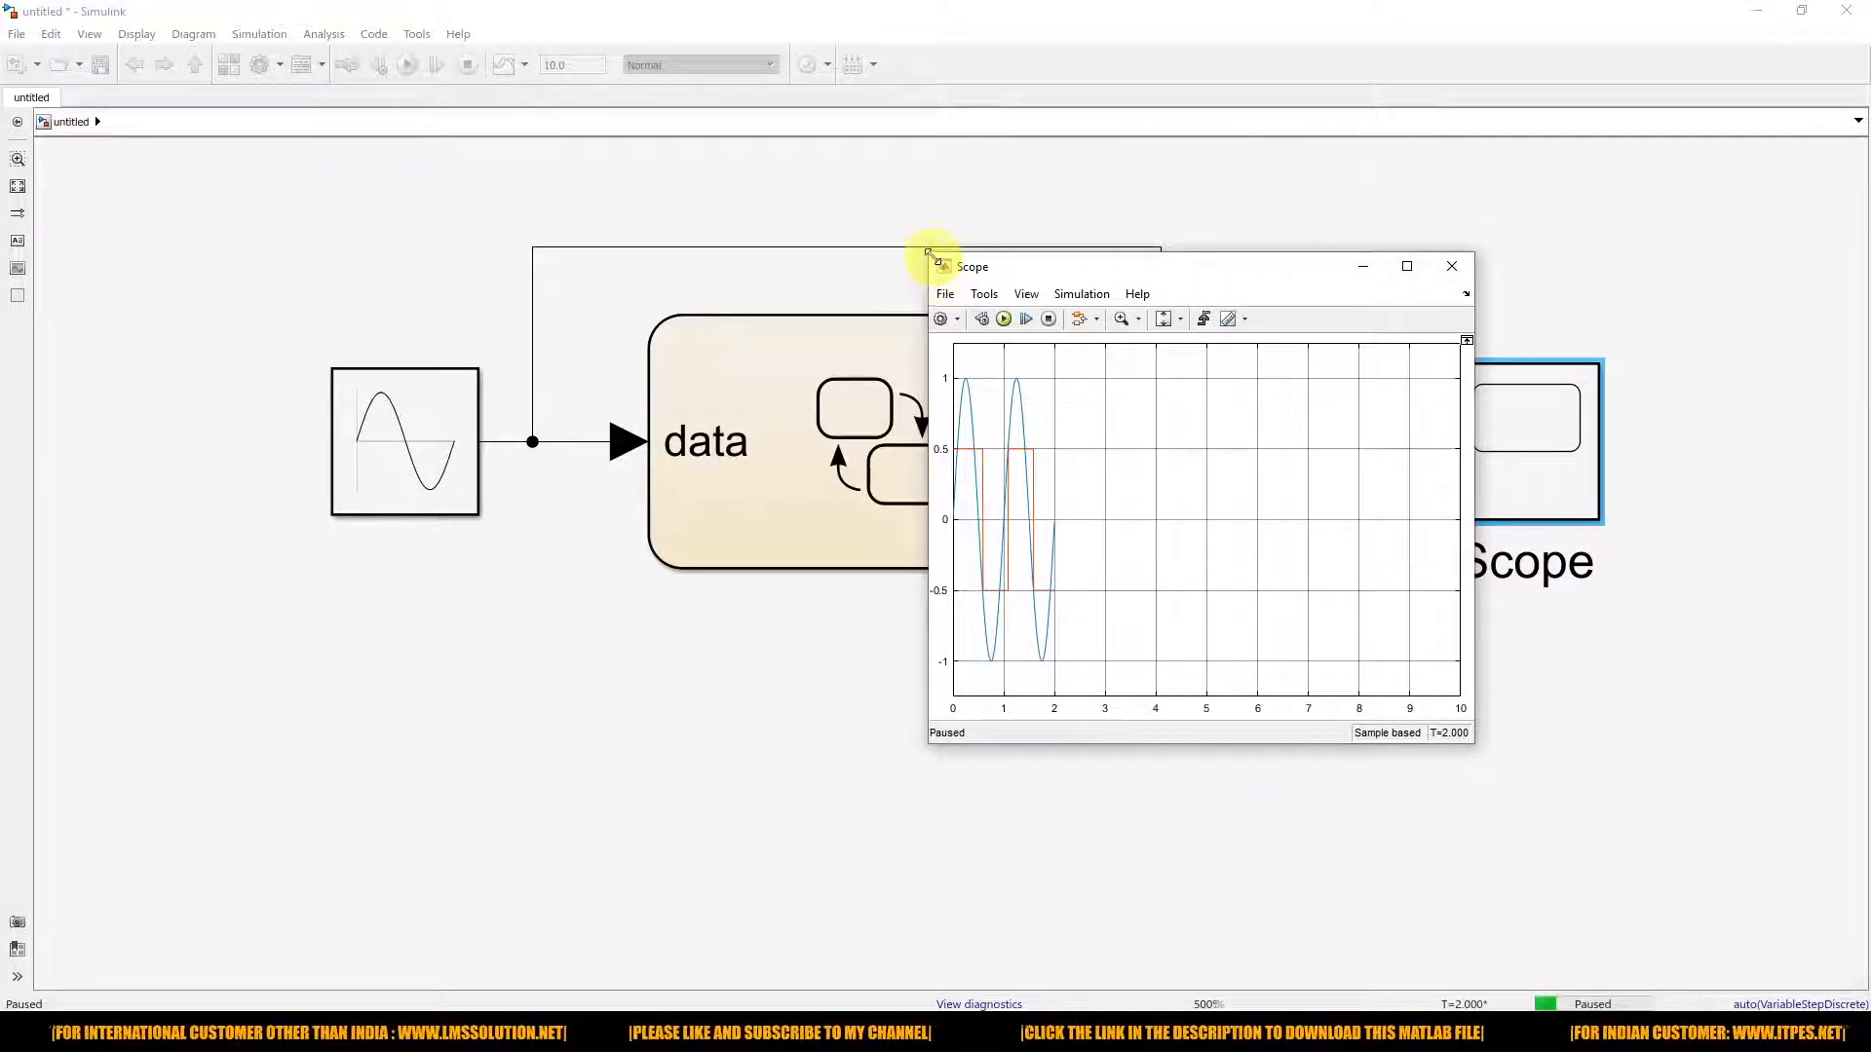
drag(971, 267, 803, 212)
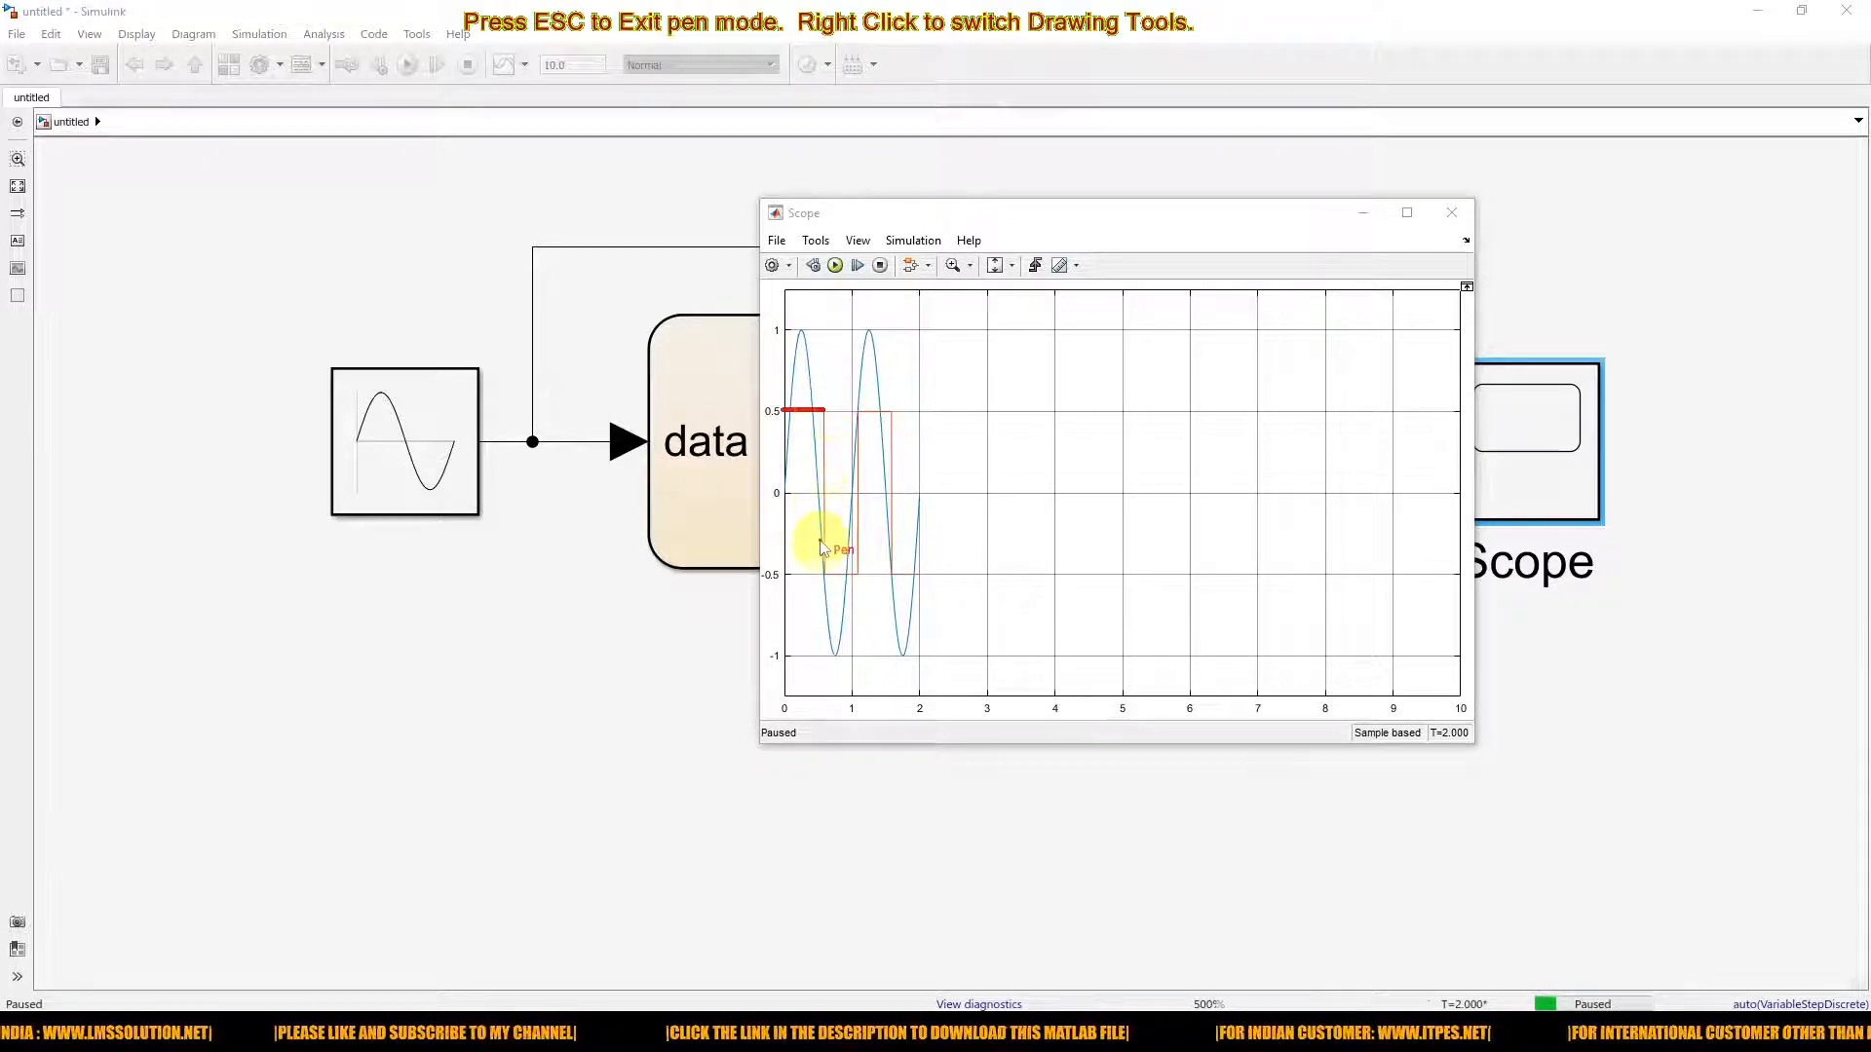
mouse_move(824, 578)
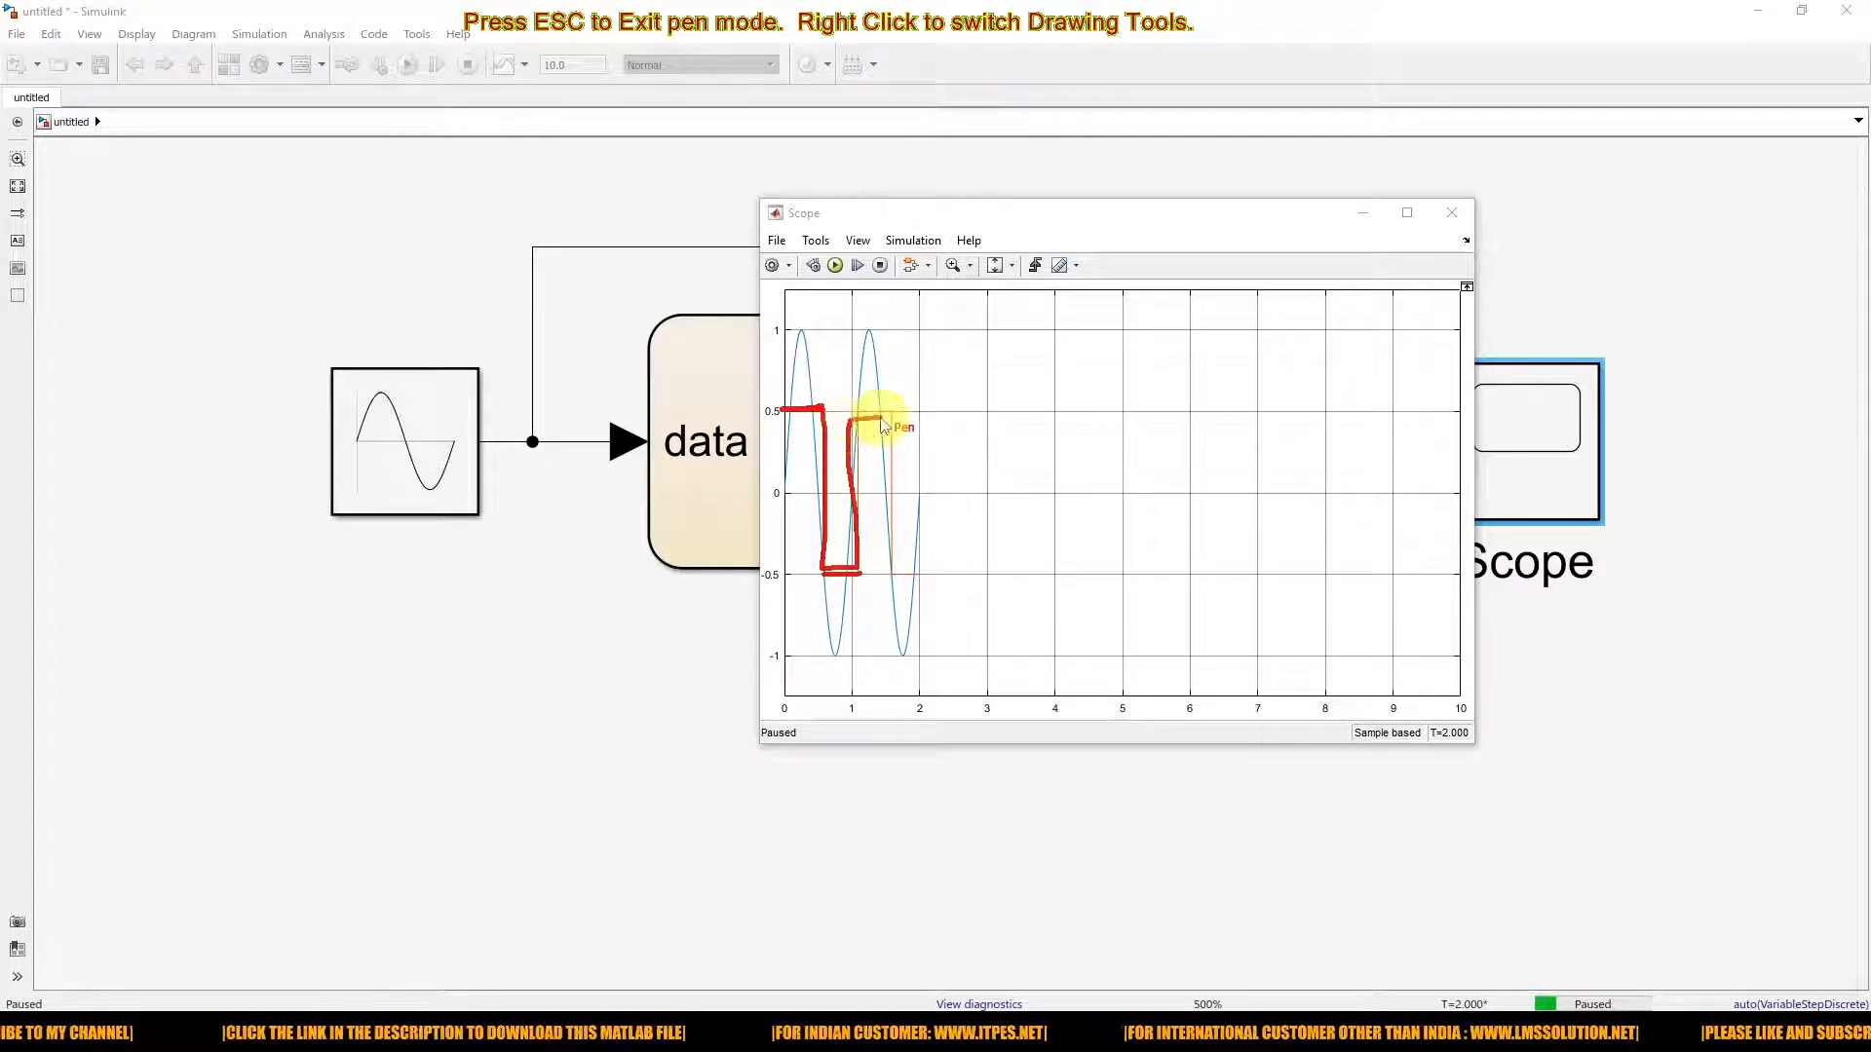
drag(847, 429, 907, 573)
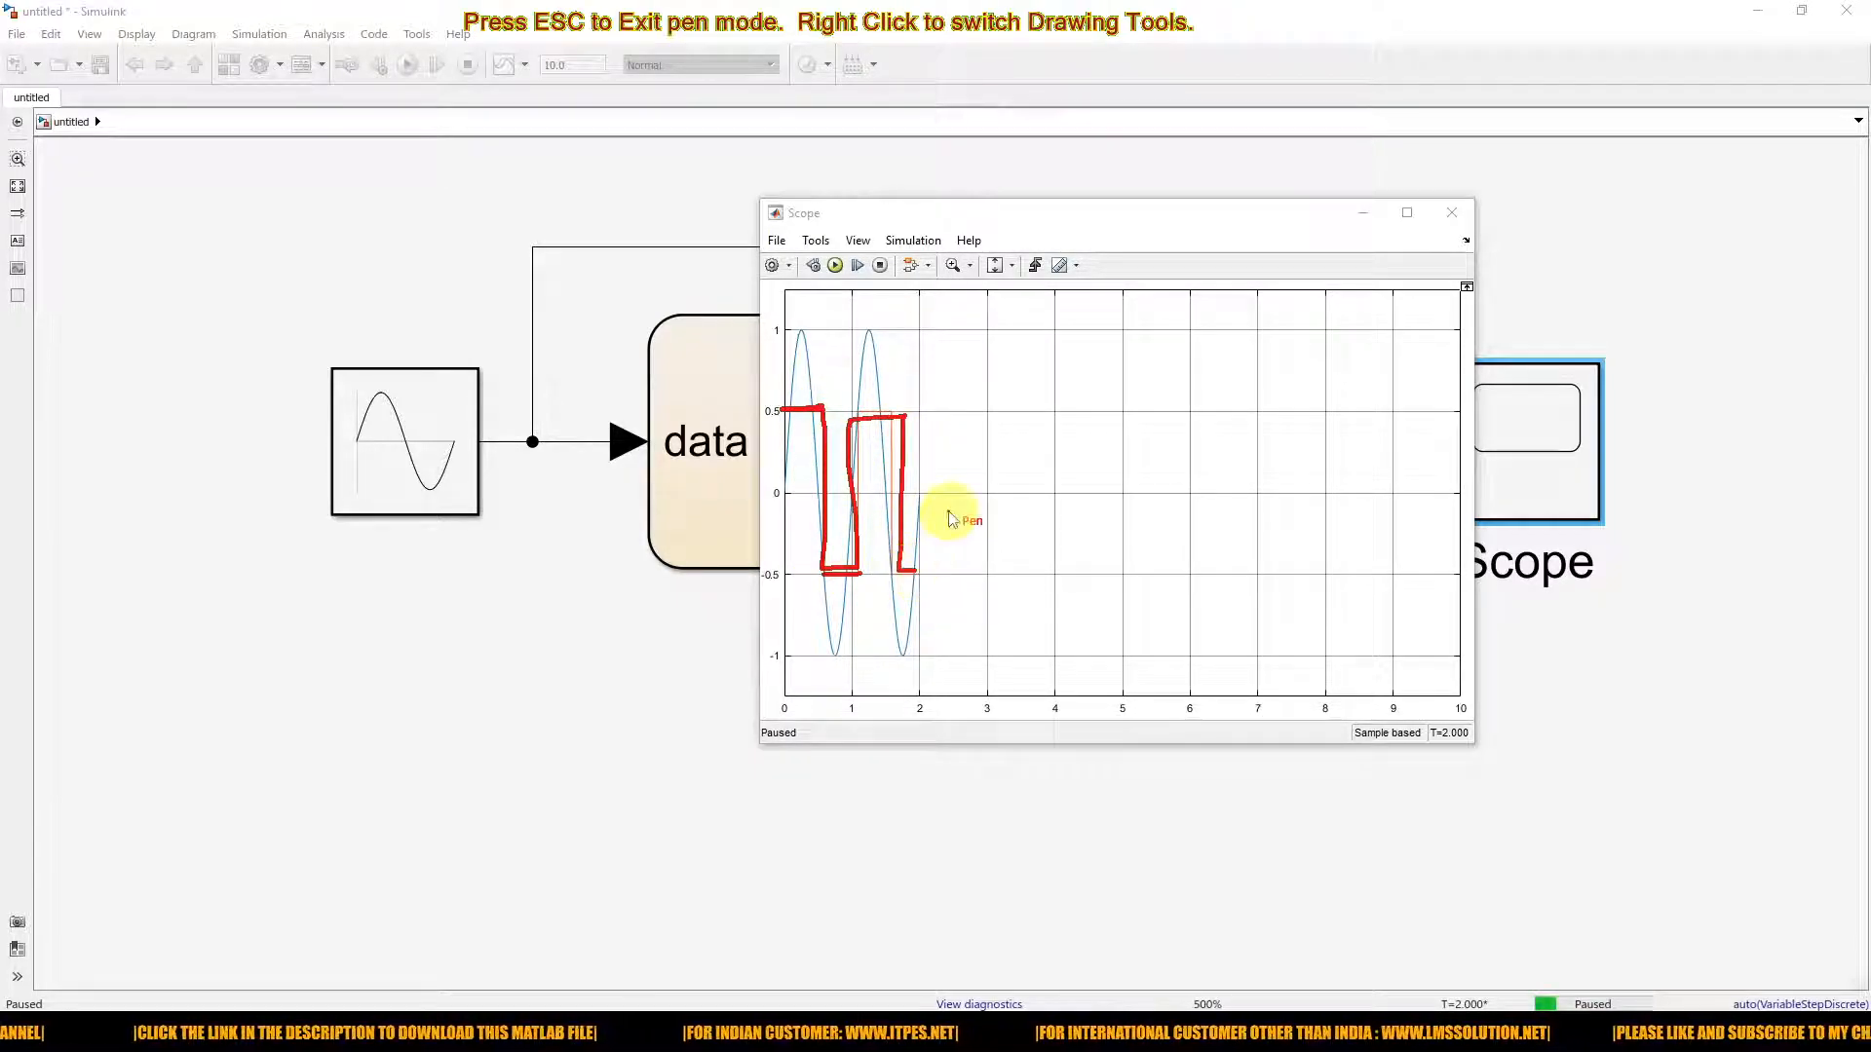
click(833, 265)
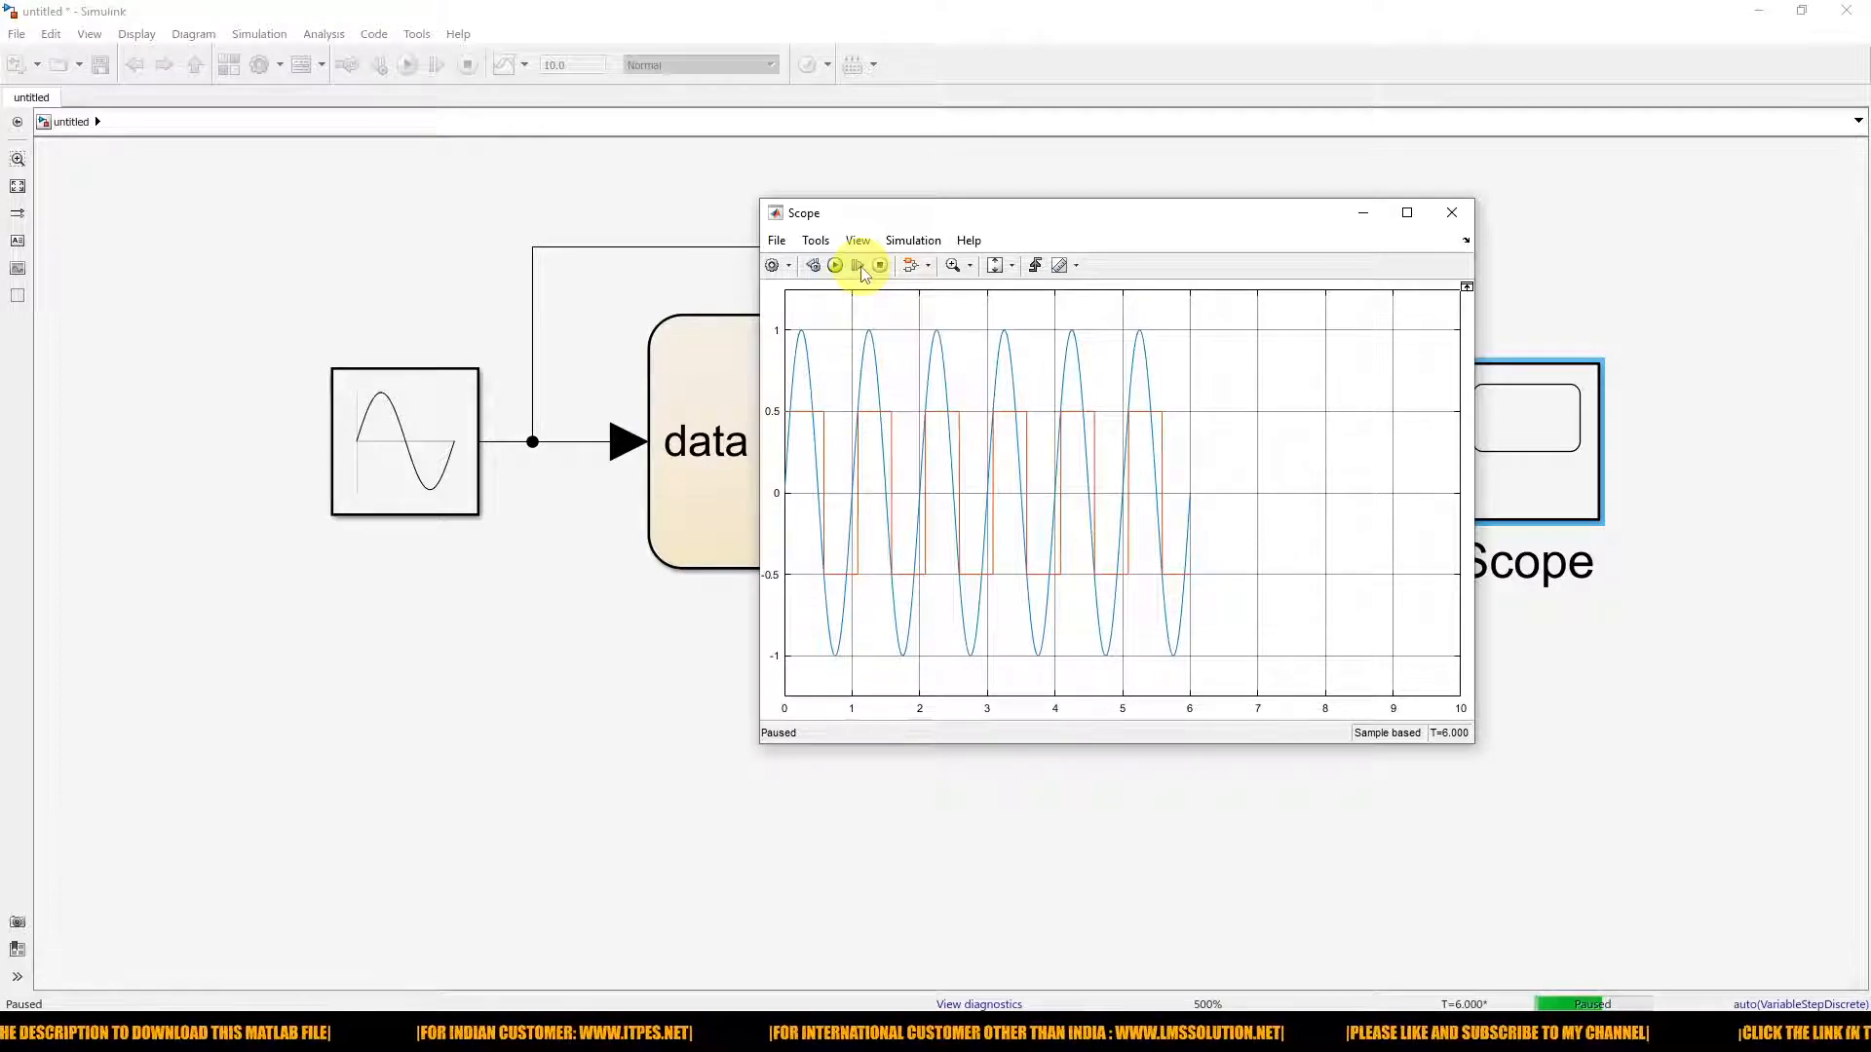
Step: Step the simulation to T=10, review the chart's states, then go back to the top-level model
click(835, 266)
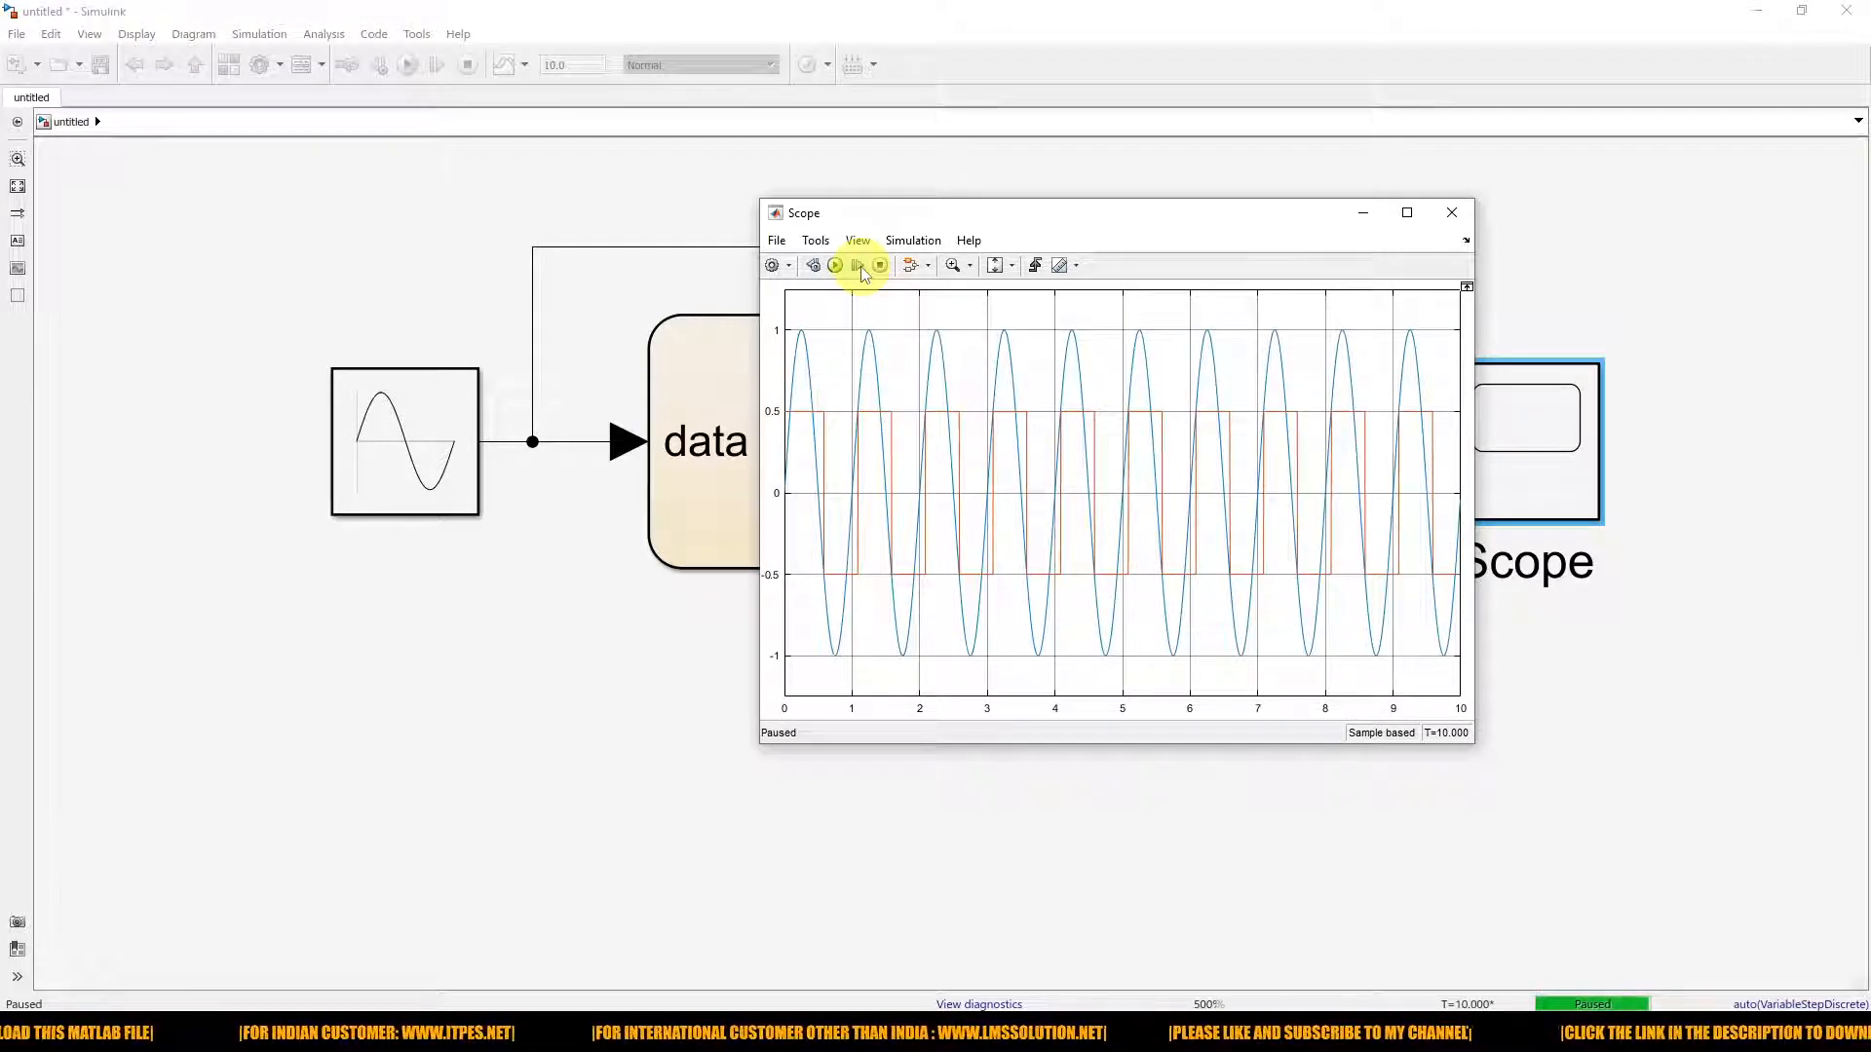
drag(1116, 212, 1473, 197)
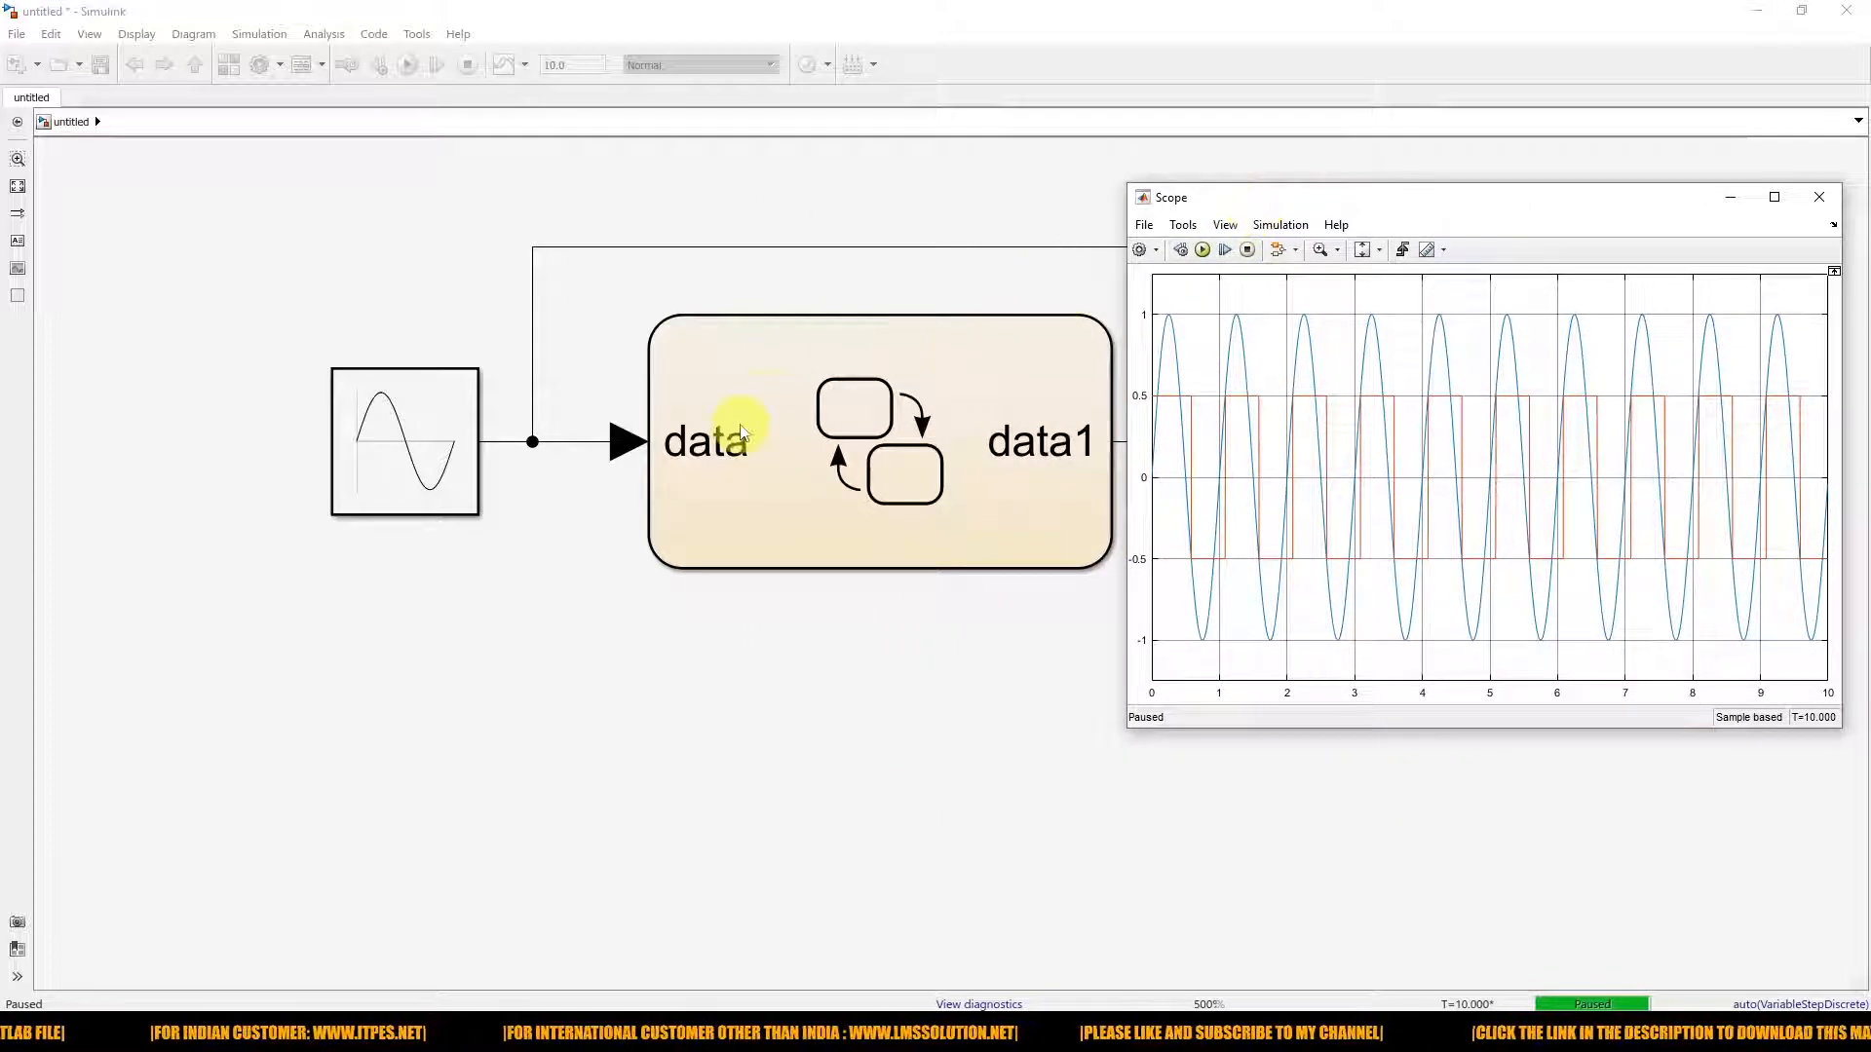
double_click(747, 442)
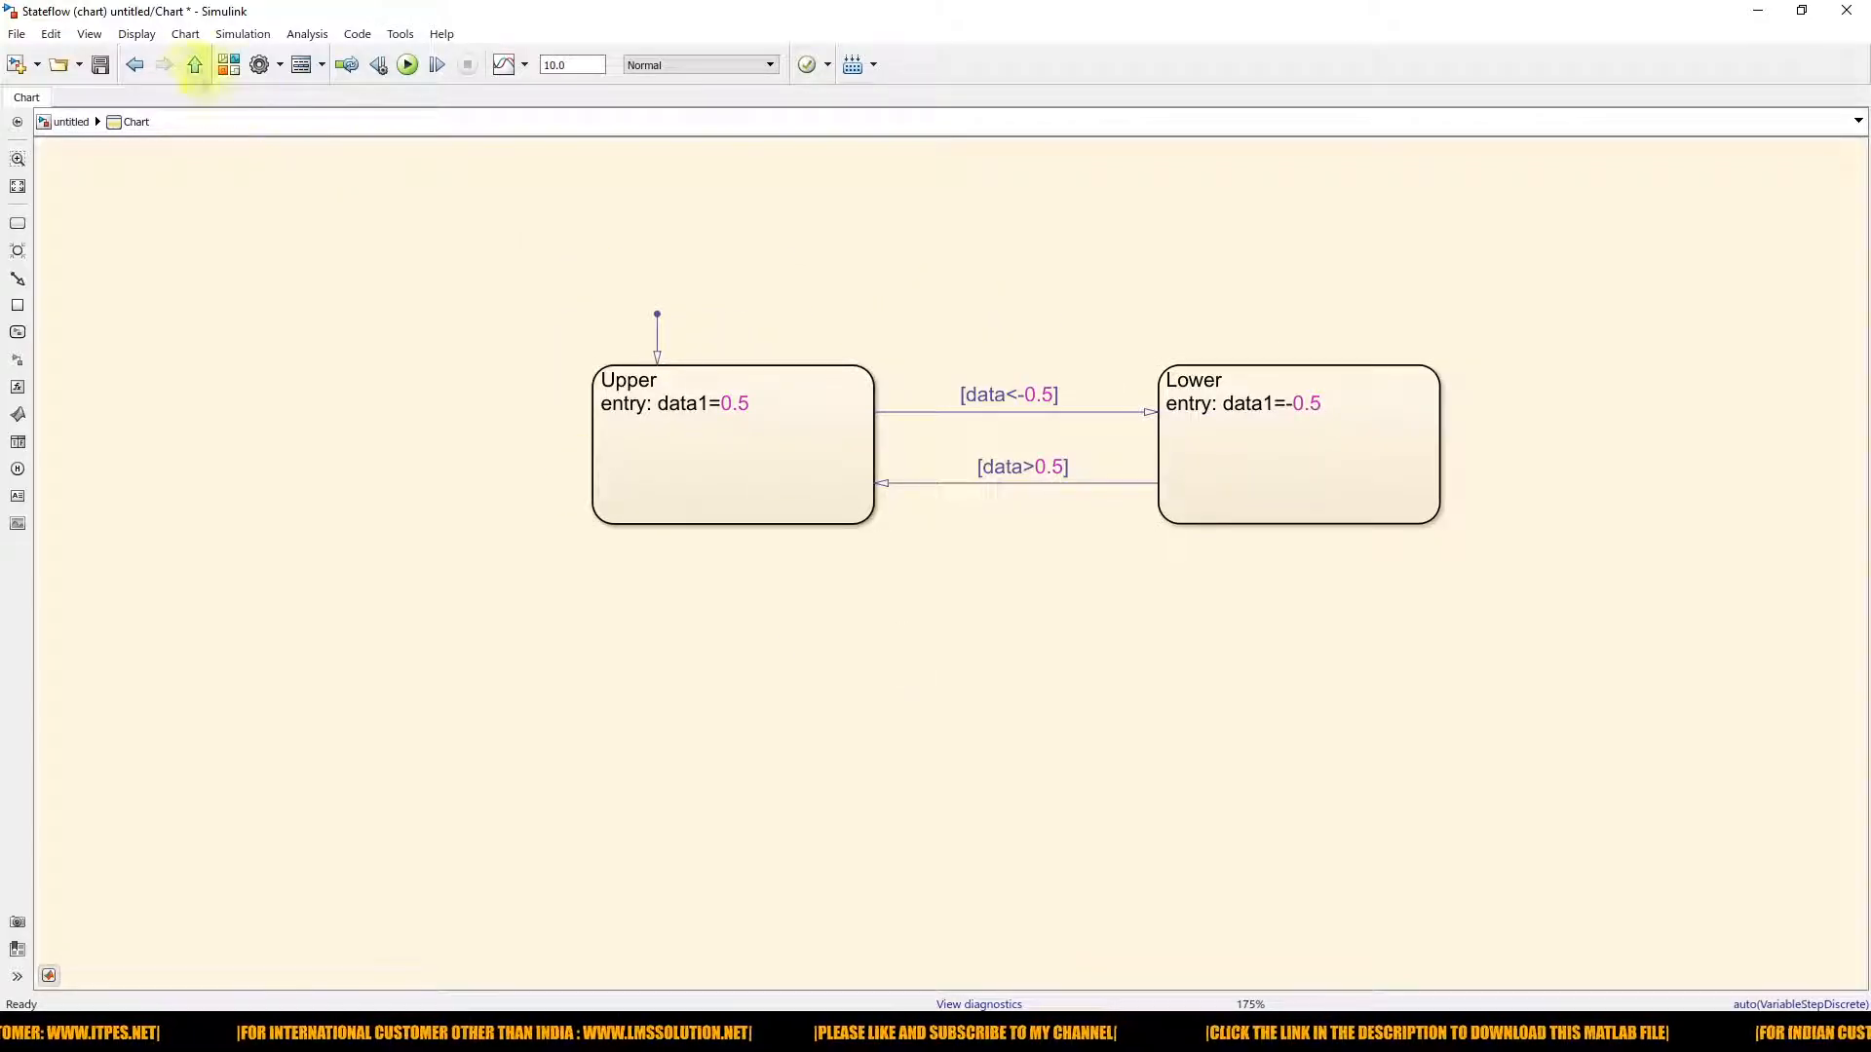
click(194, 64)
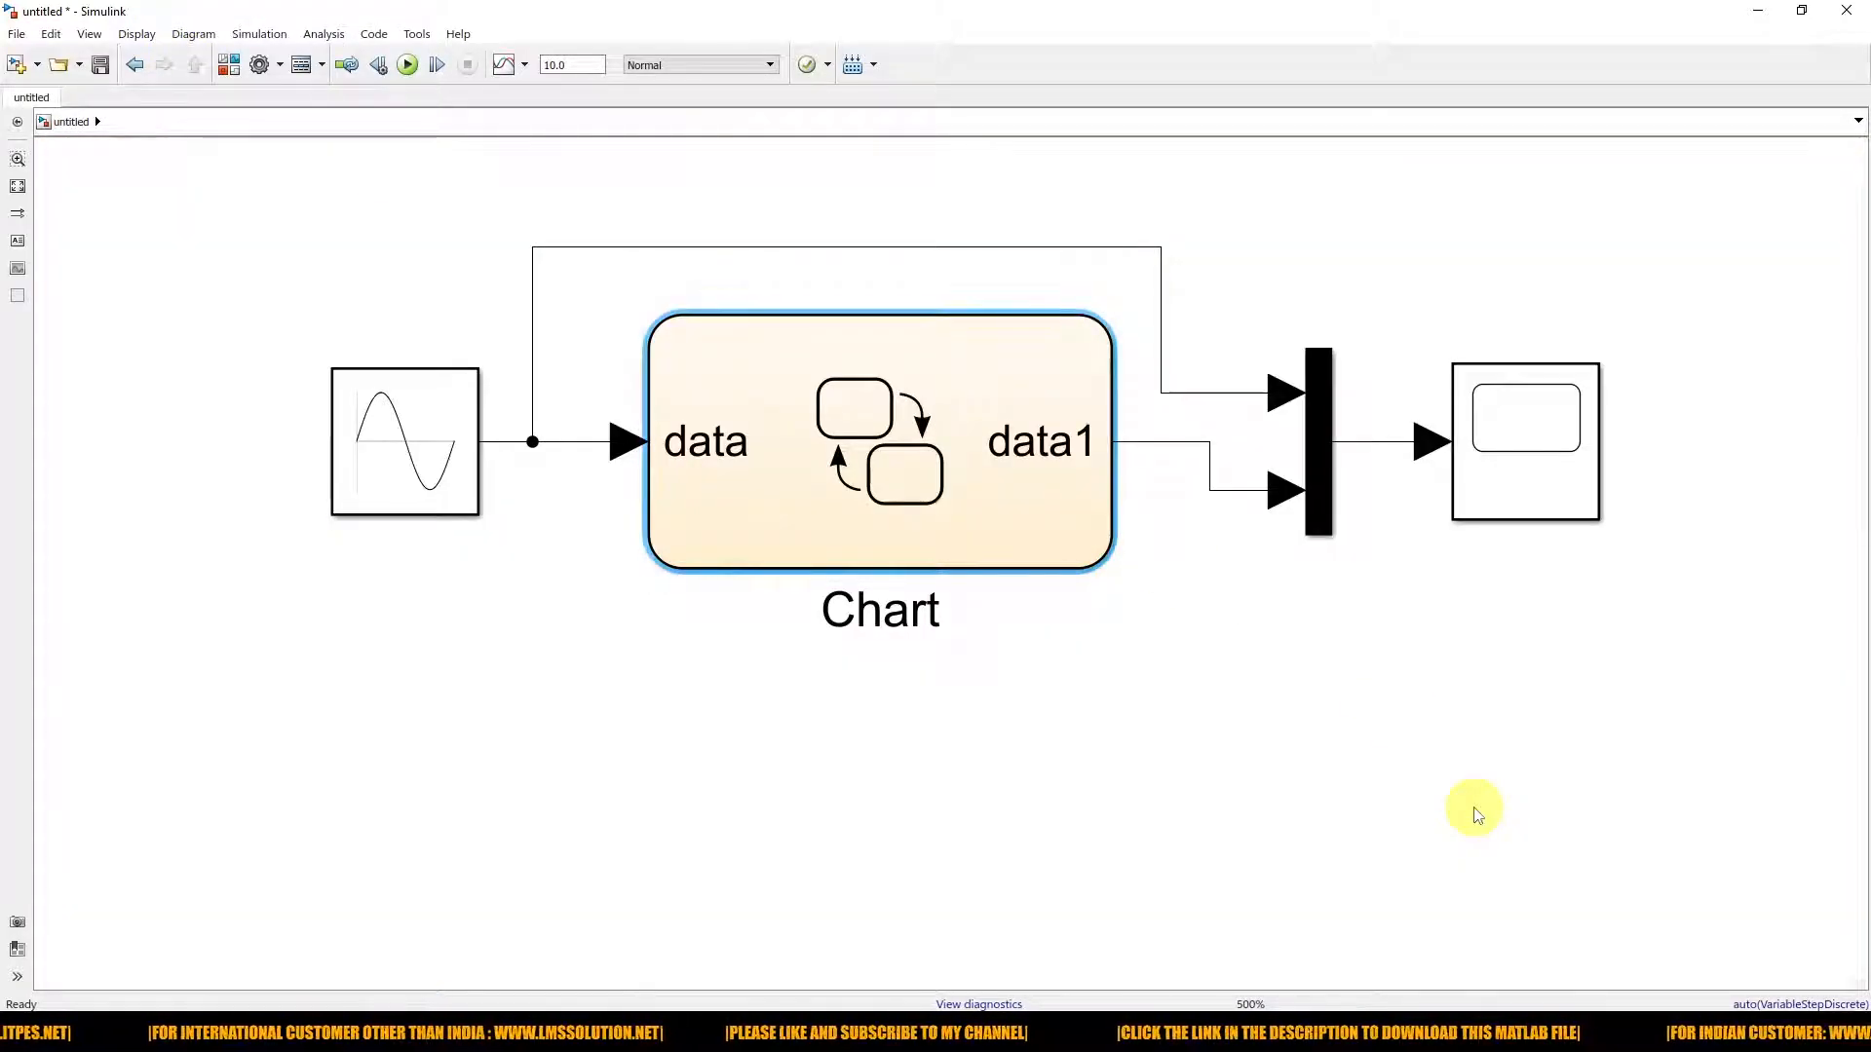